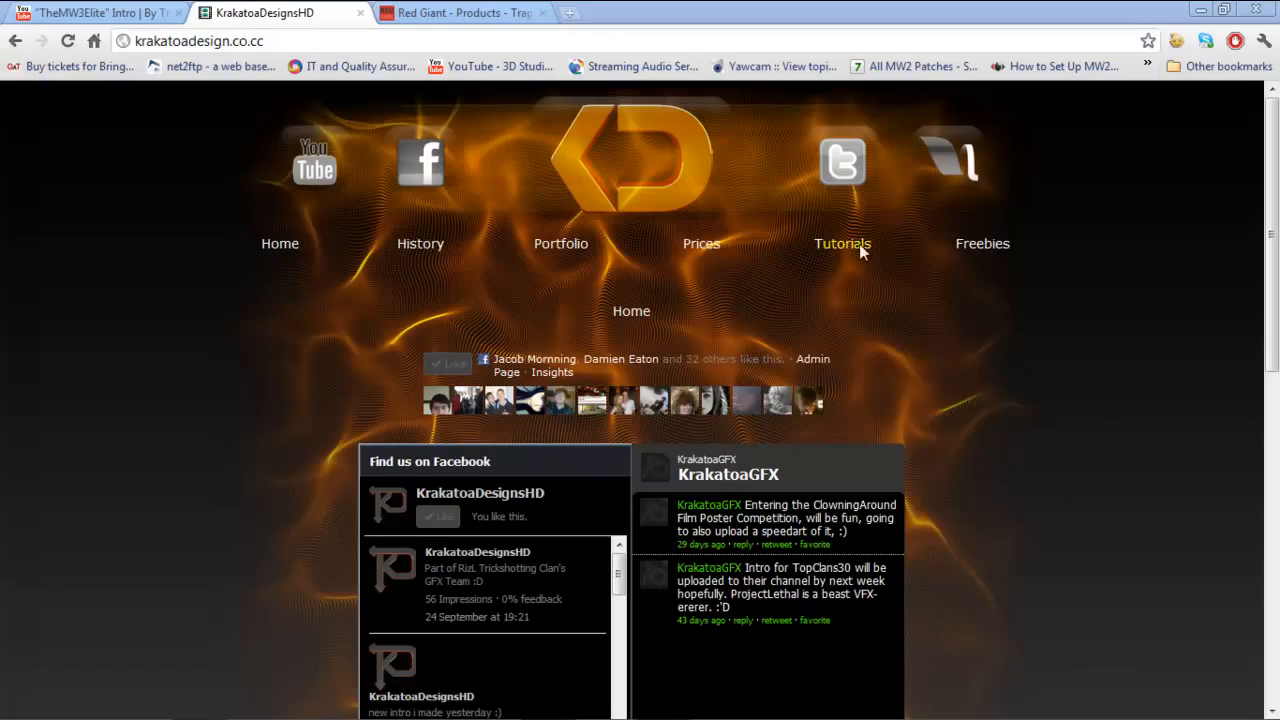
mouse_move(700, 244)
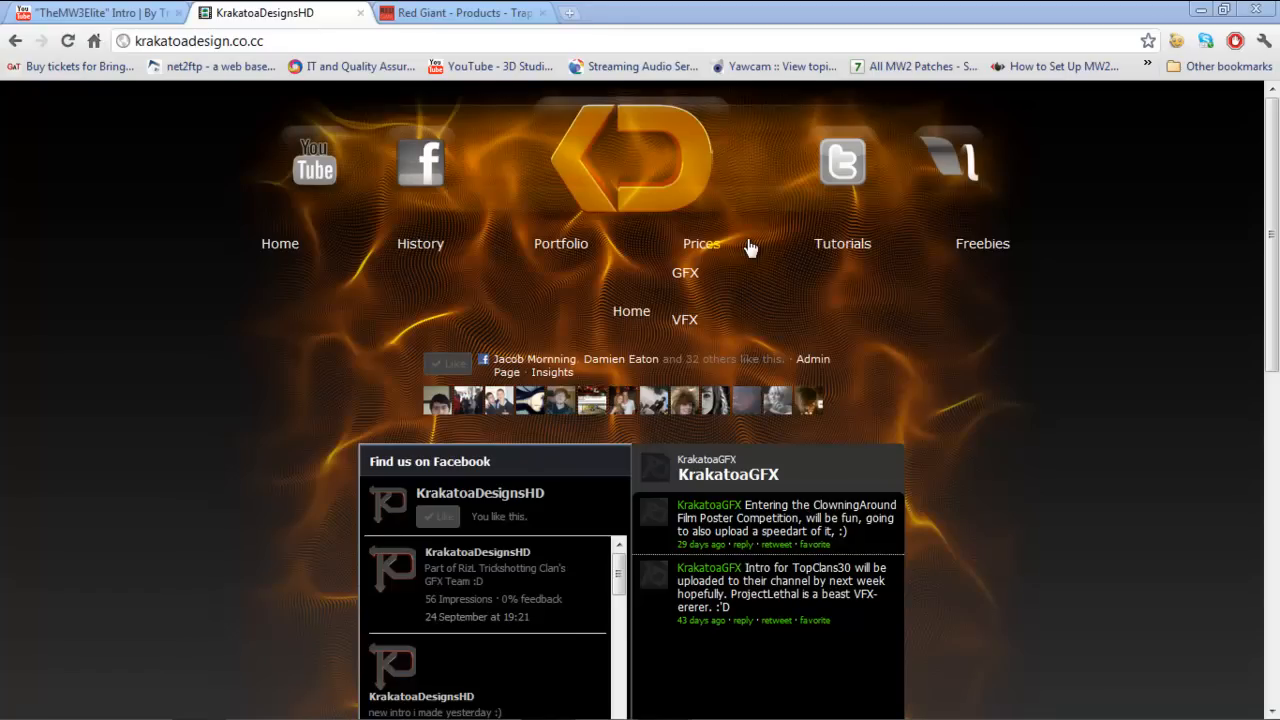
mouse_move(228, 356)
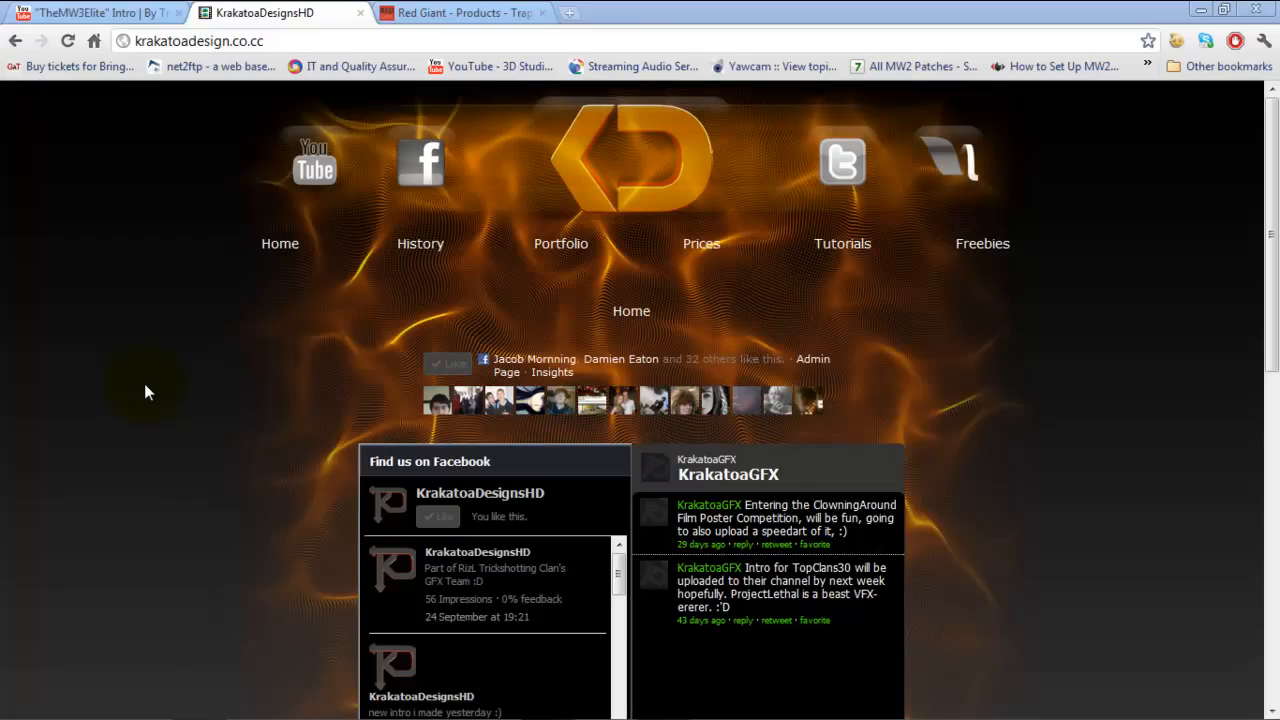
mouse_move(694, 360)
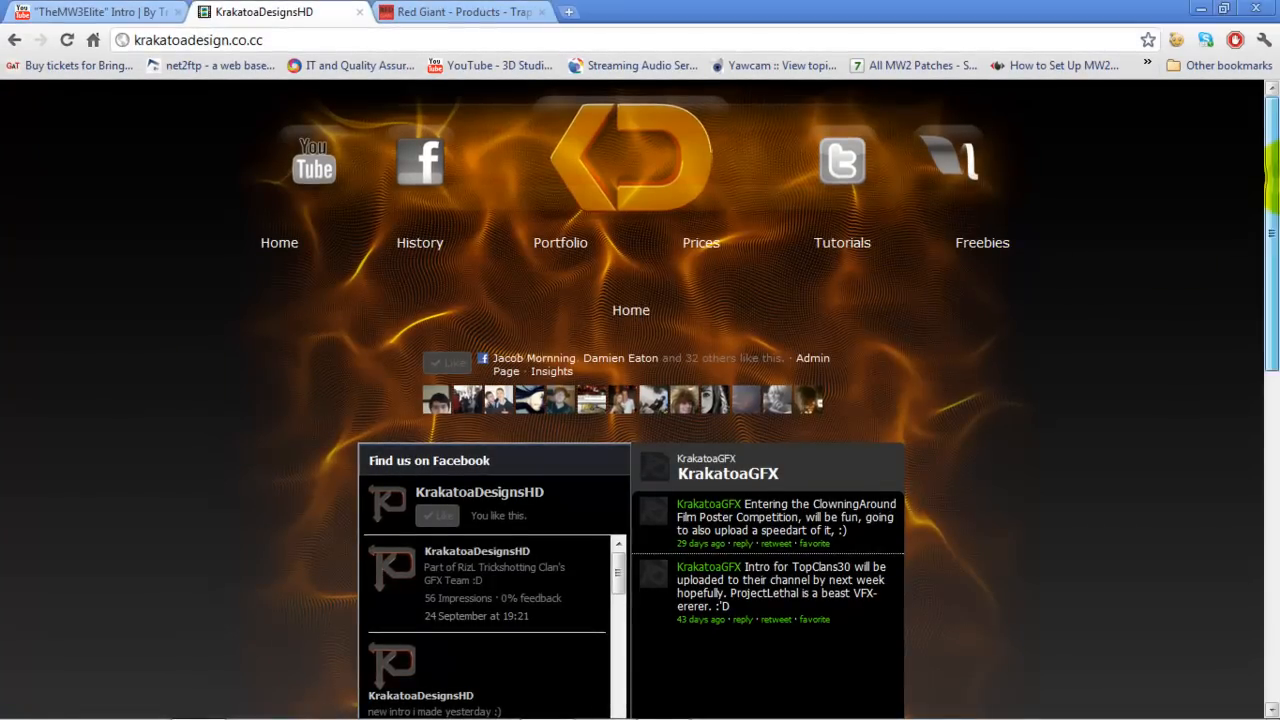
- Go to the KrakatoaDesigns Custom Packs page via Freebies > Packs and look through it
scroll(down, 3)
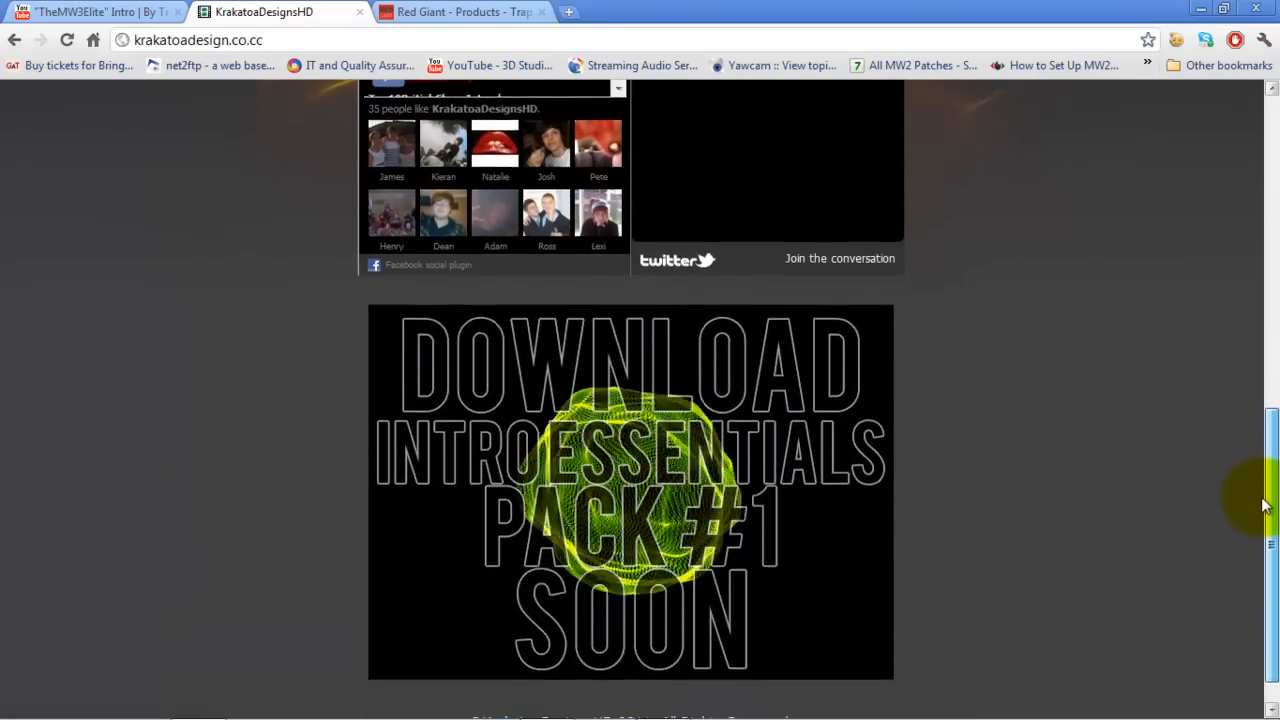
scroll(down, 3)
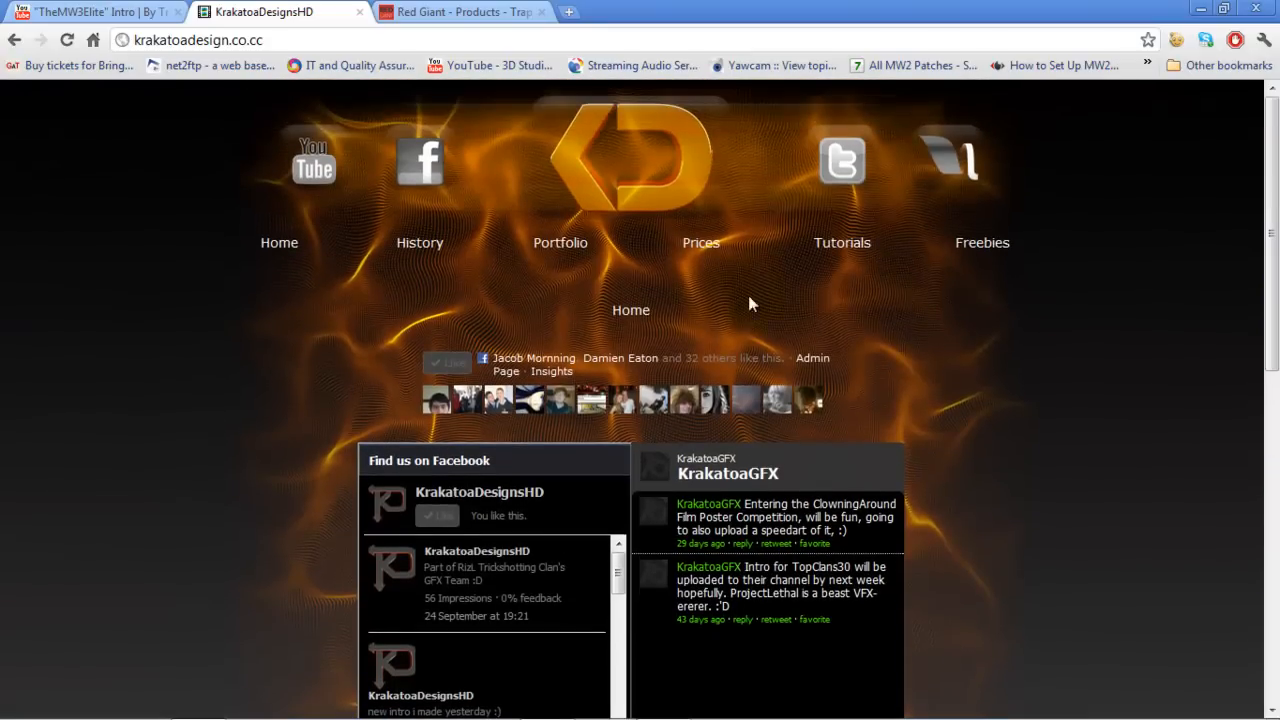
mouse_move(700, 324)
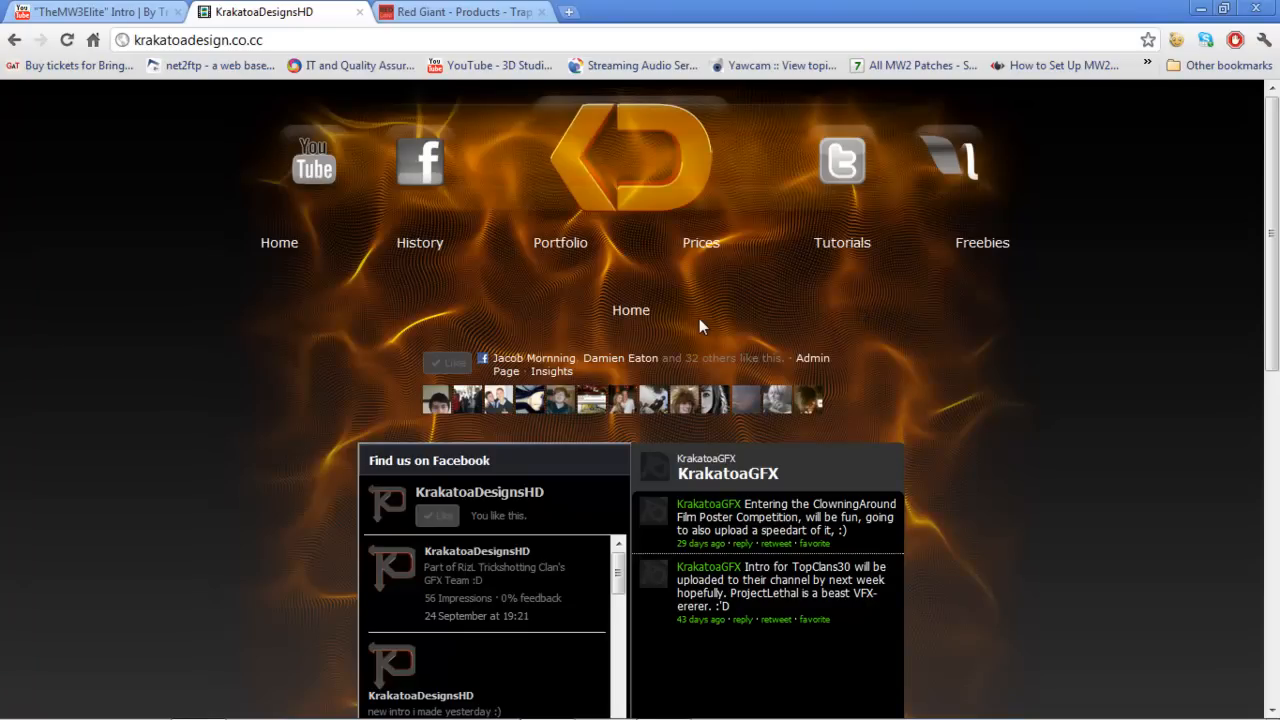
mouse_move(544, 296)
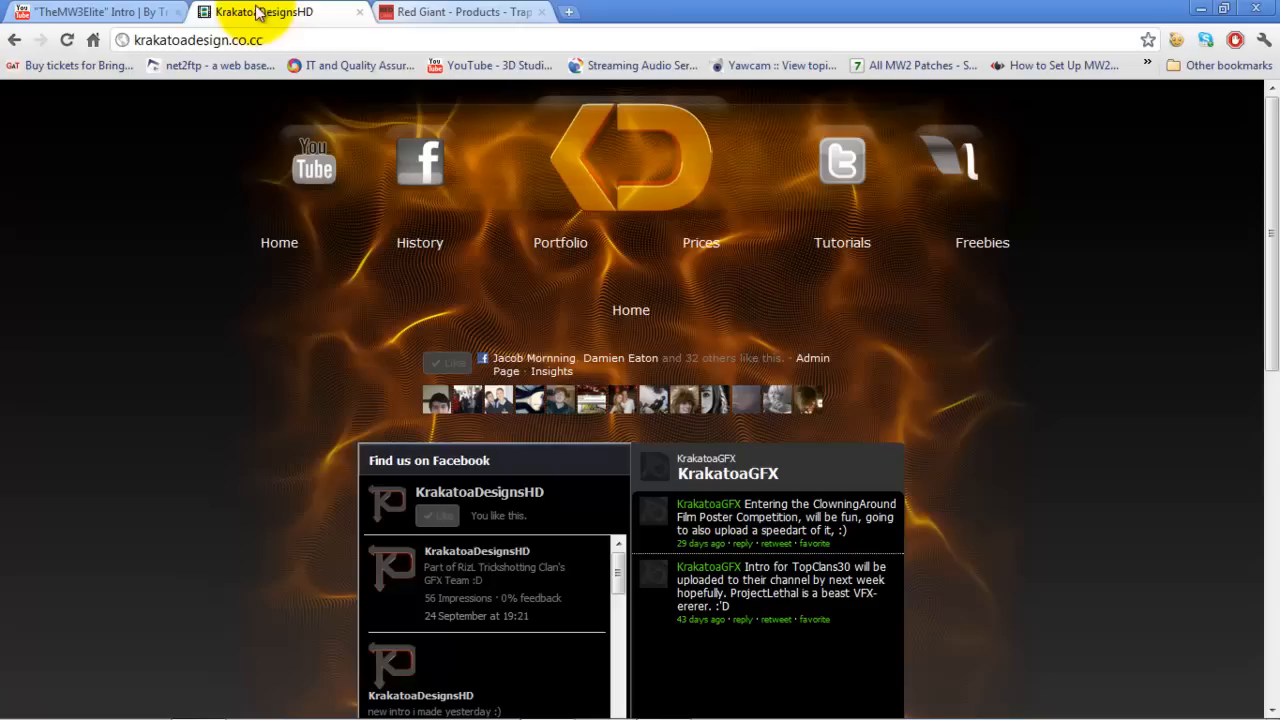
click(196, 40)
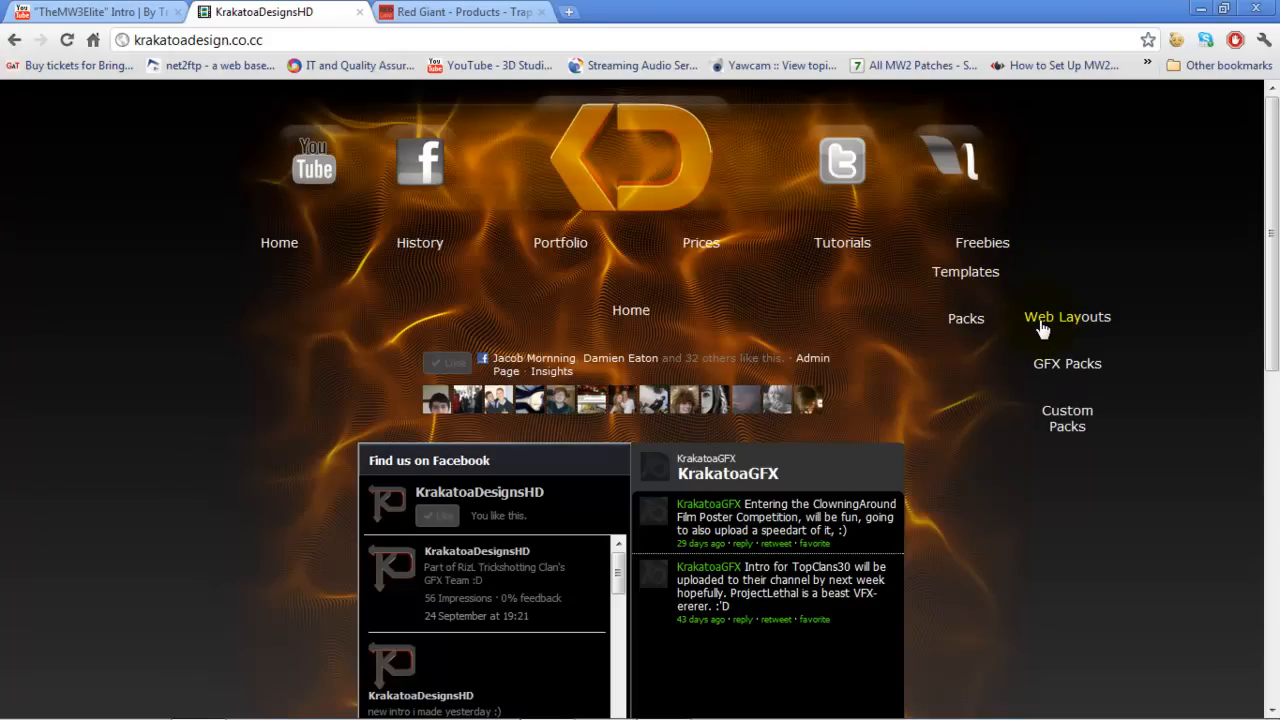
mouse_move(1068, 418)
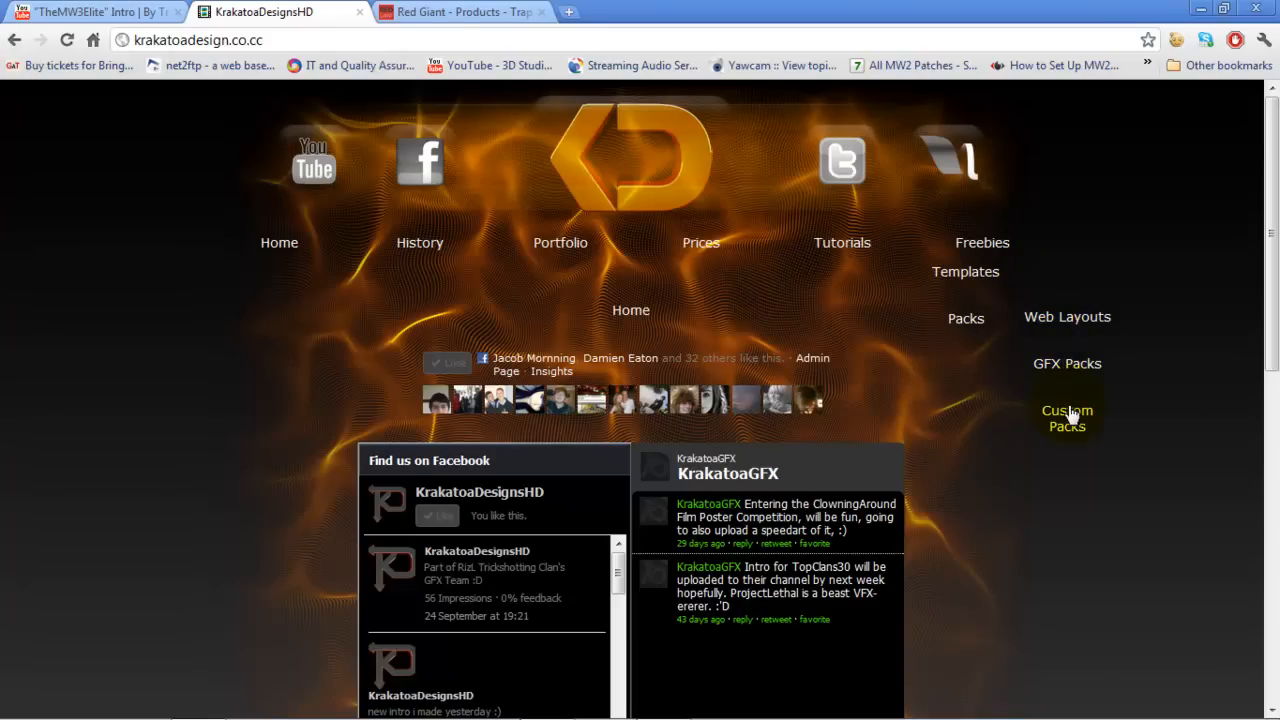
click(1068, 418)
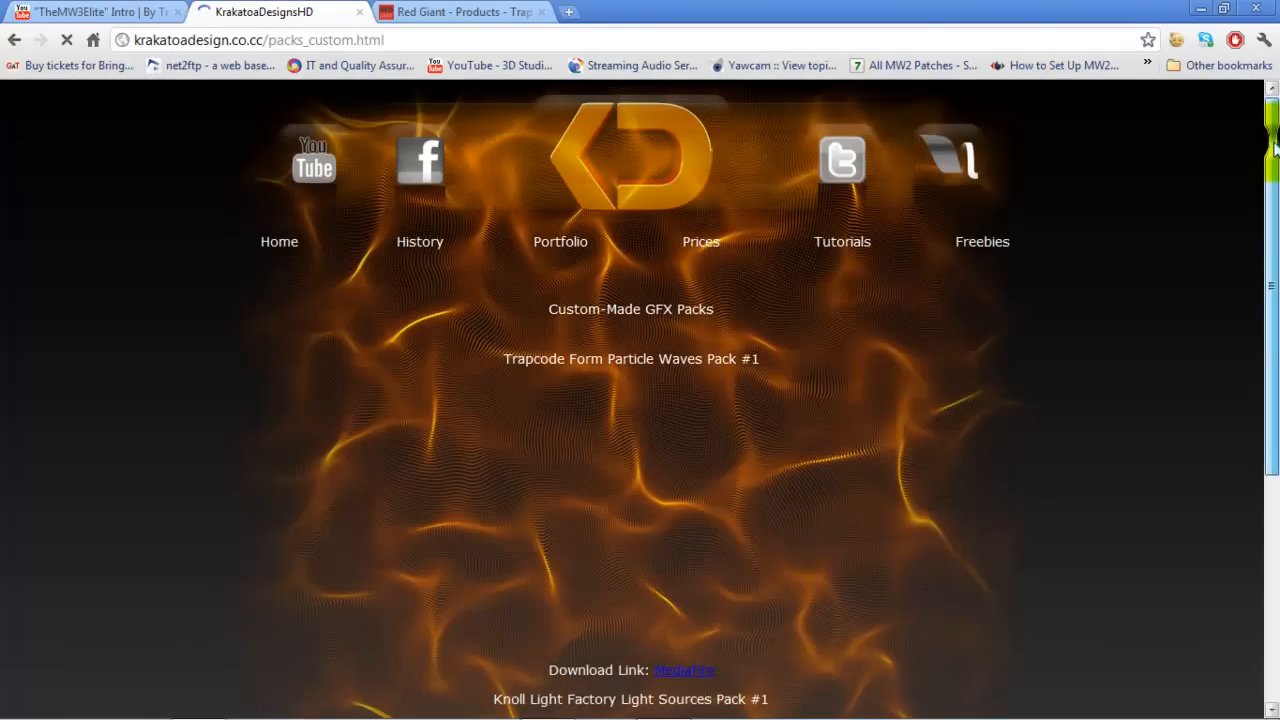
scroll(down, 3)
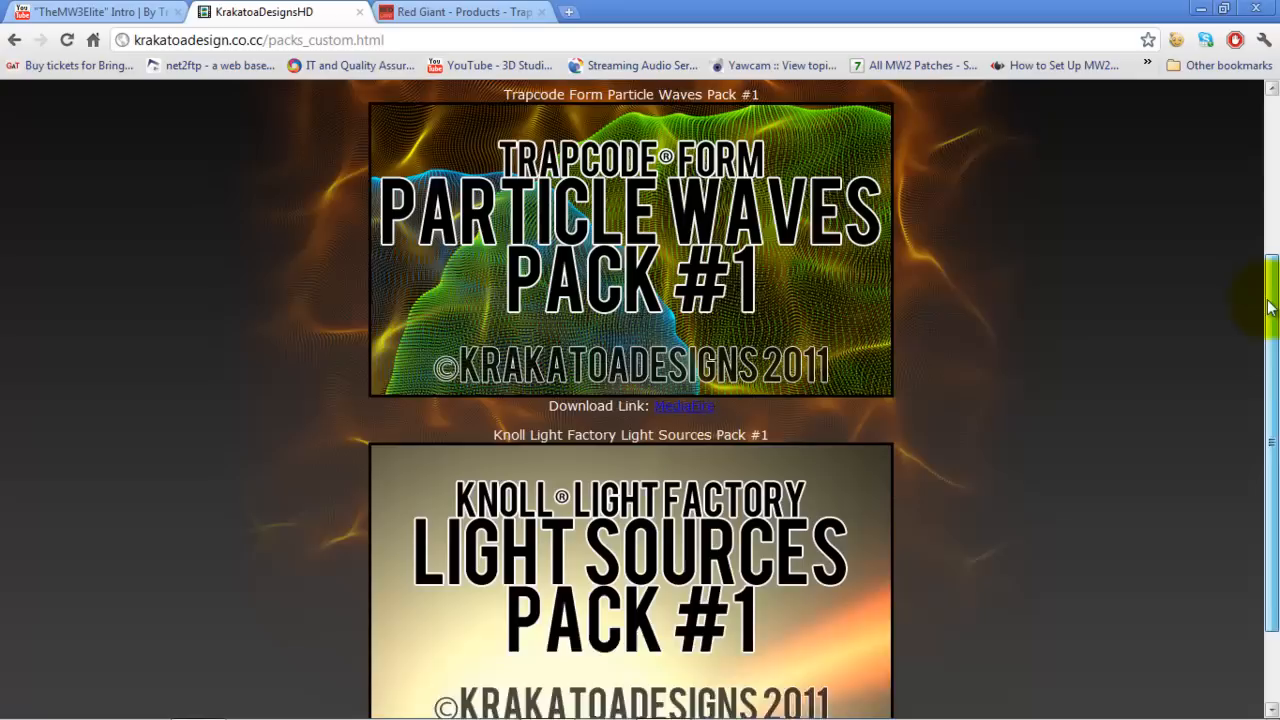
scroll(up, 3)
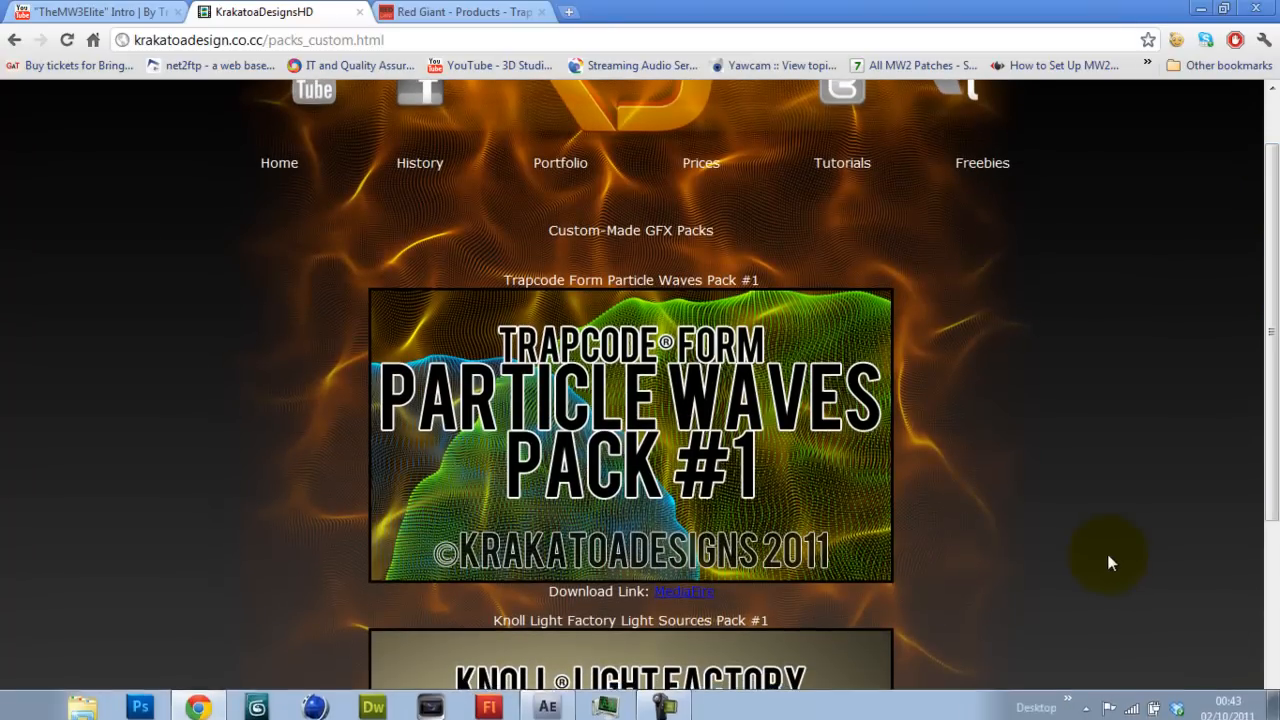
scroll(down, 3)
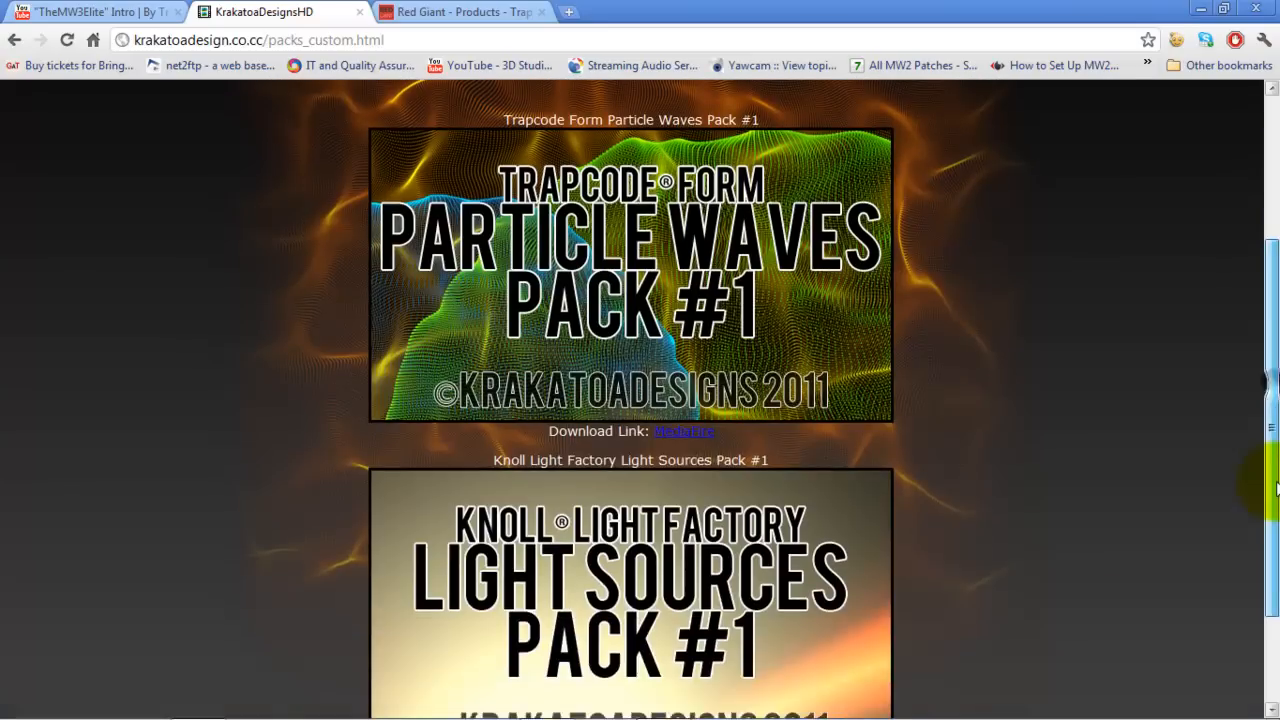
scroll(down, 3)
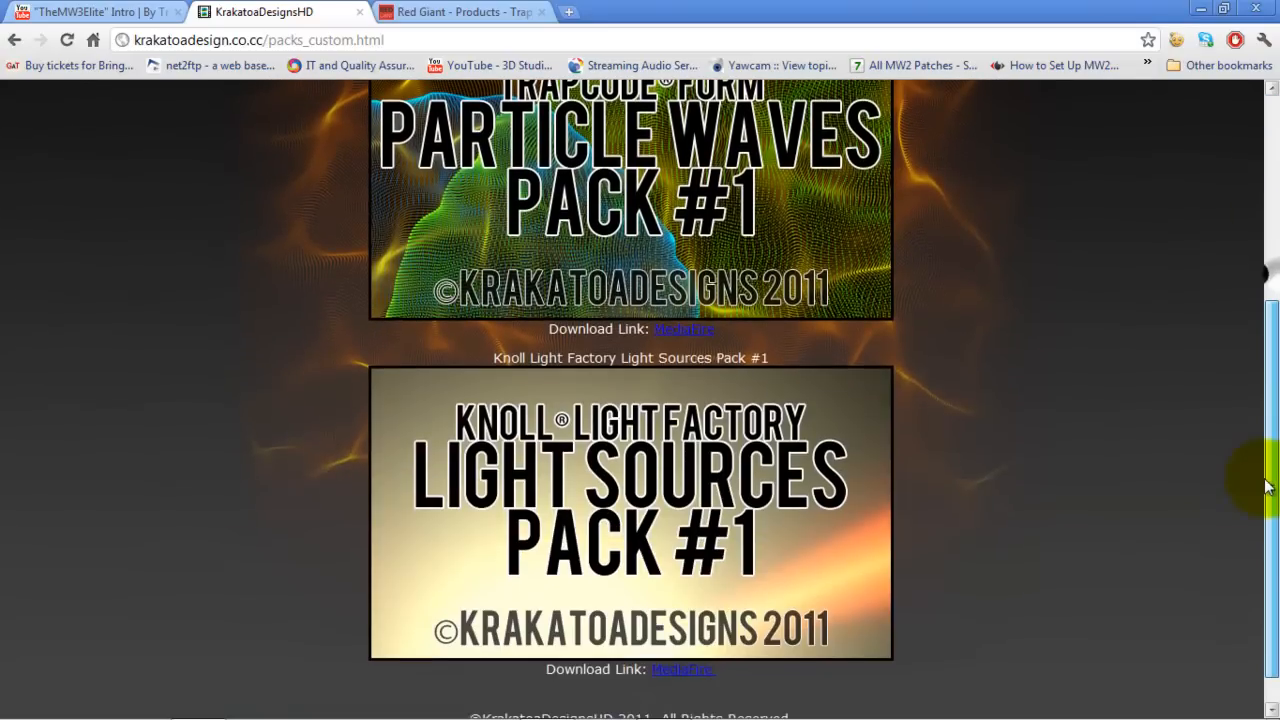
scroll(down, 3)
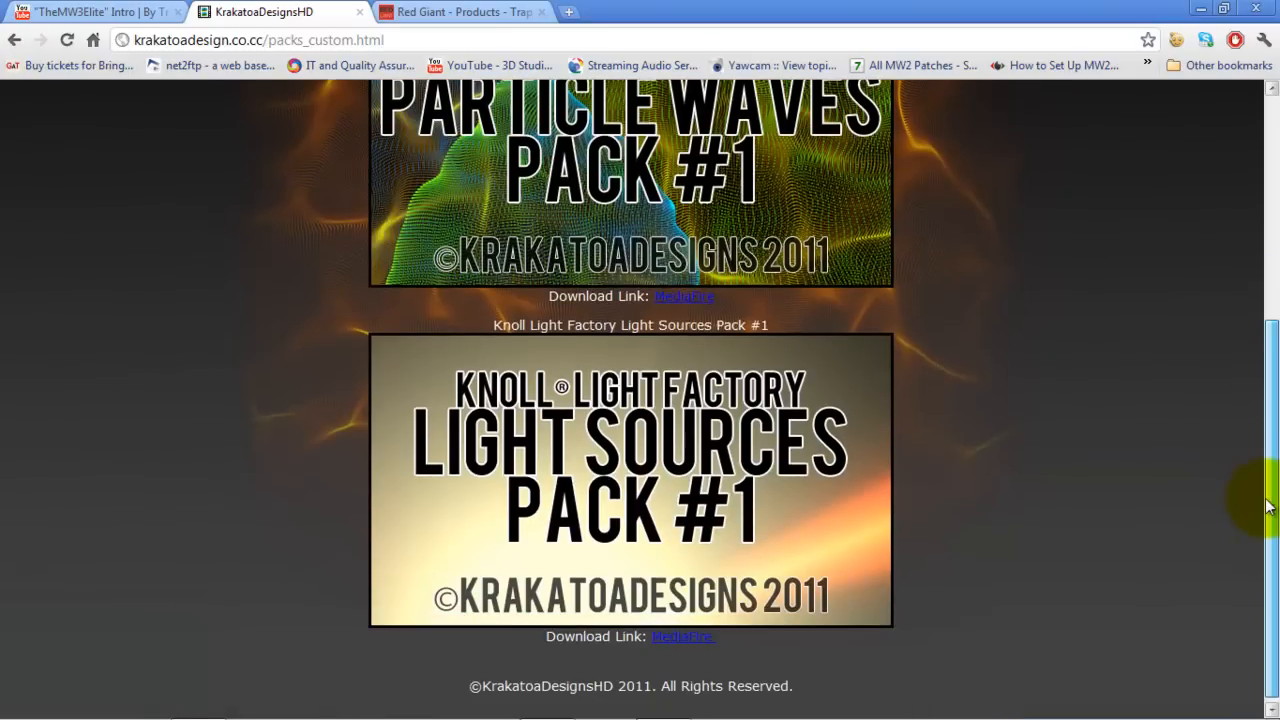
scroll(up, 3)
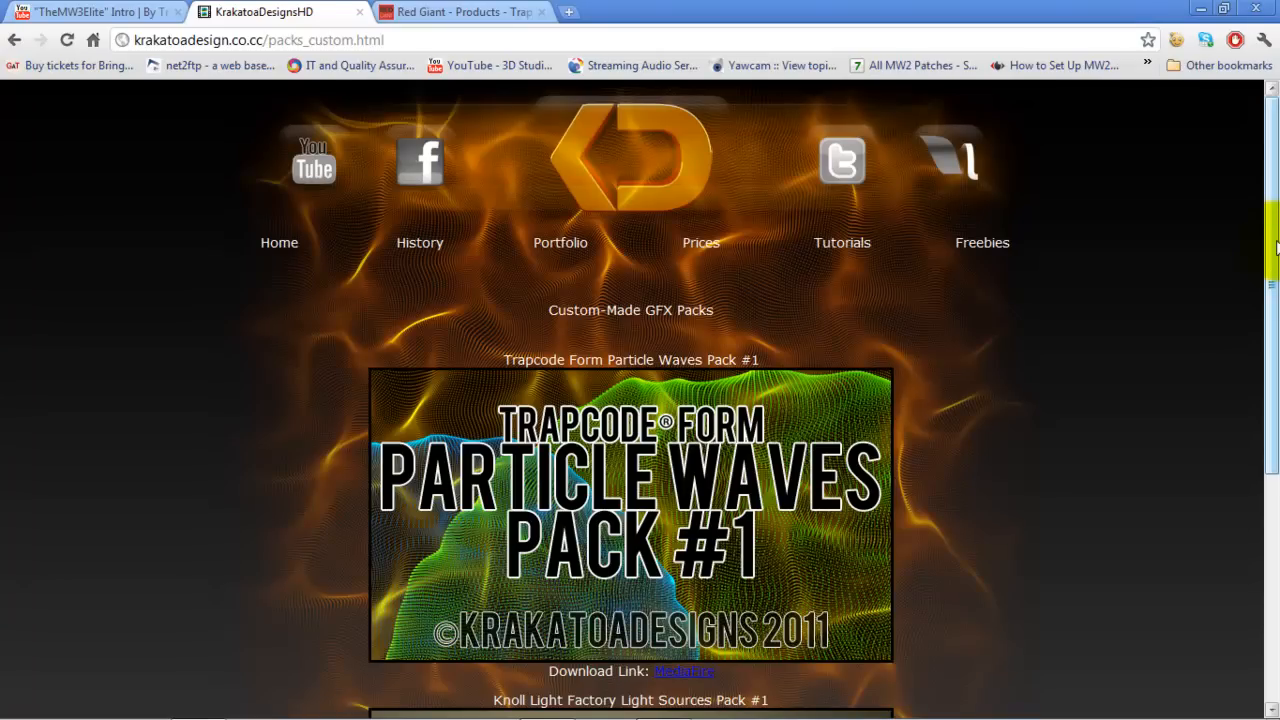
- Go to the Web Layout Packs page with the Assorted Colours YouTube Layout Pack #1
scroll(down, 3)
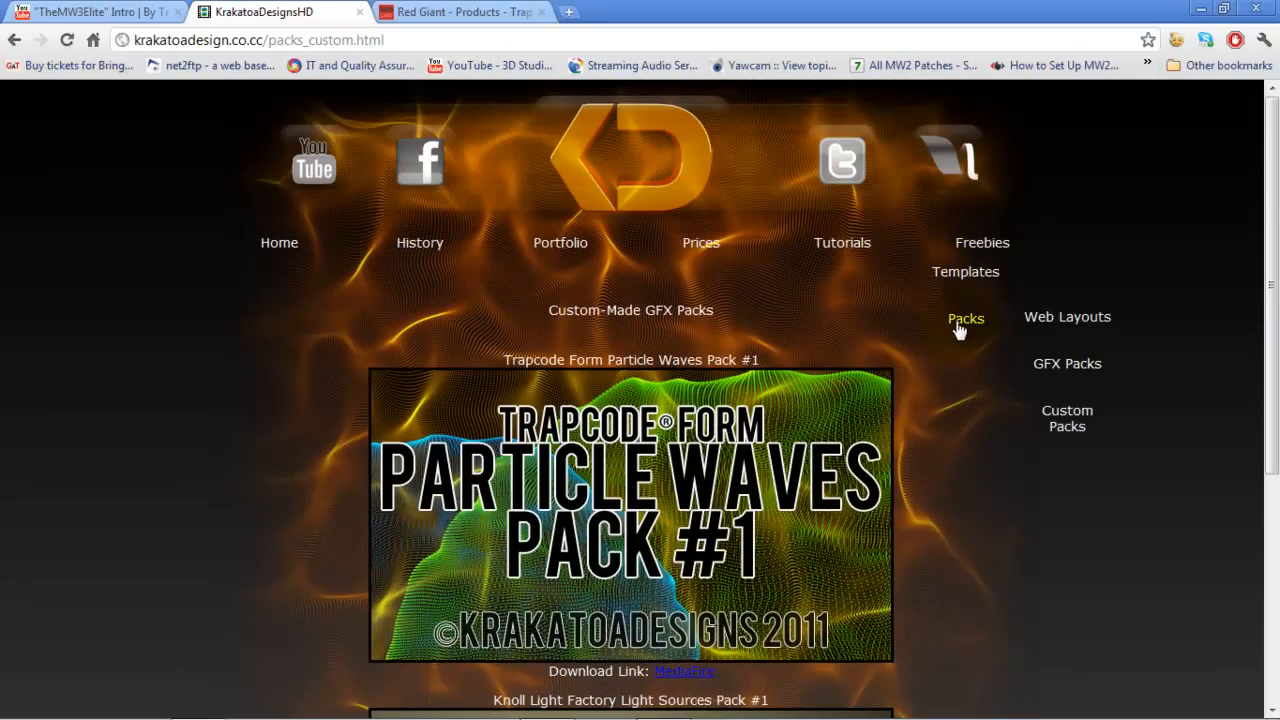
click(1068, 316)
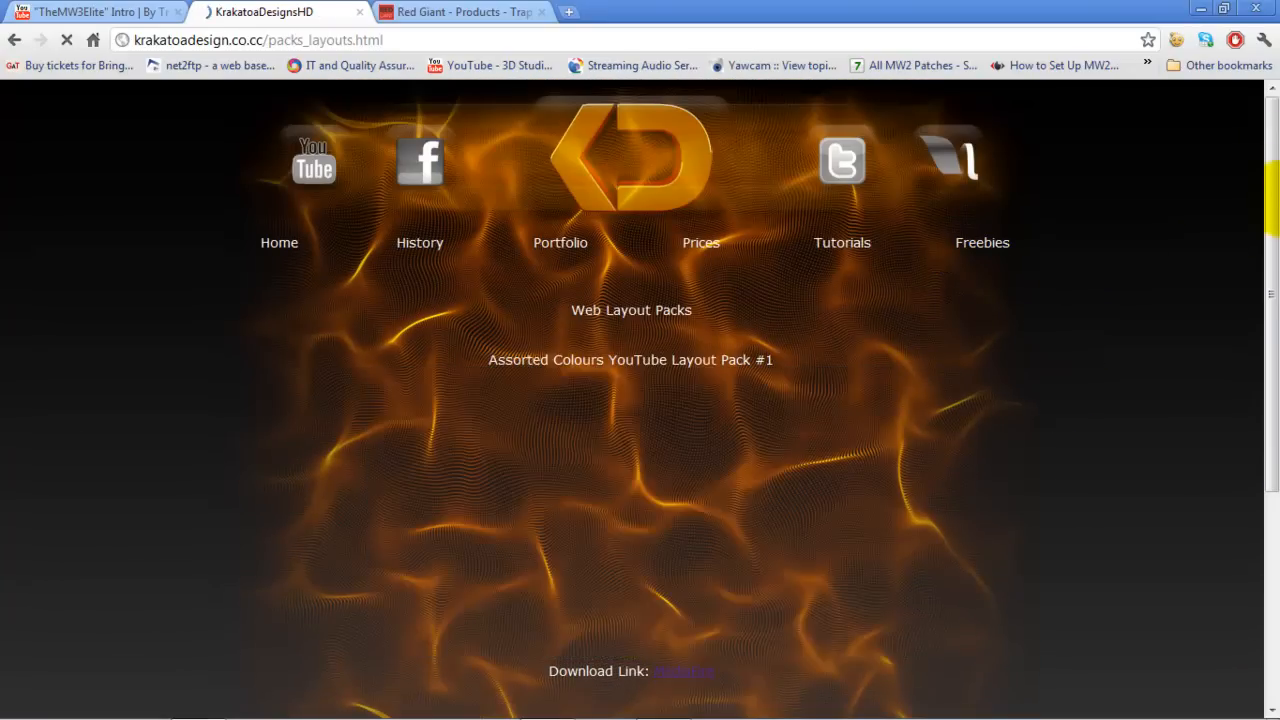
scroll(down, 3)
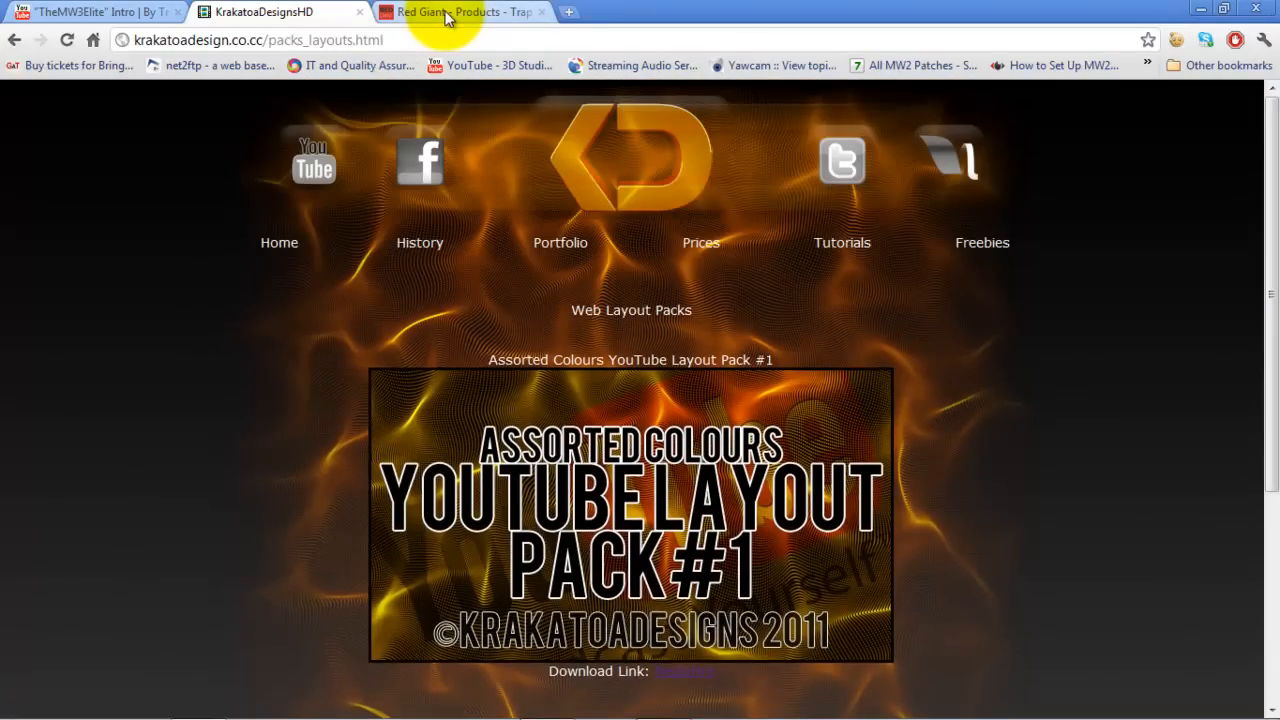
- Switch to the Red Giant Products tab and look over the $199 Trapcode Form 2.0 page
click(460, 12)
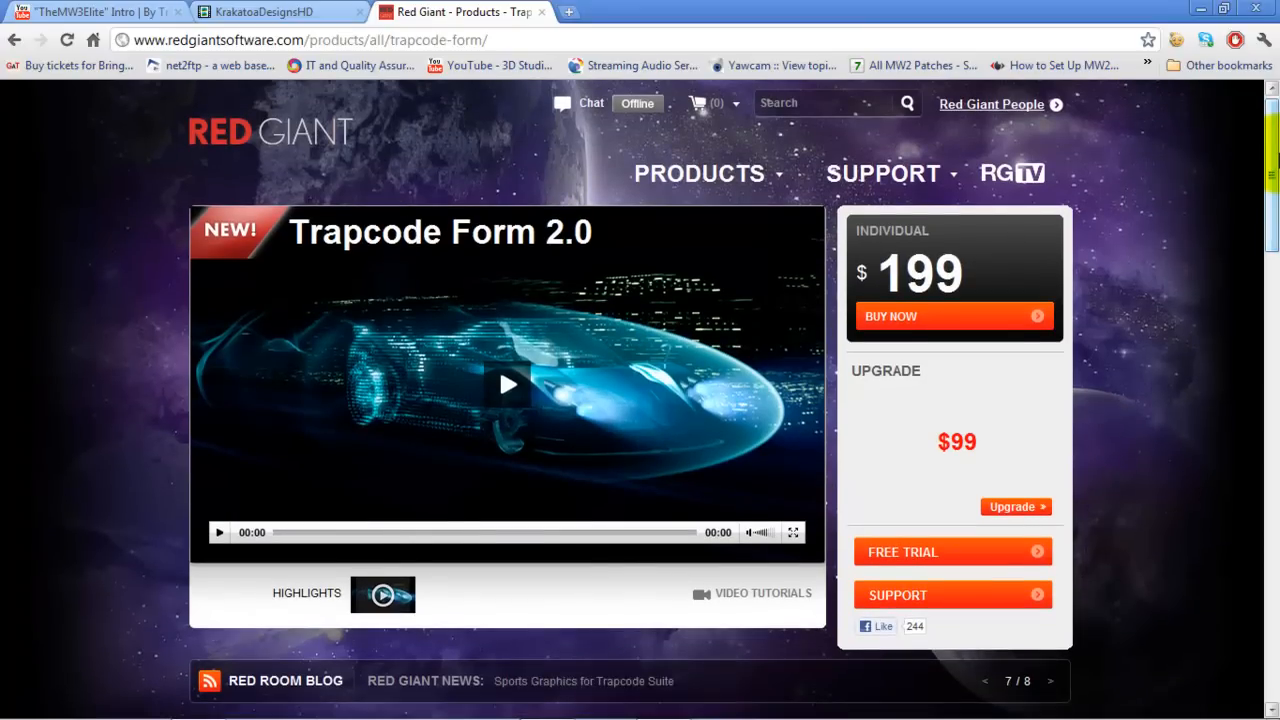
scroll(down, 3)
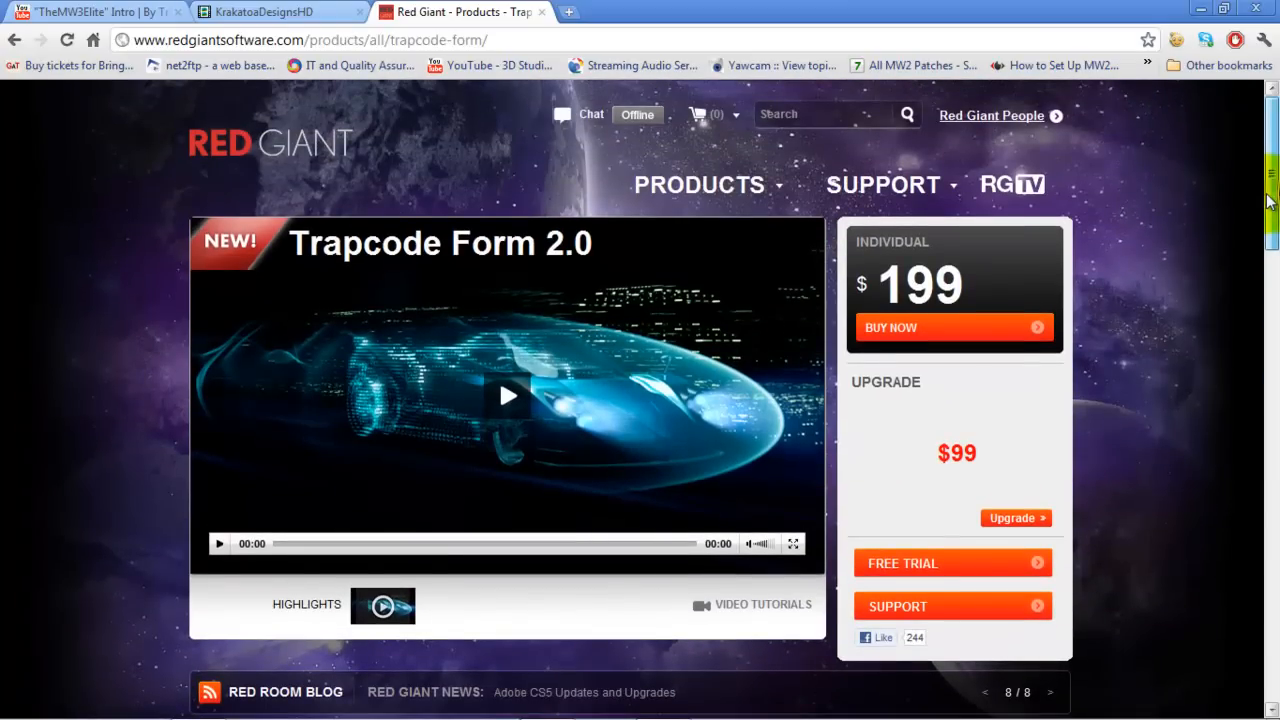
scroll(down, 3)
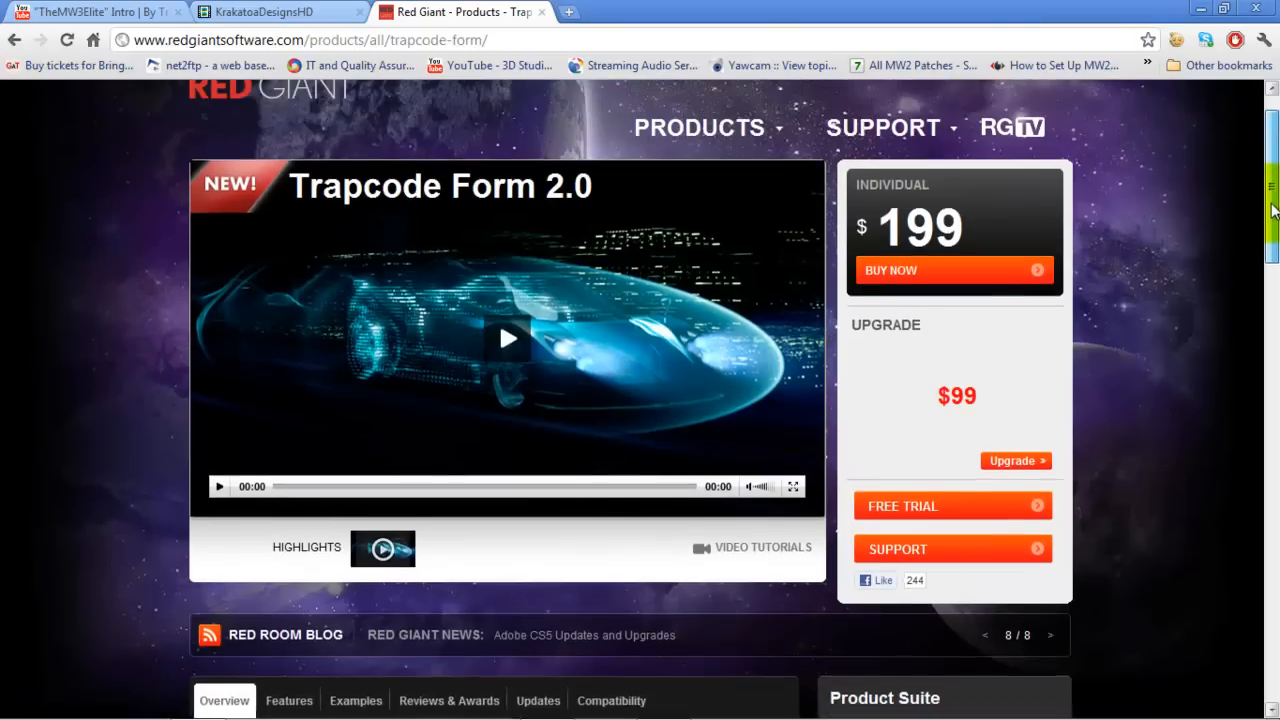
scroll(up, 3)
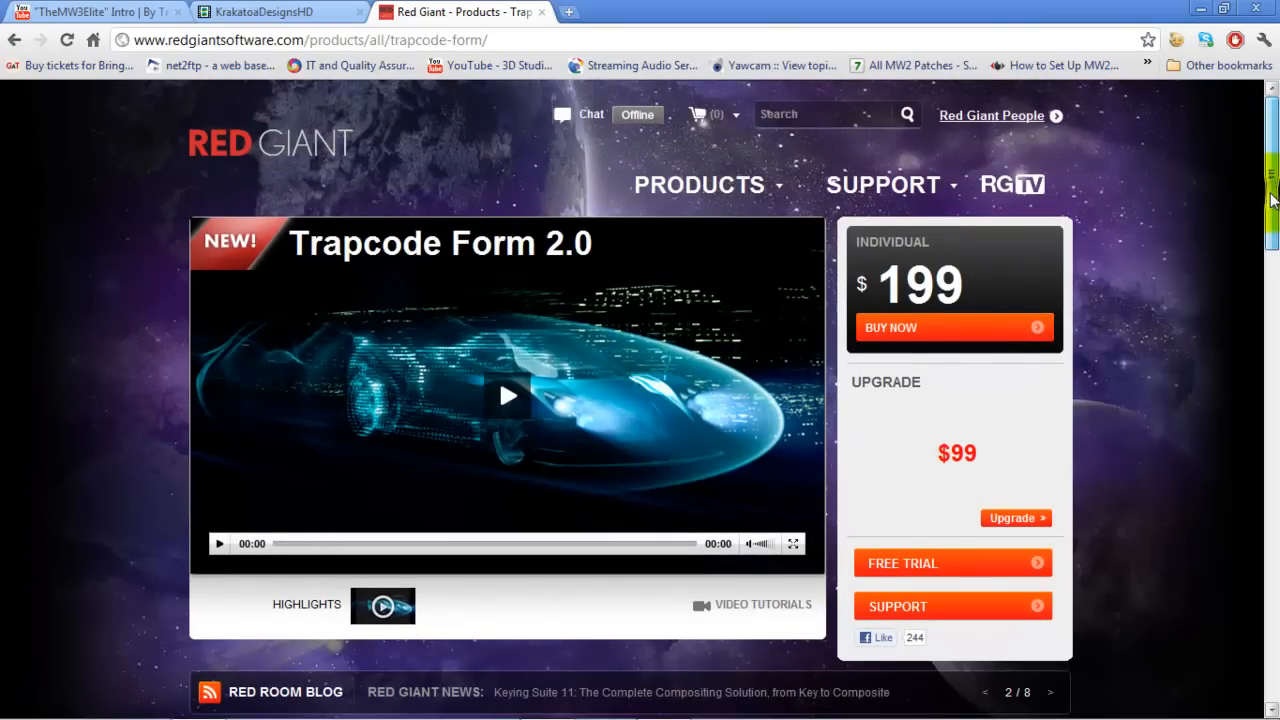
scroll(down, 3)
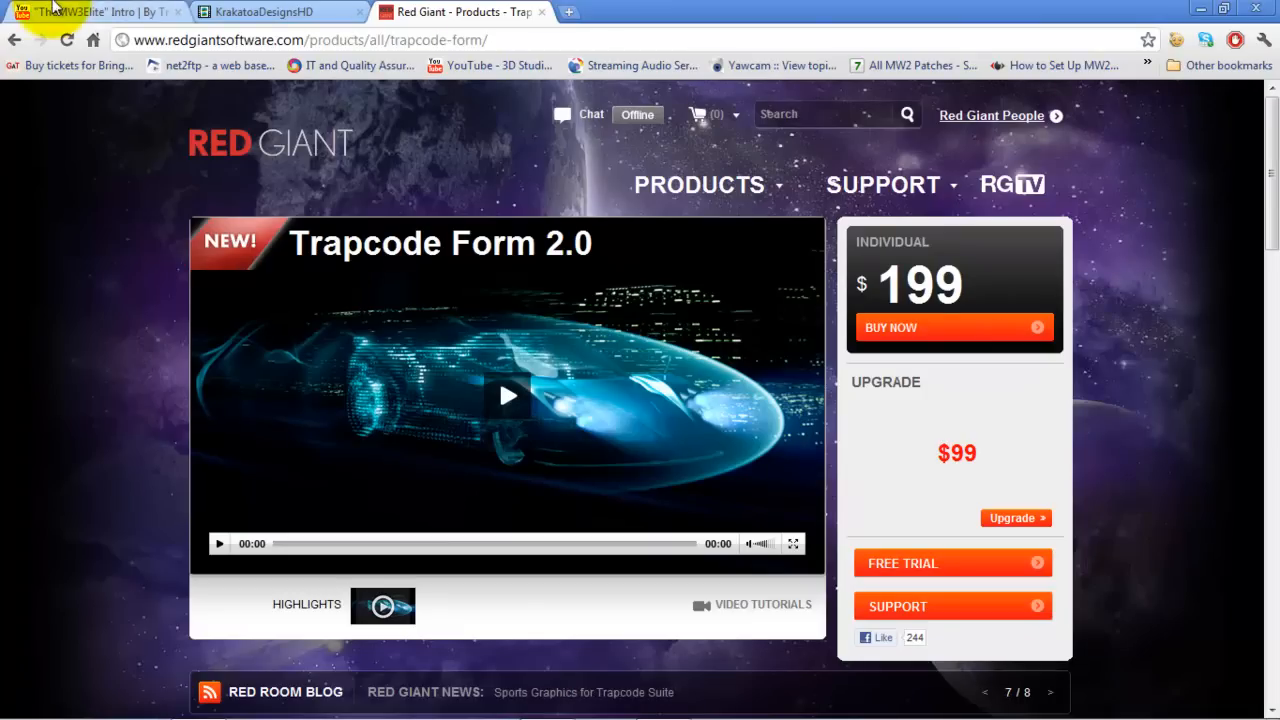
- Replay the end of TheMW3Elite intro by TrooperFX and scroll to its Top Comments
click(90, 12)
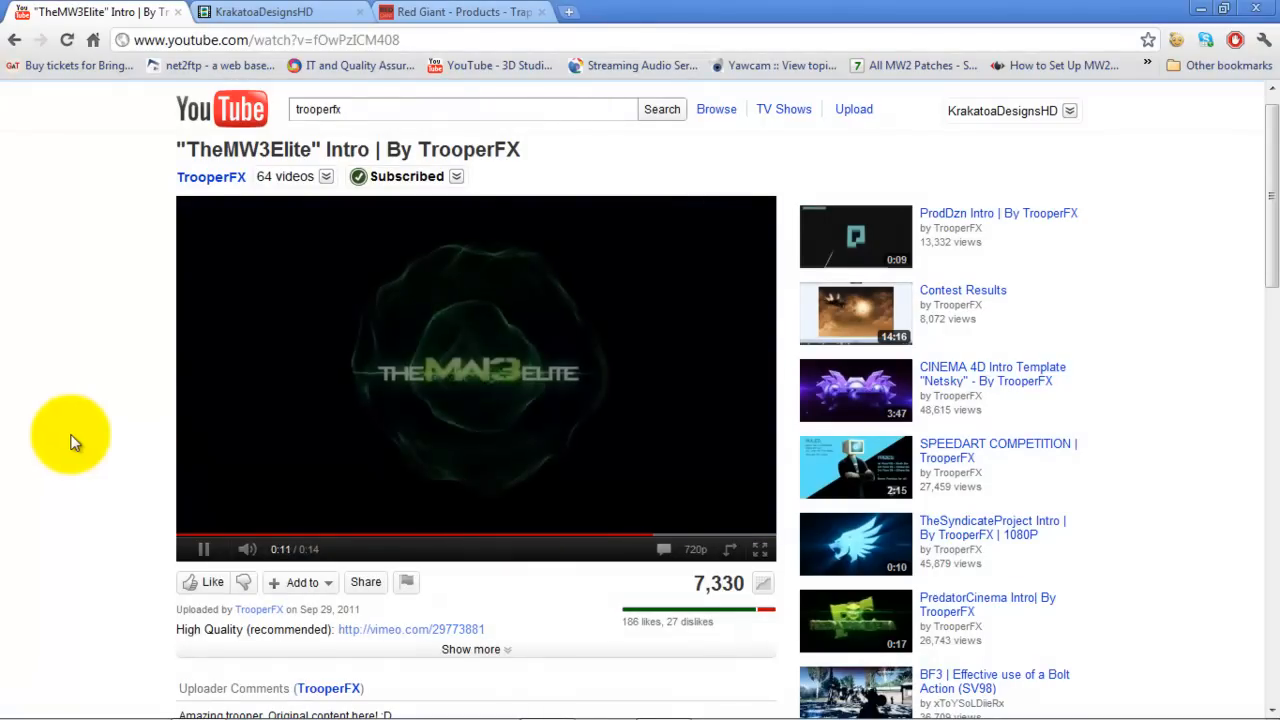
mouse_move(400, 336)
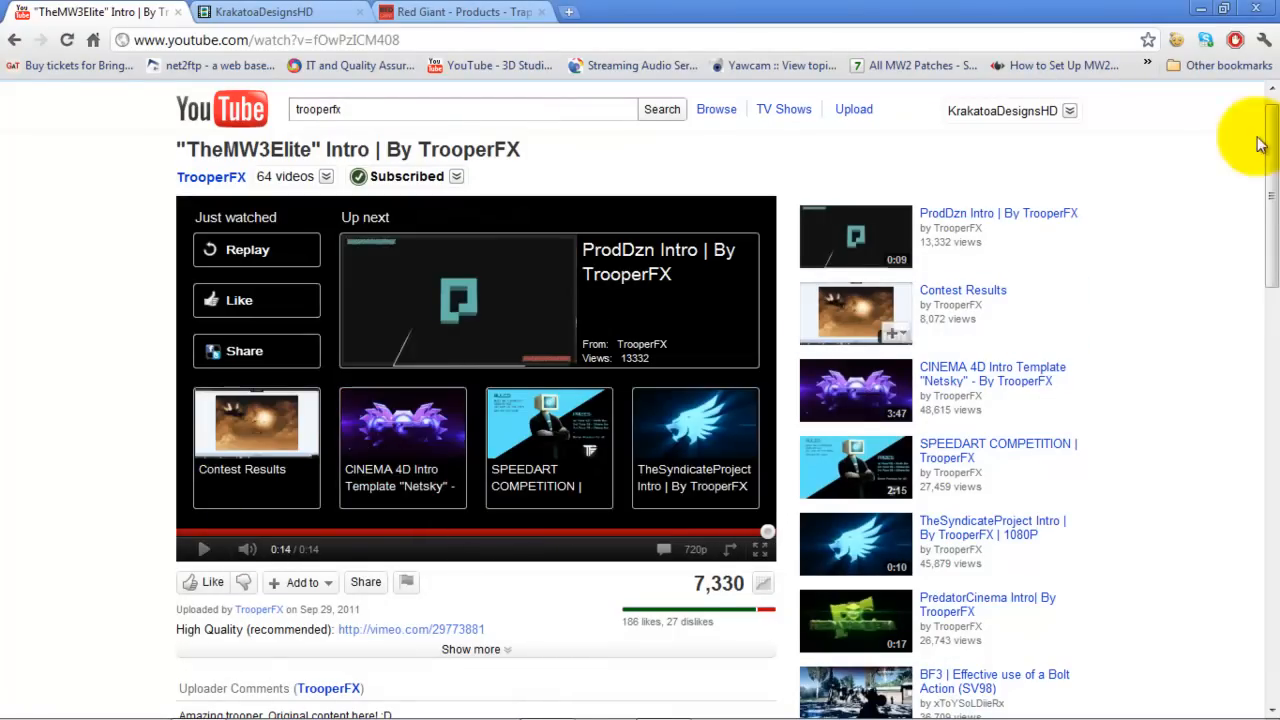
scroll(down, 3)
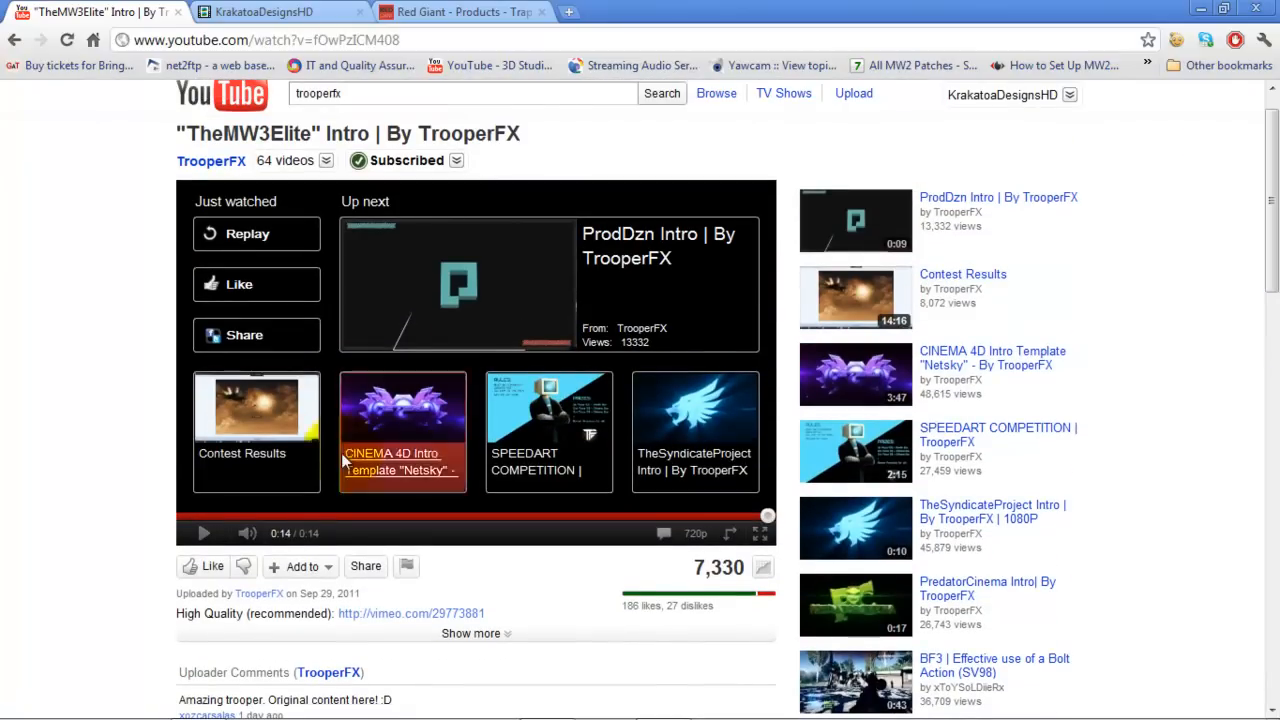
mouse_move(738, 516)
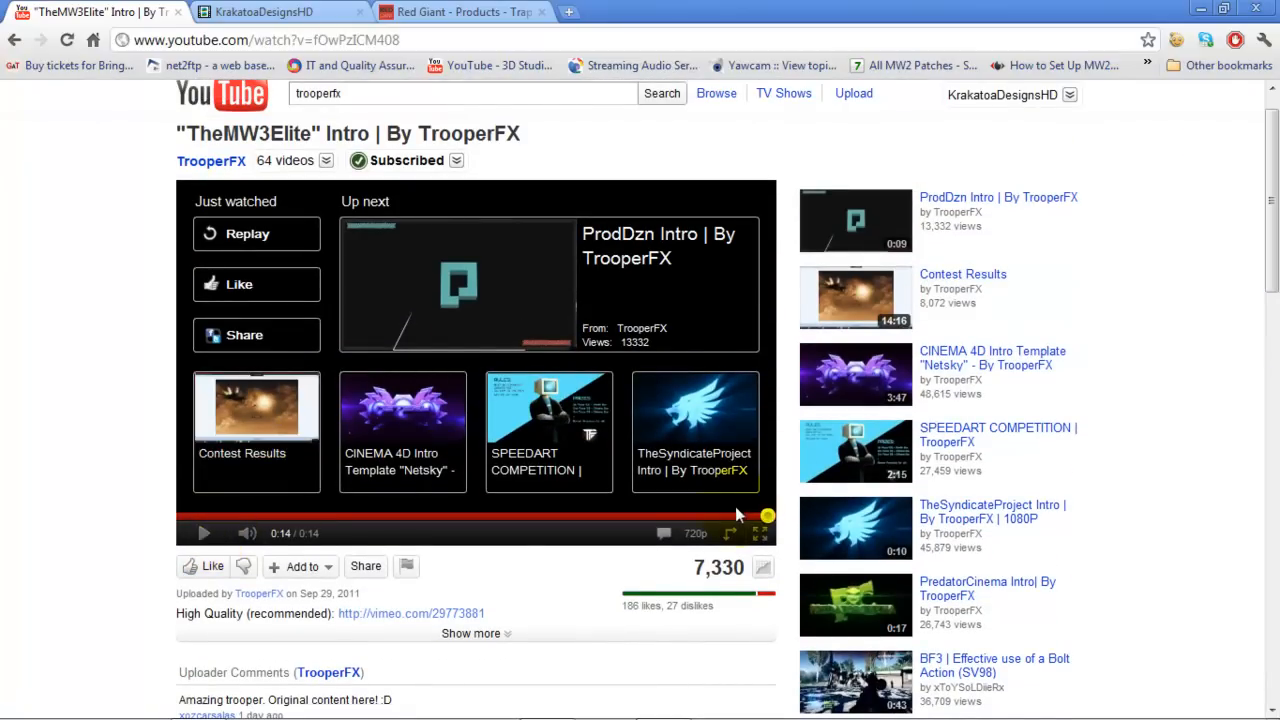
click(204, 532)
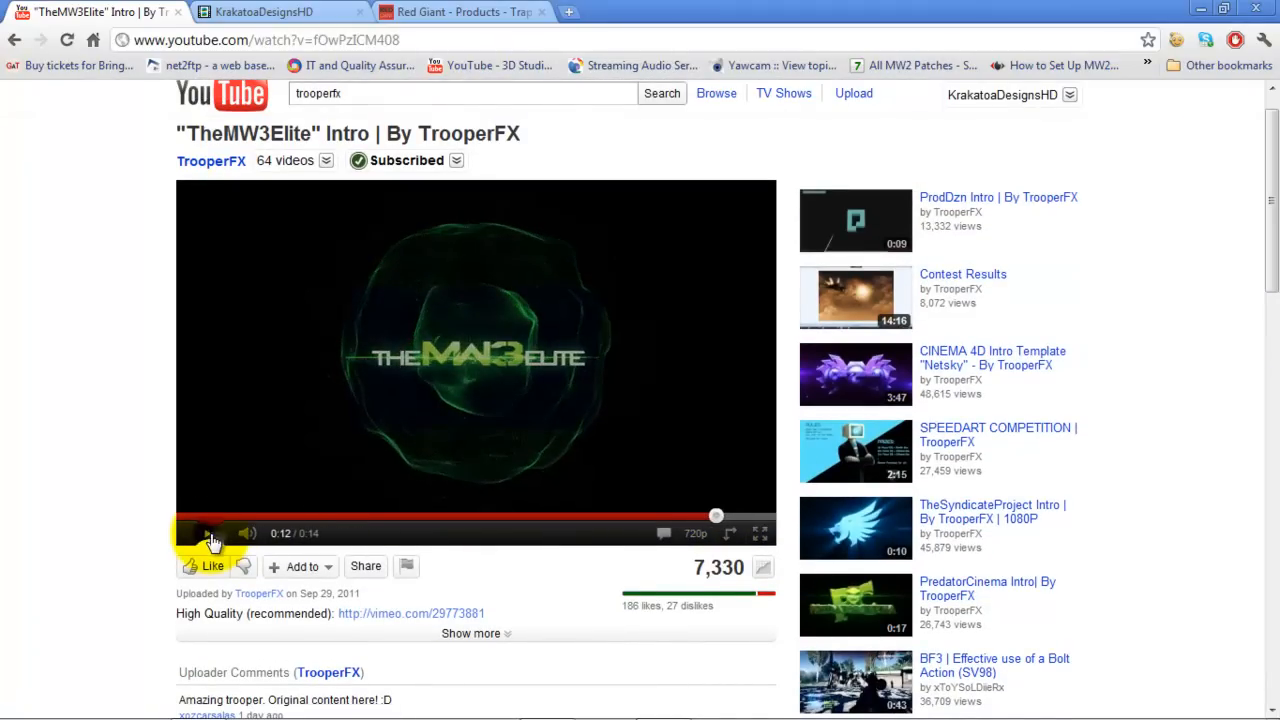
click(204, 532)
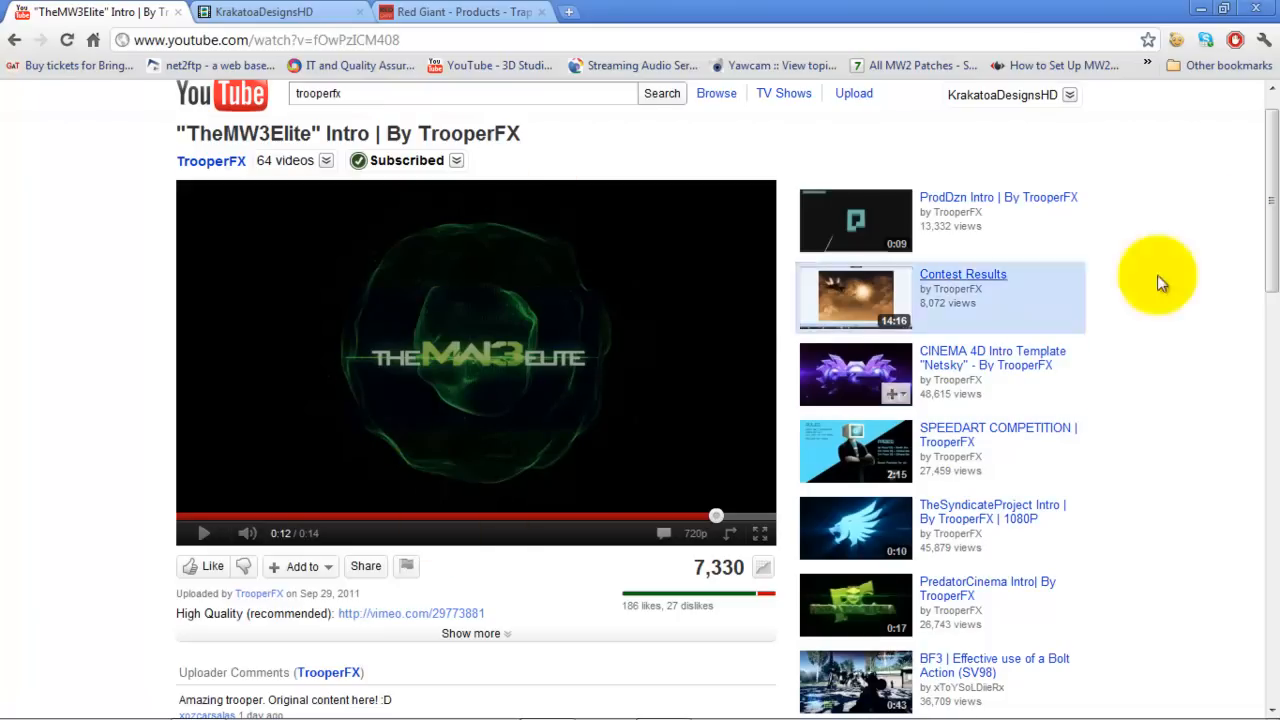
scroll(down, 3)
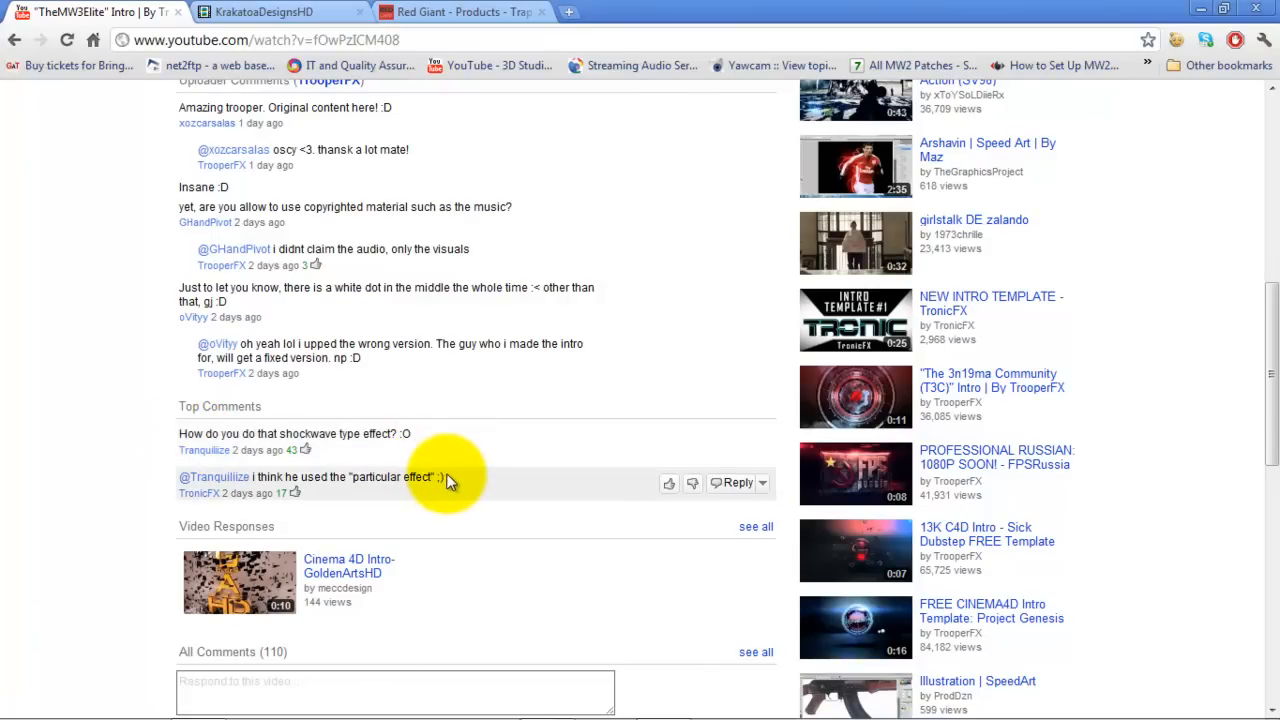
mouse_move(418, 474)
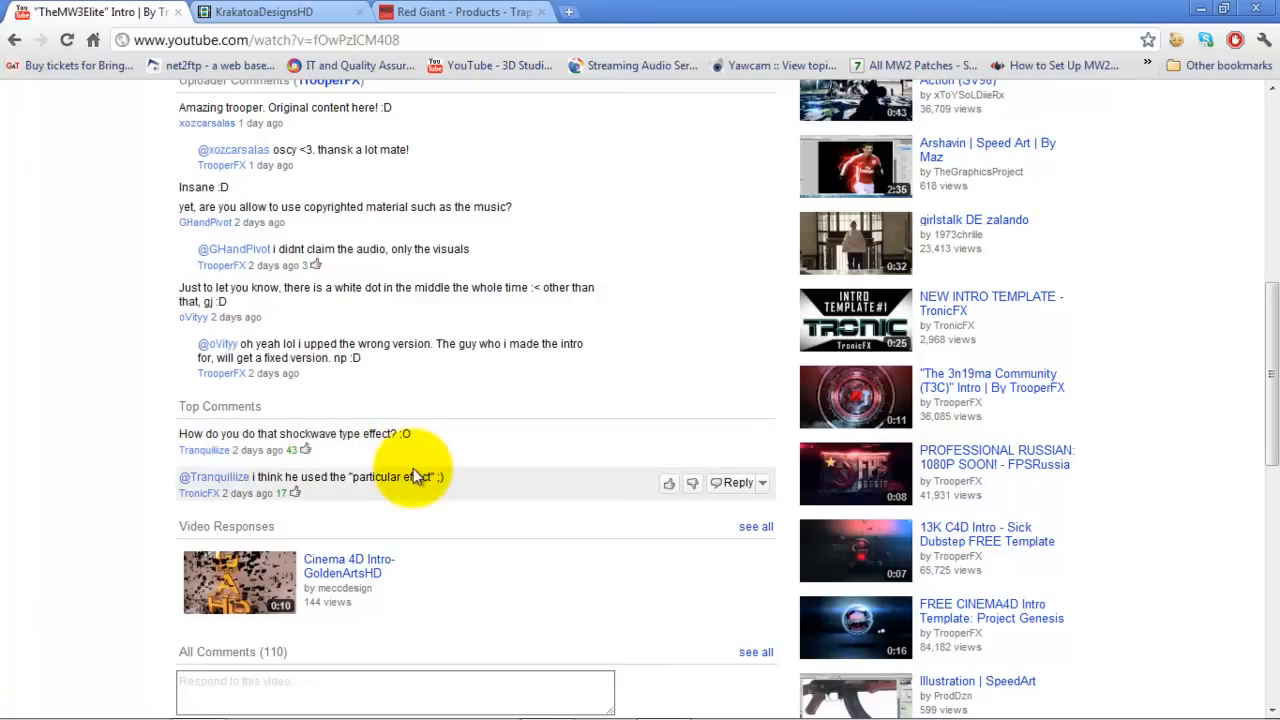
mouse_move(448, 488)
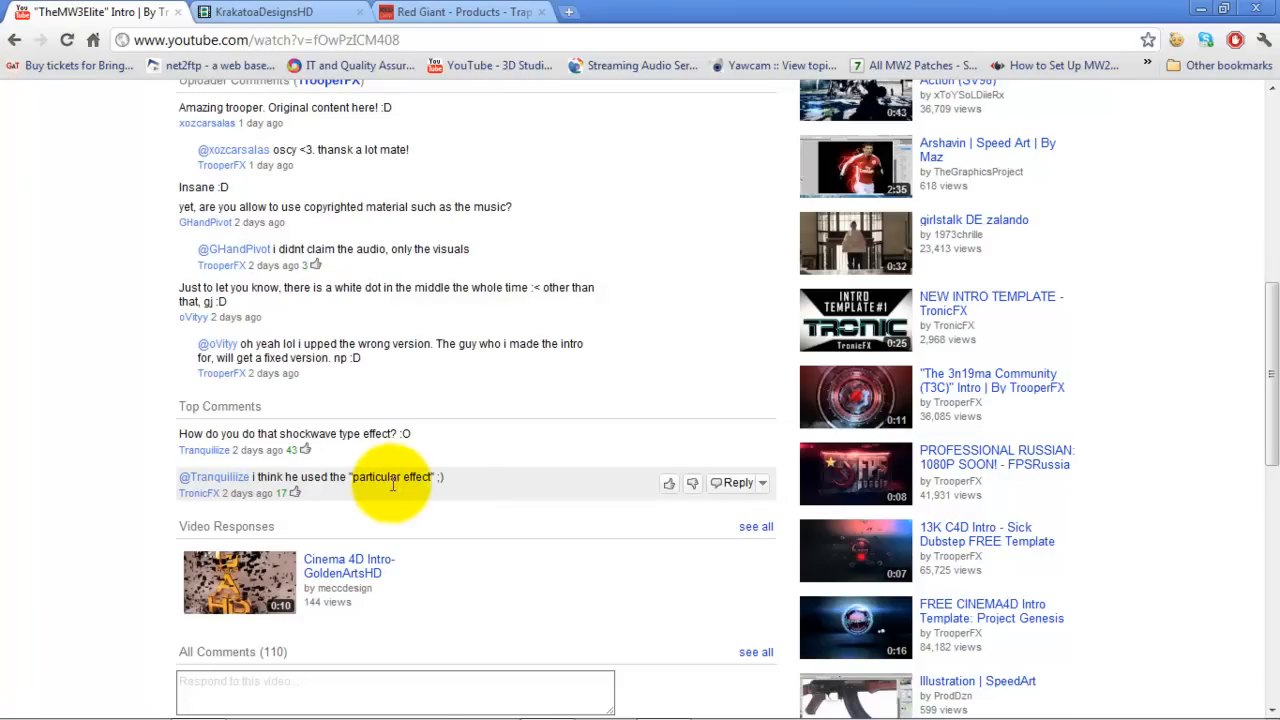
mouse_move(380, 496)
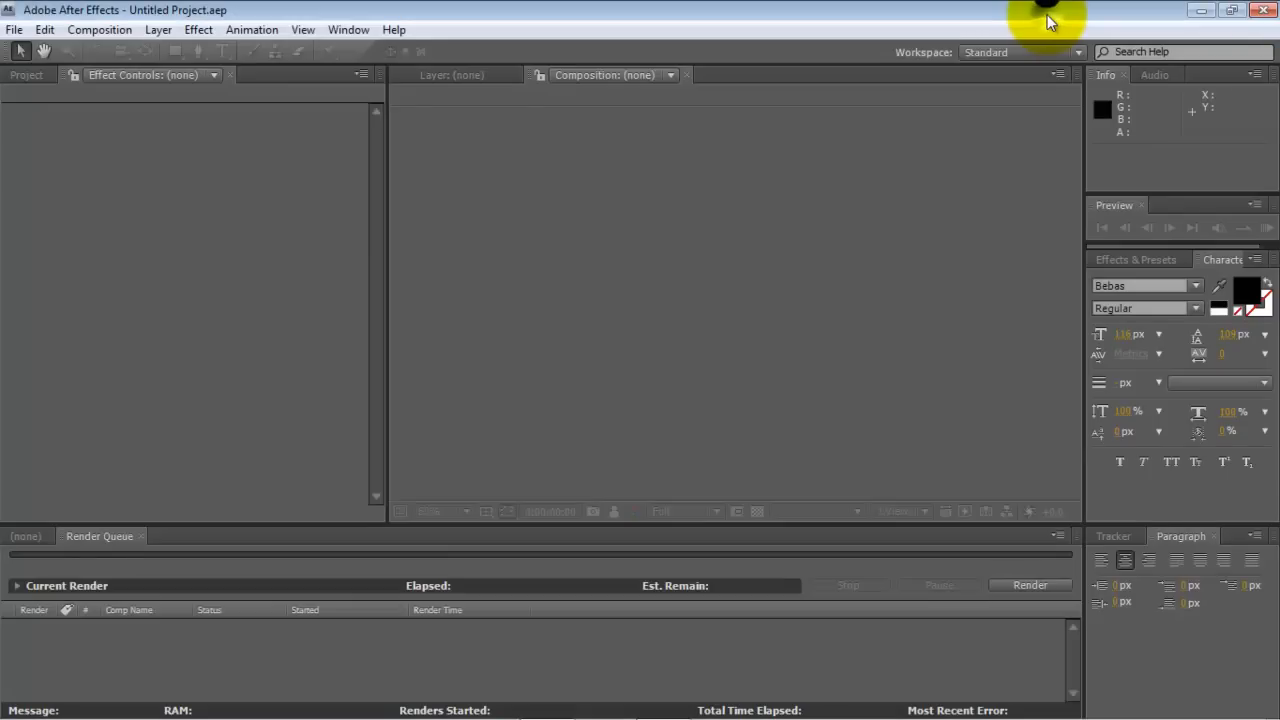
mouse_move(172, 48)
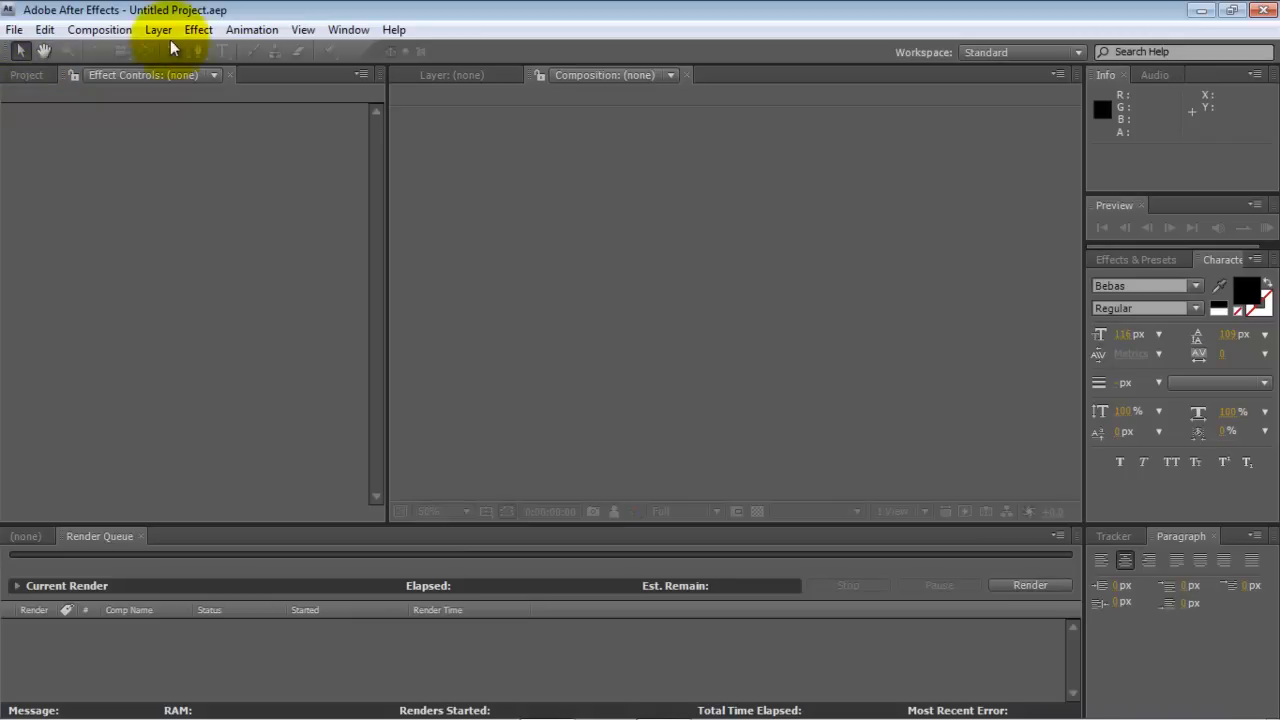
mouse_move(100, 30)
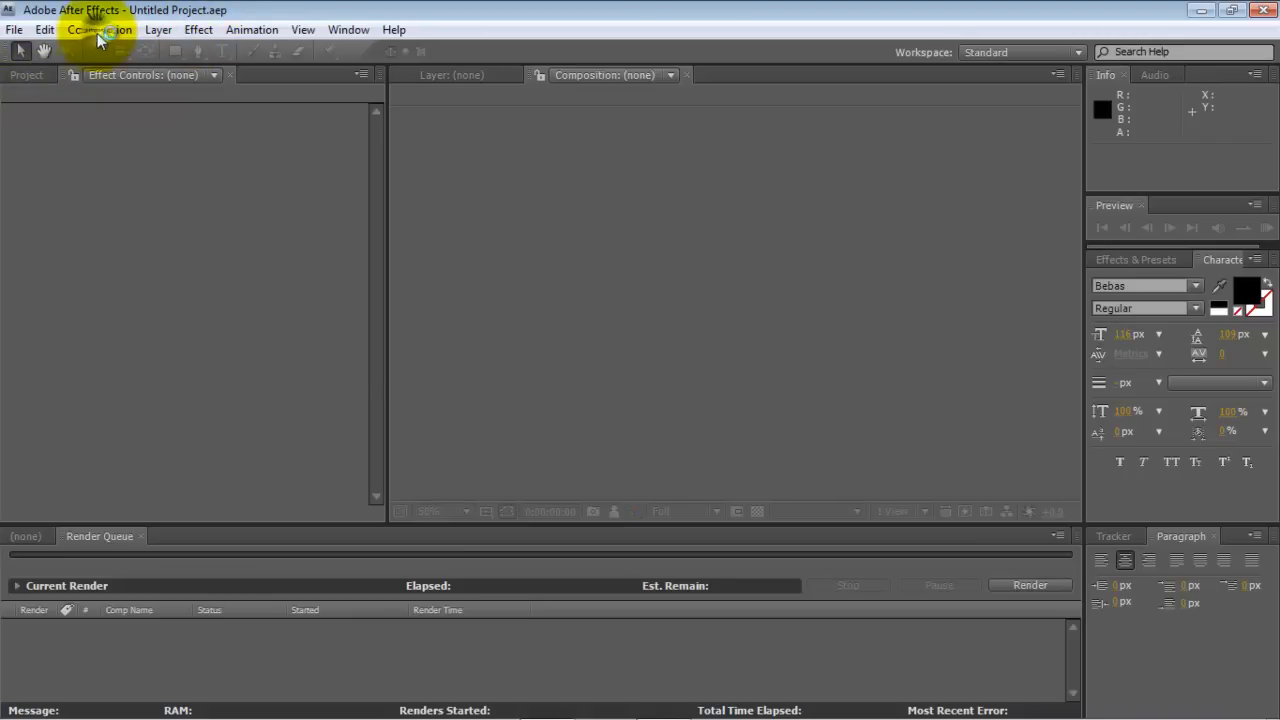
- Show the Composition menu with the New Composition command in After Effects
click(100, 30)
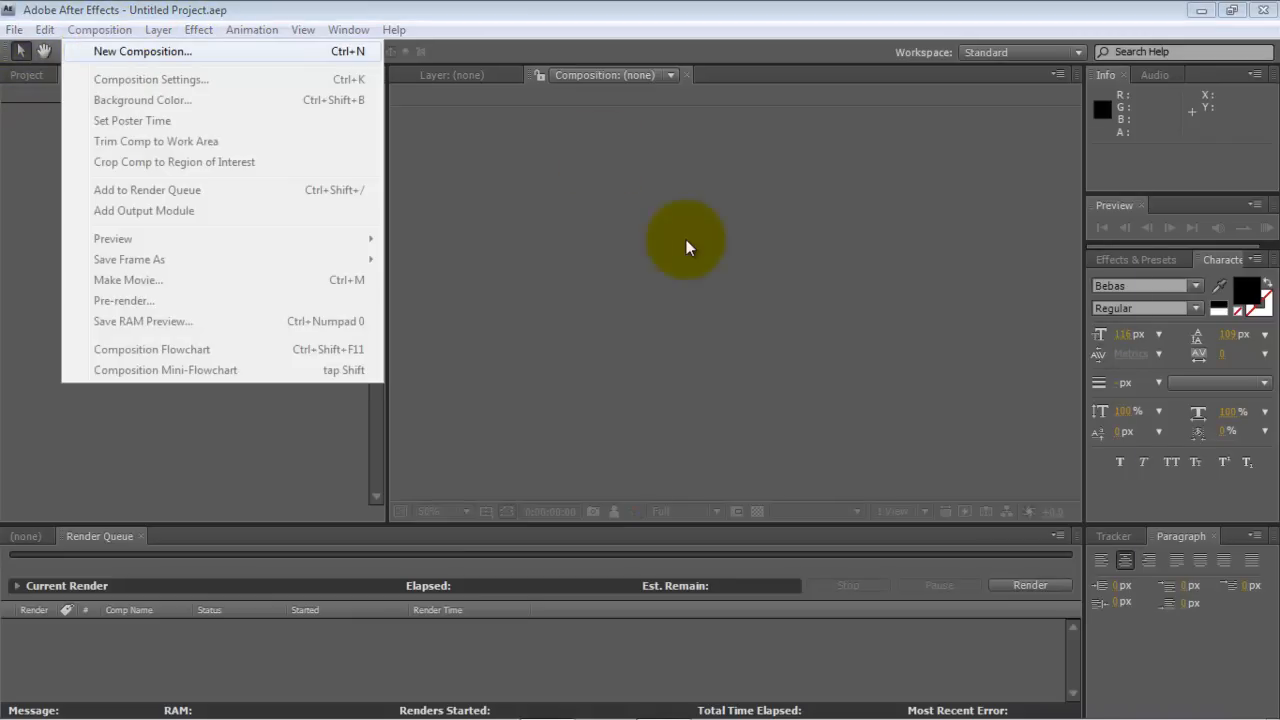
- Create Comp 1 at 1280×720 with a duration of 0:00:08:00
click(142, 52)
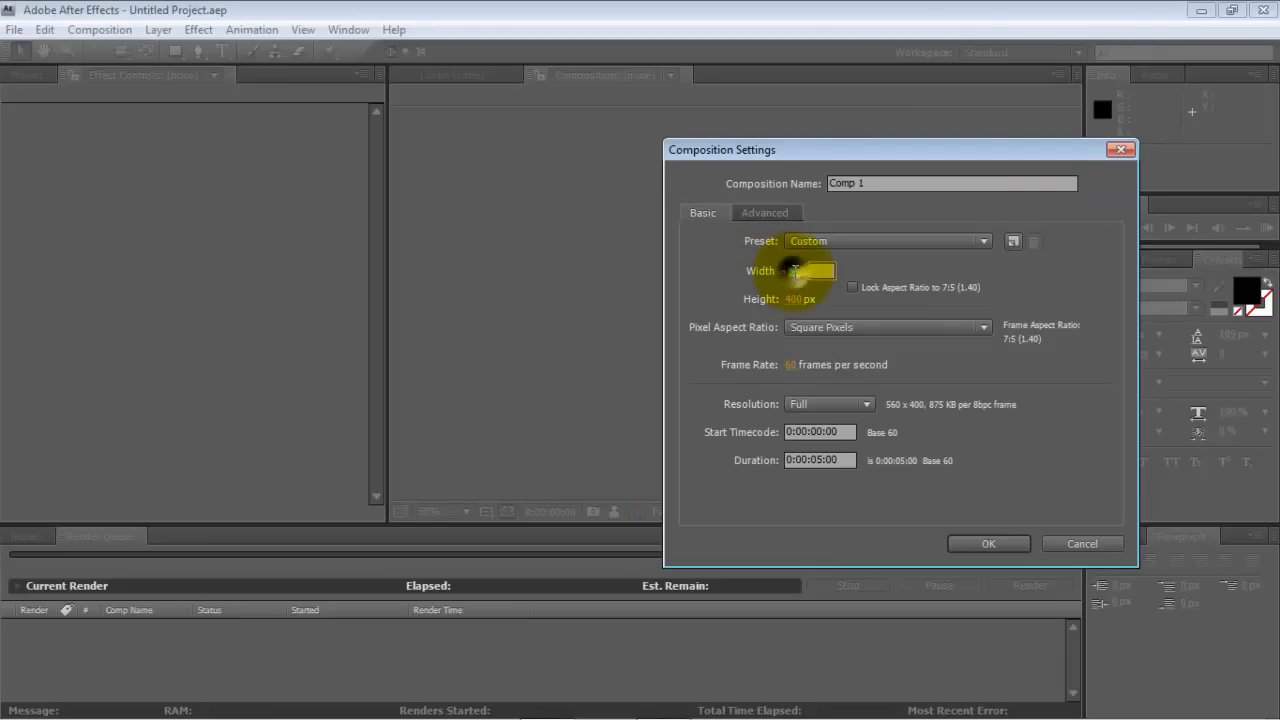
text(1280)
click(820, 460)
text(8;)
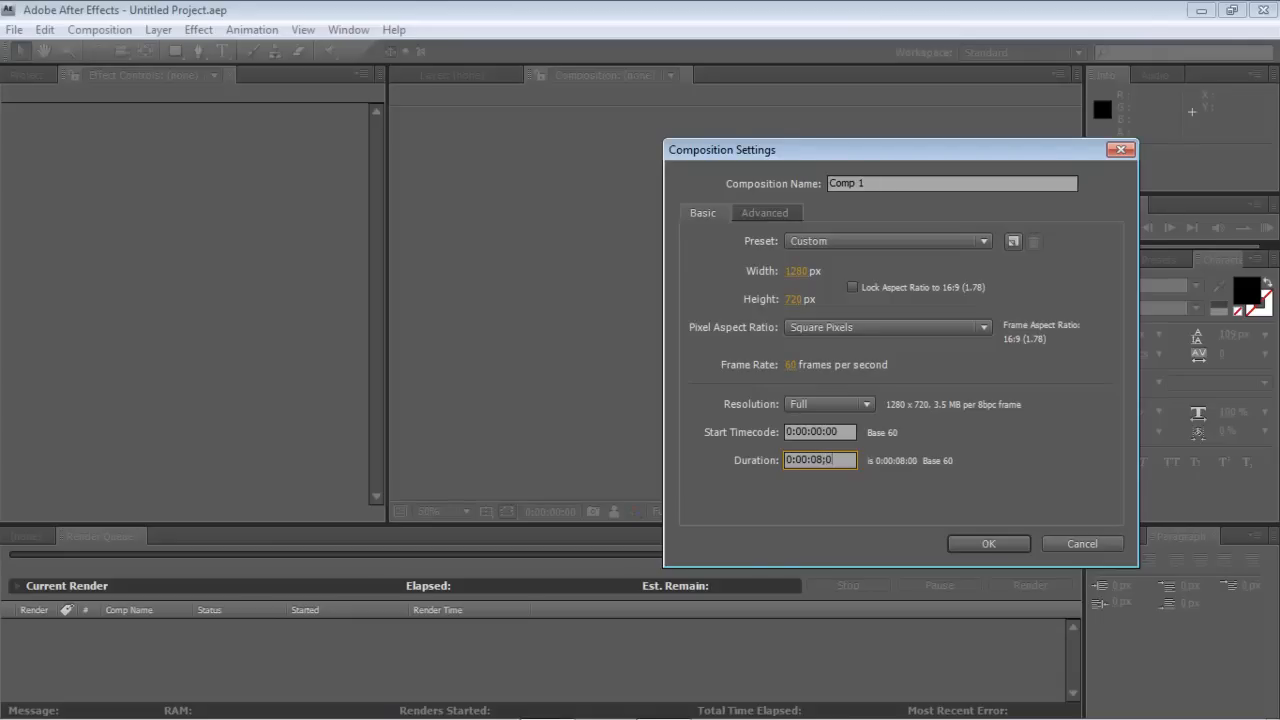
click(988, 544)
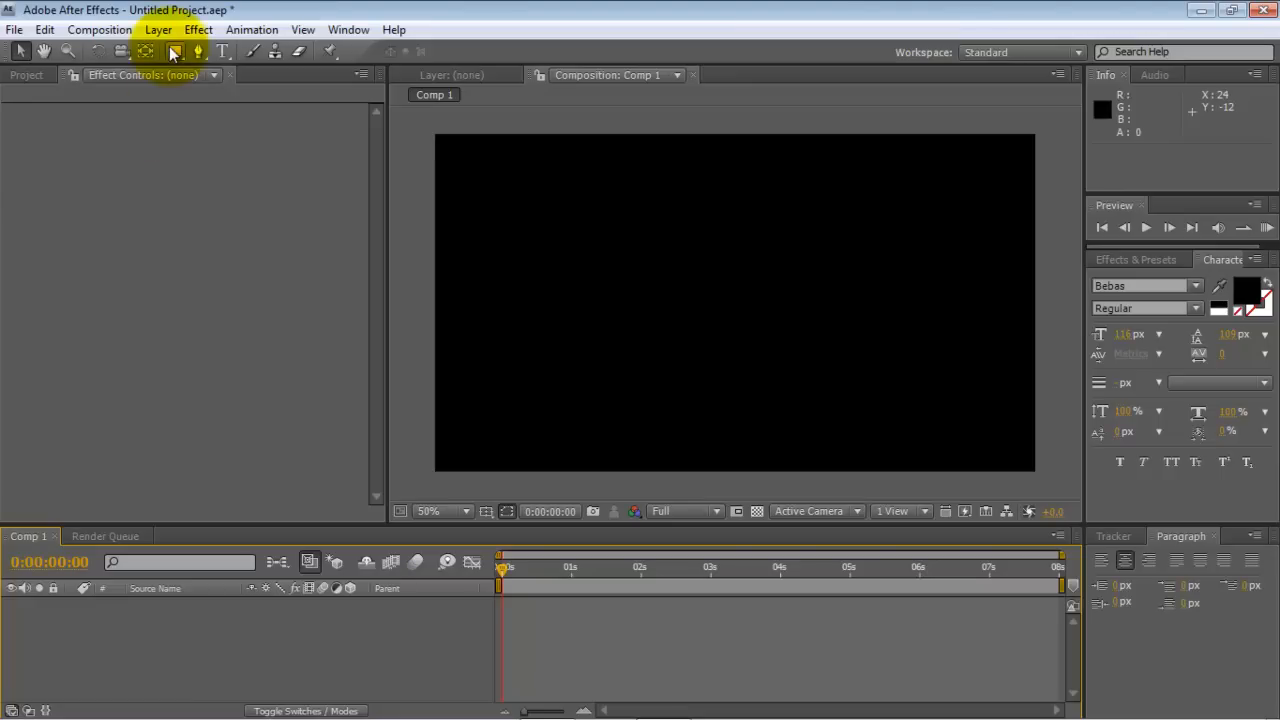
- Add Black Solid 1, a black solid made comp size, to Comp 1
click(156, 30)
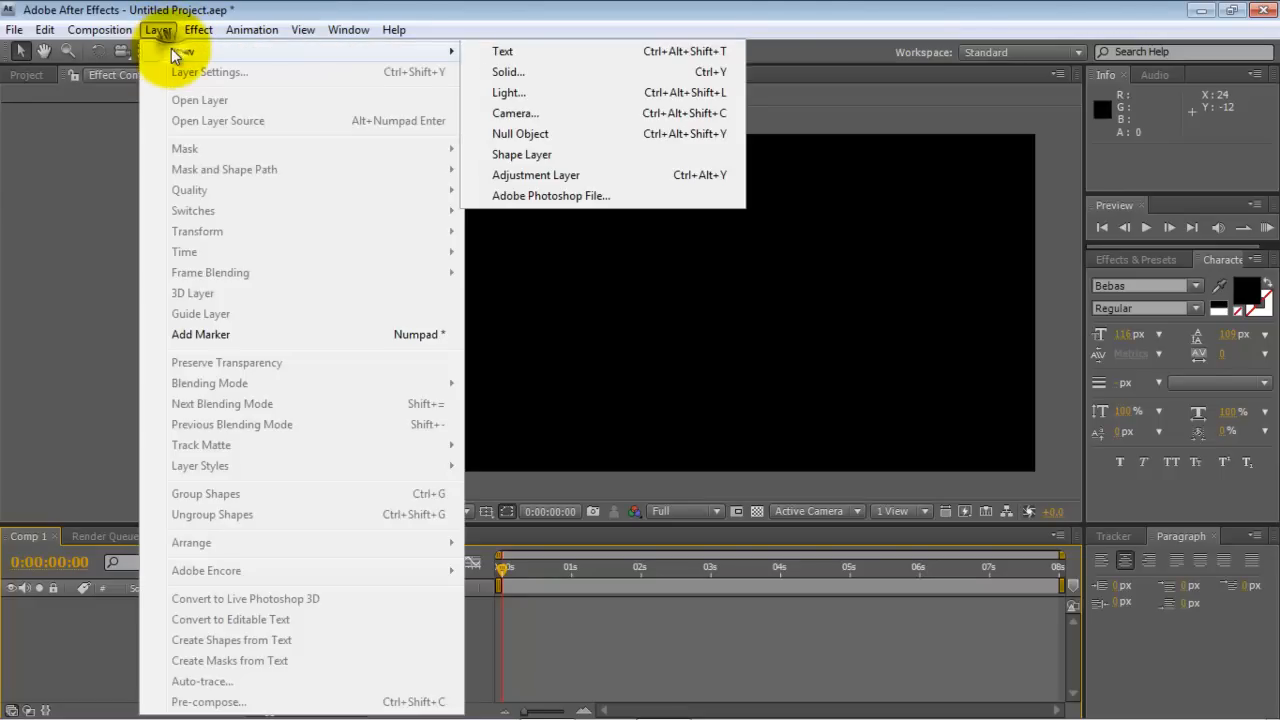
click(508, 72)
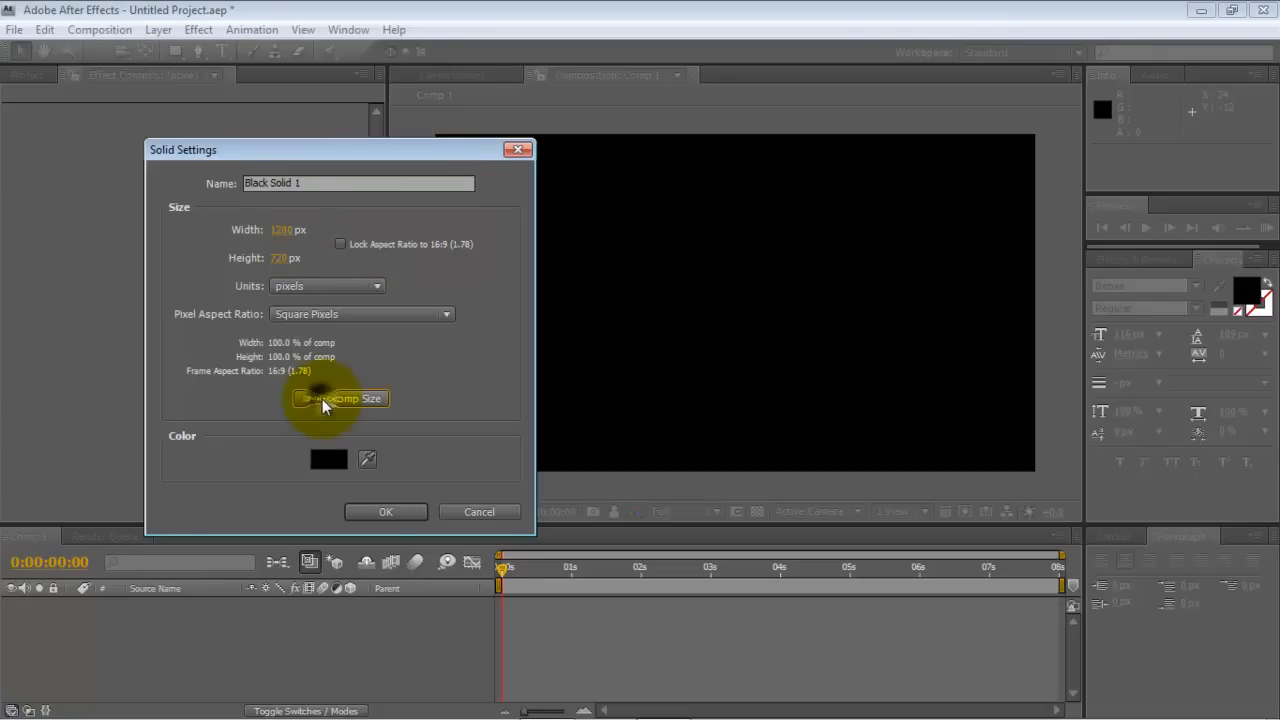
click(384, 512)
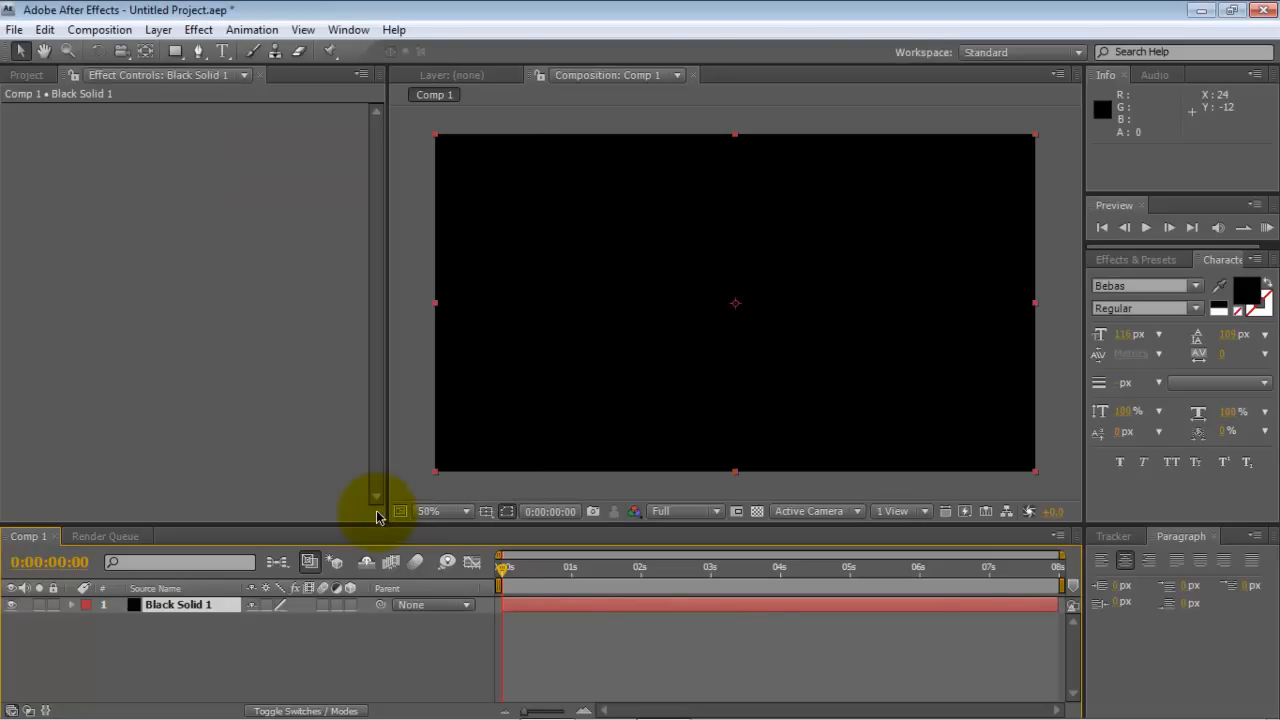
click(178, 604)
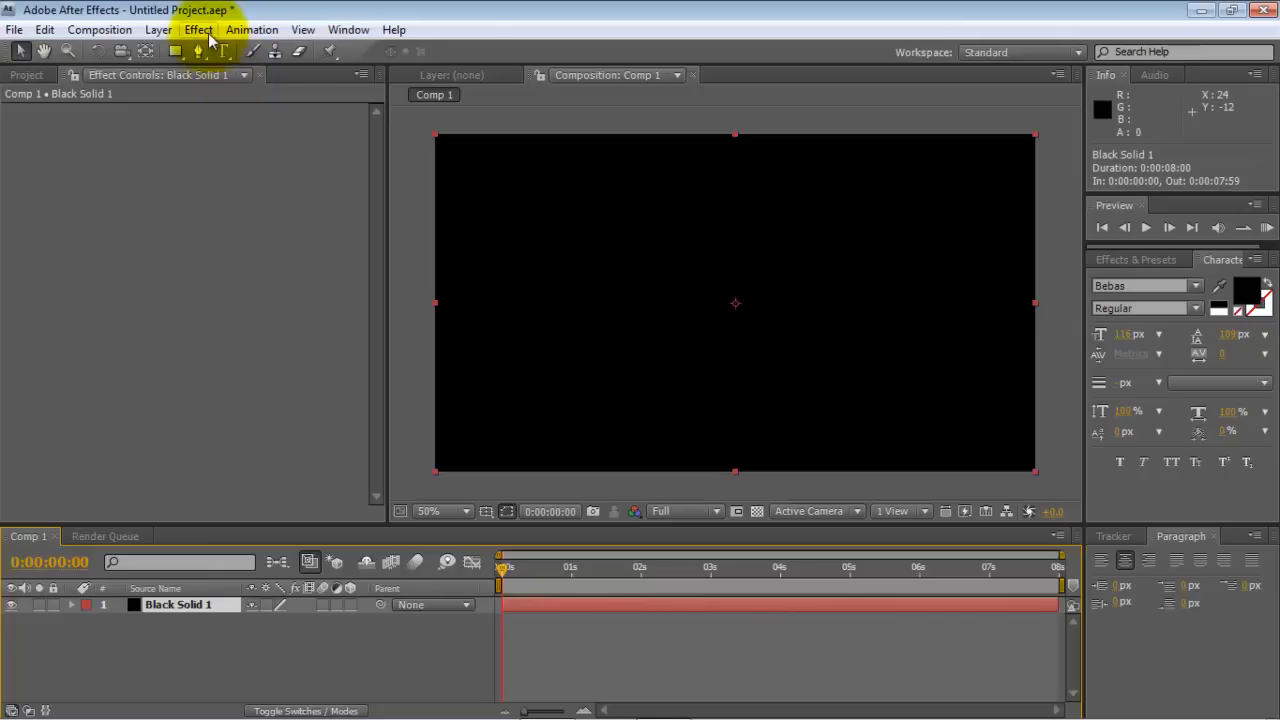
- Apply Trapcode Form to the solid and set its Base Form to Sphere - Layered
click(198, 30)
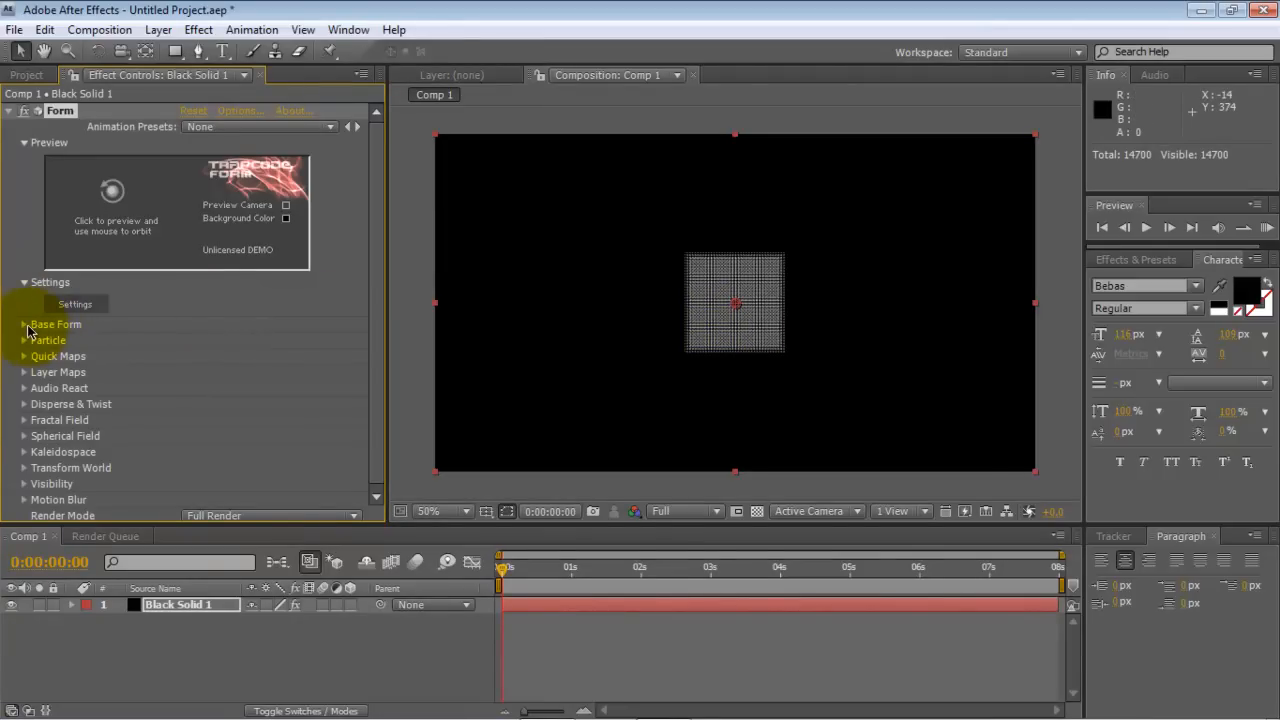
click(24, 324)
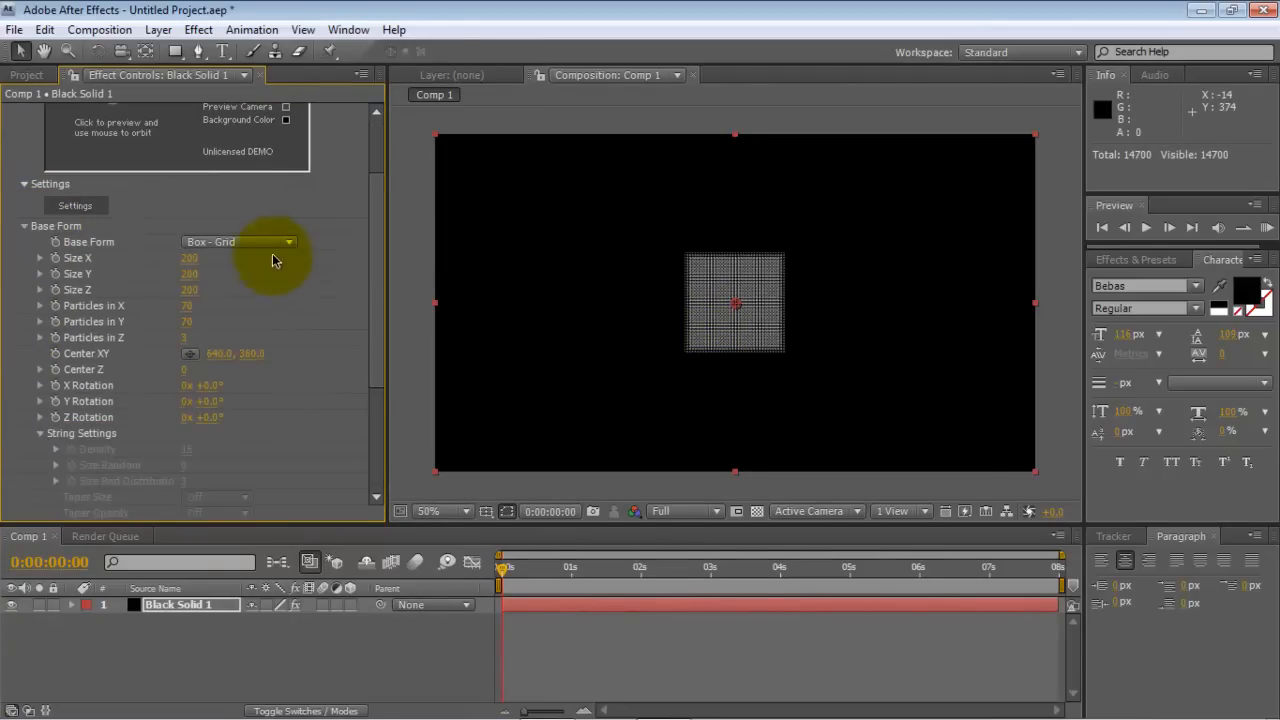
click(238, 242)
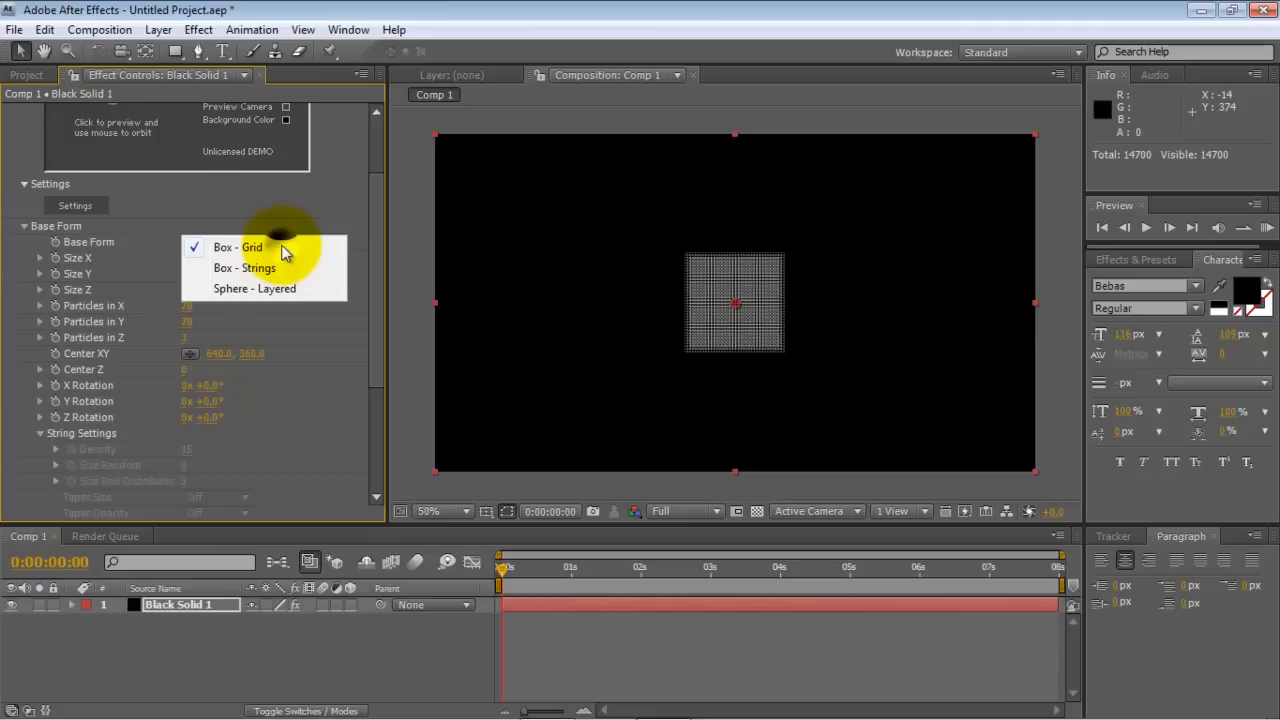
click(254, 288)
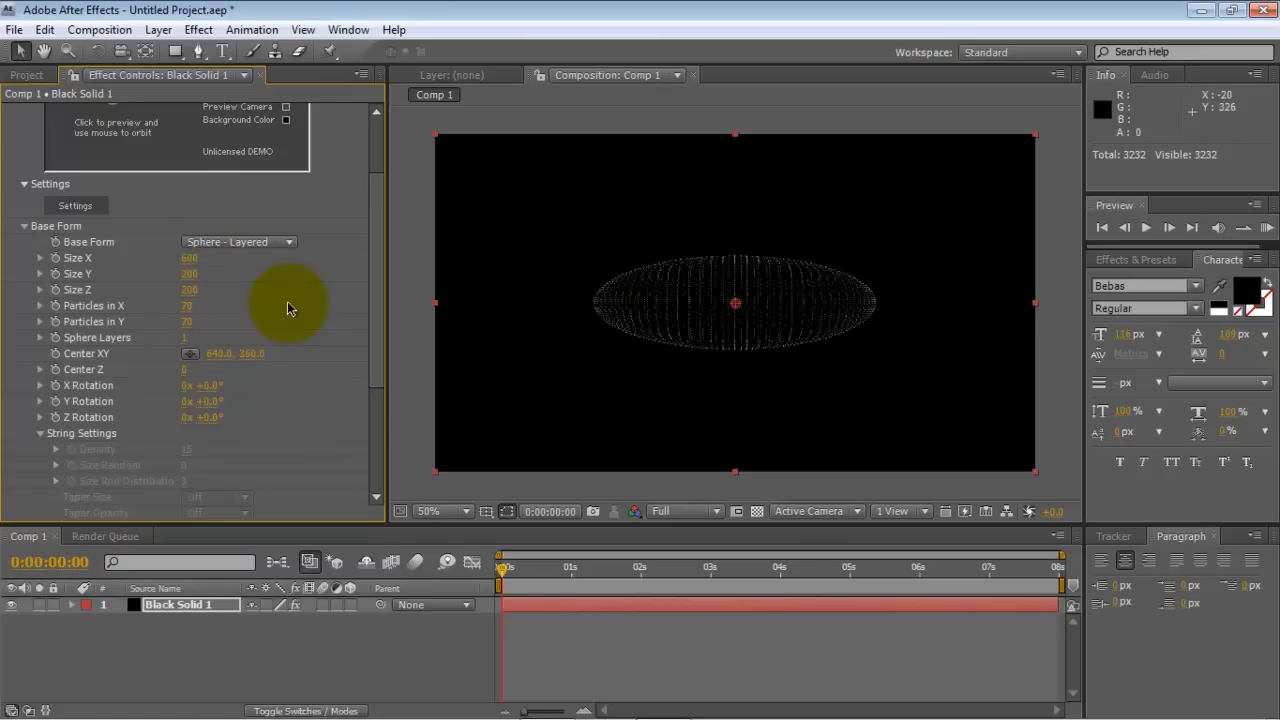
- Set the sphere Size to 600 and Particles in X/Y to 300 for a dense sphere
click(188, 274)
text(600)
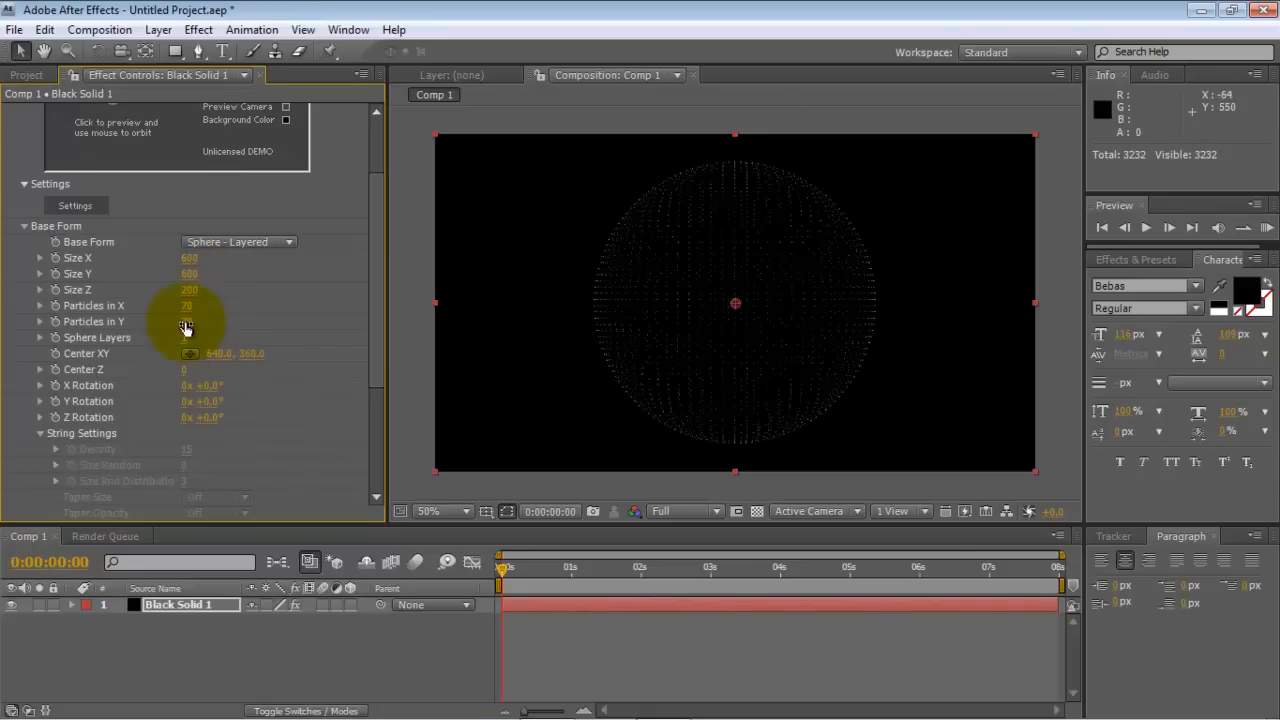
double_click(188, 288)
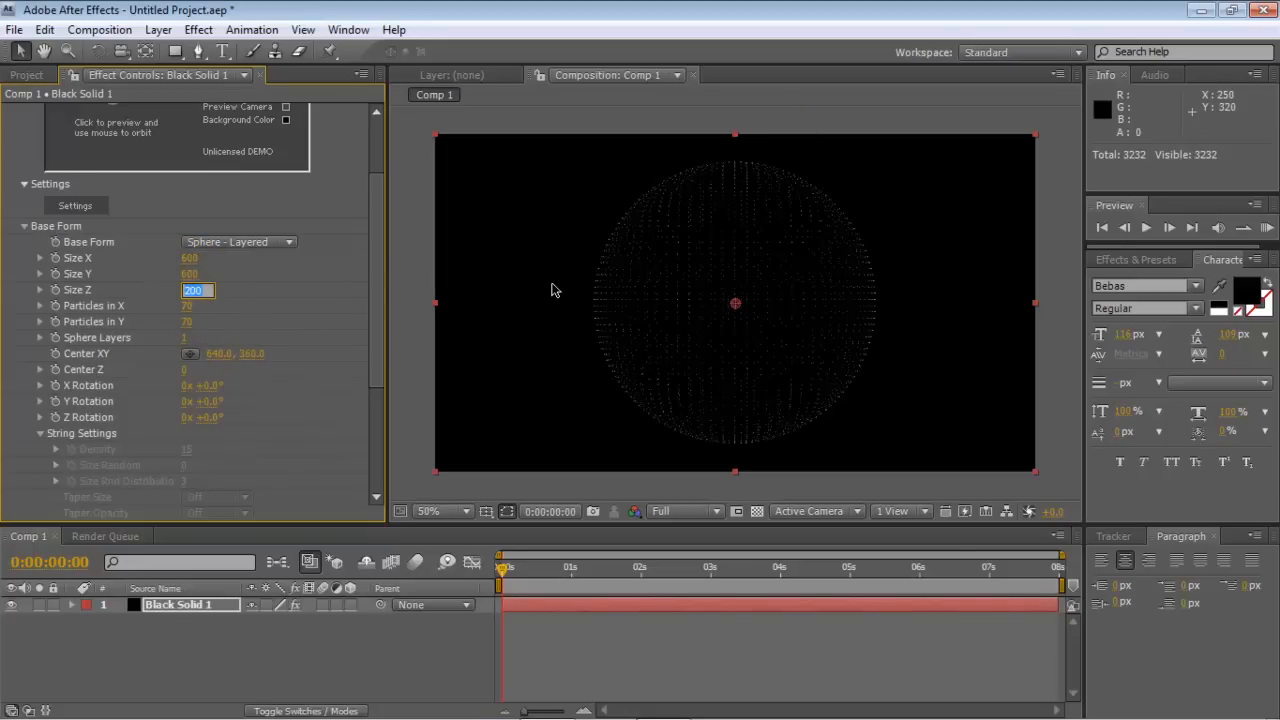
text(600)
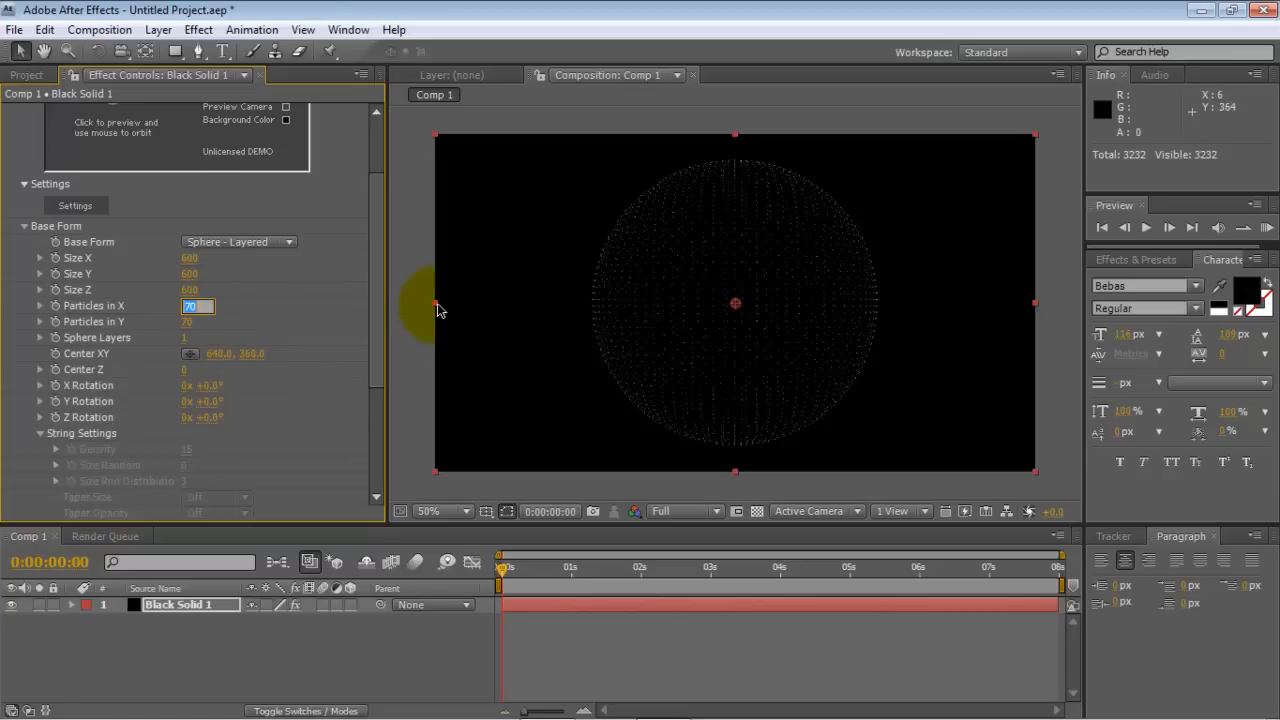
text(300)
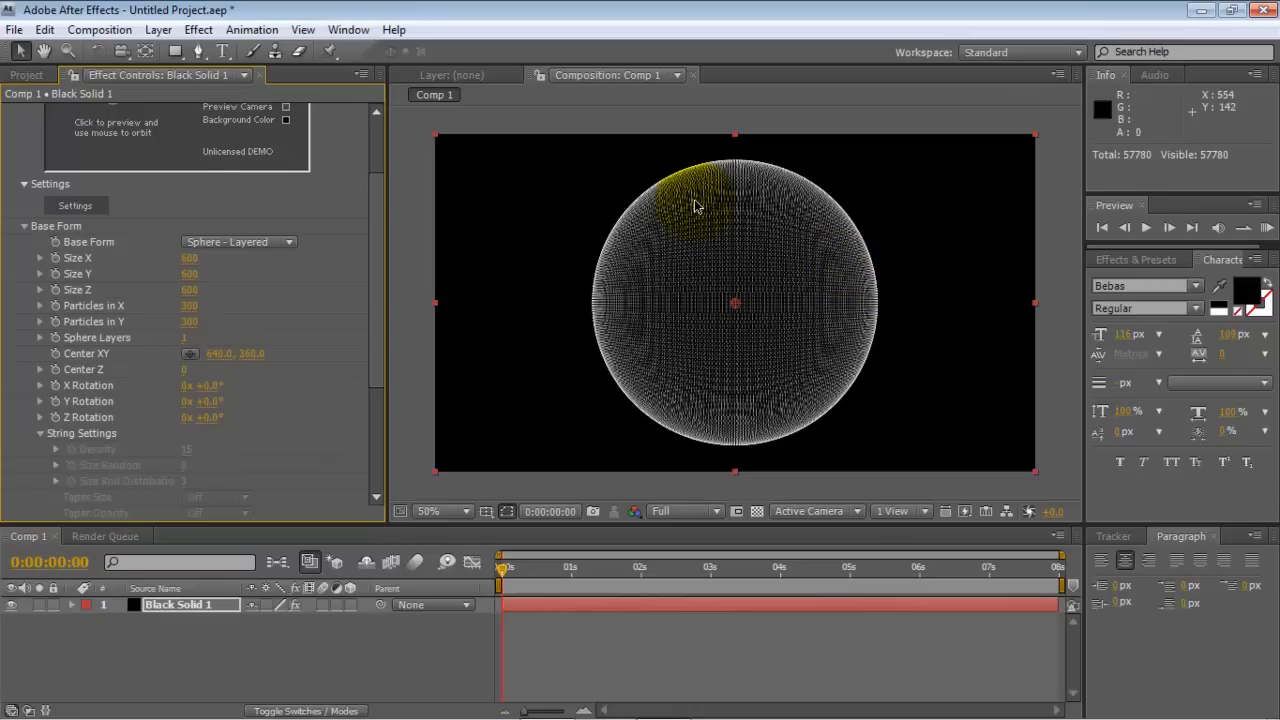
mouse_move(688, 198)
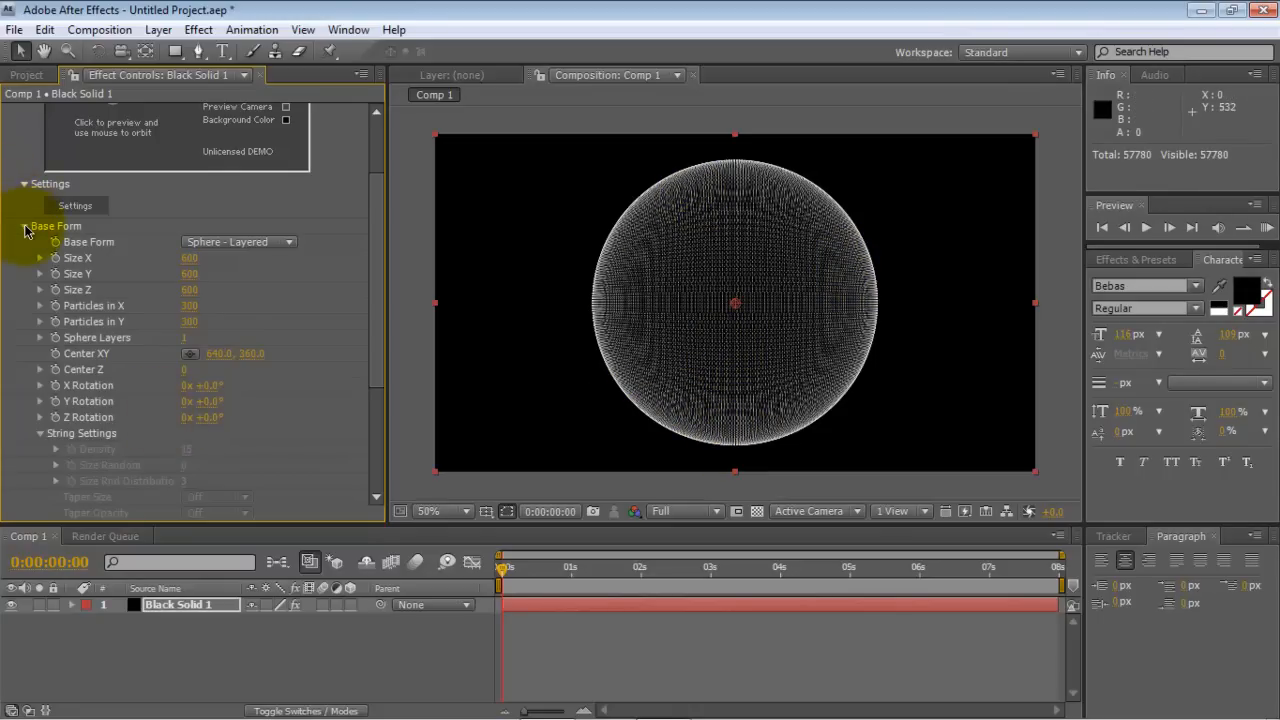
- Set Form's Particle Color to a dark green so the sphere glows green
click(24, 226)
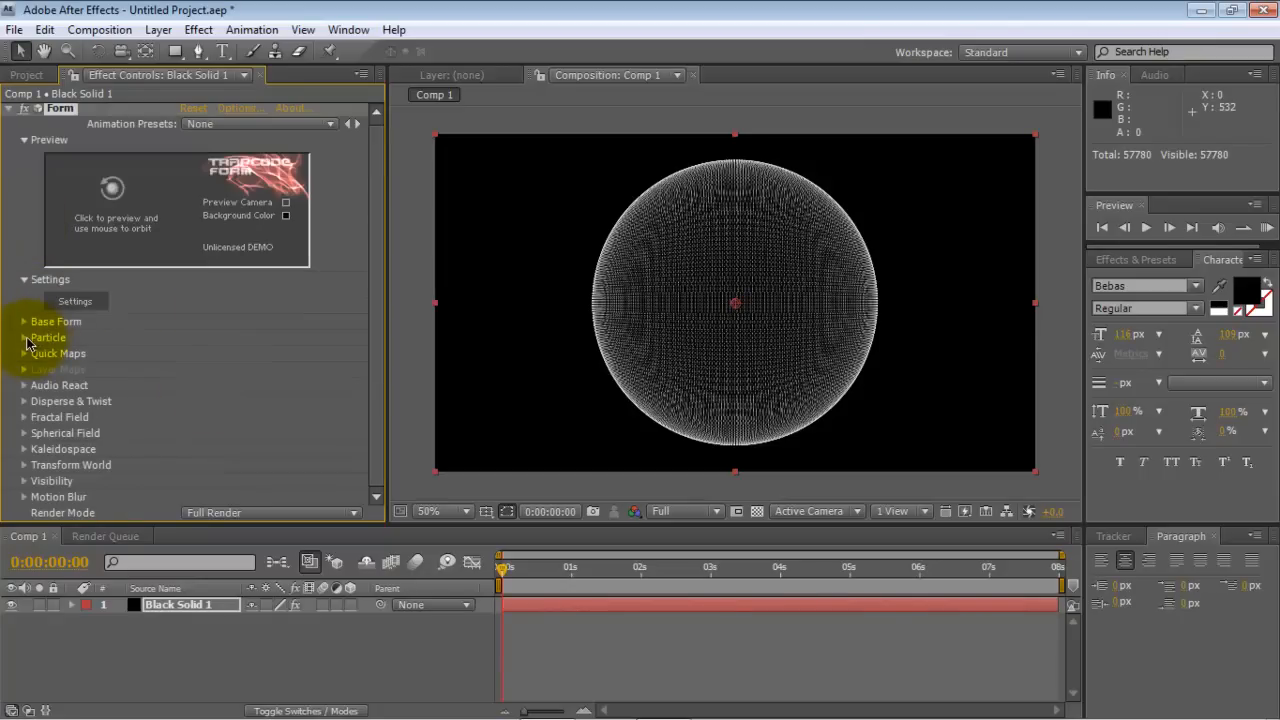
click(24, 336)
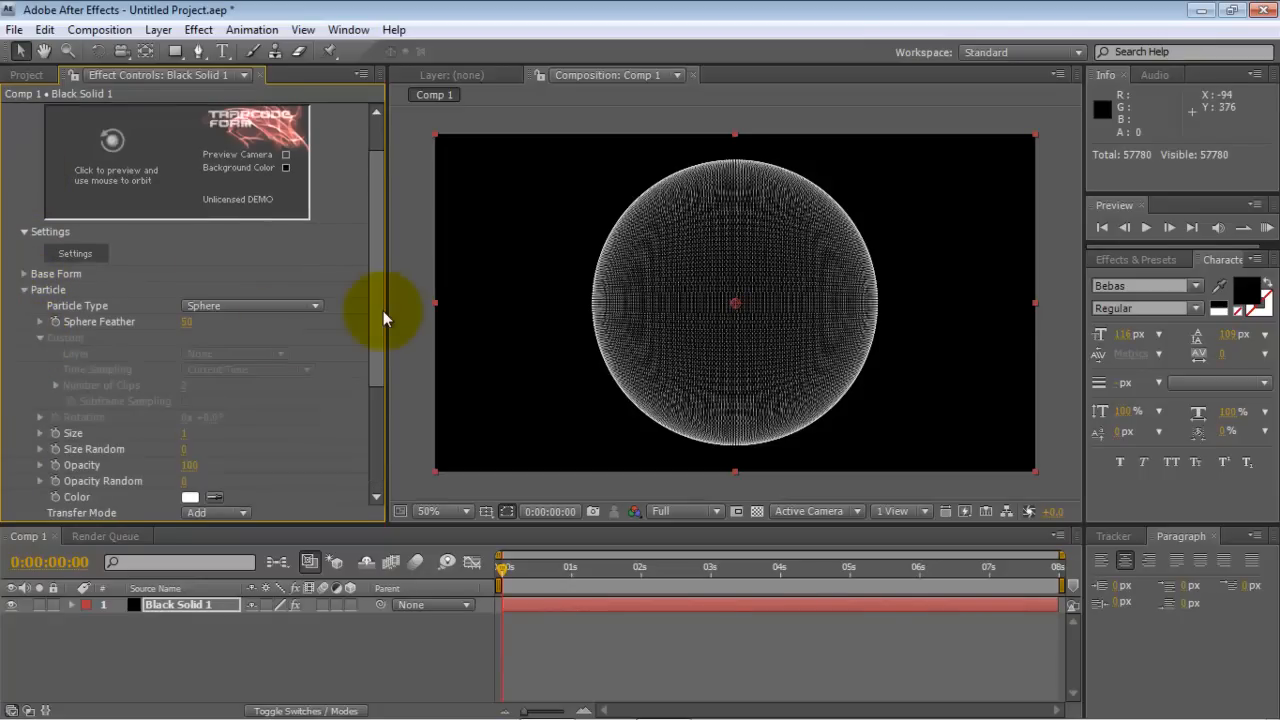
scroll(down, 3)
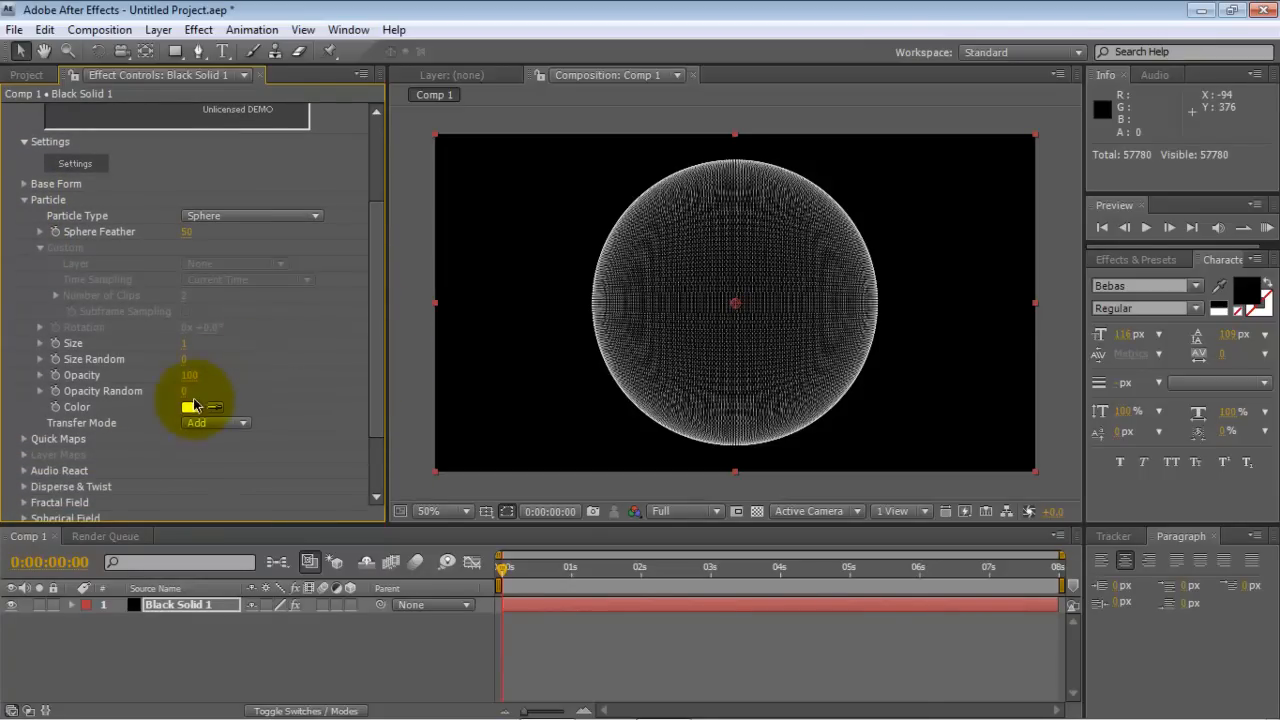
click(188, 408)
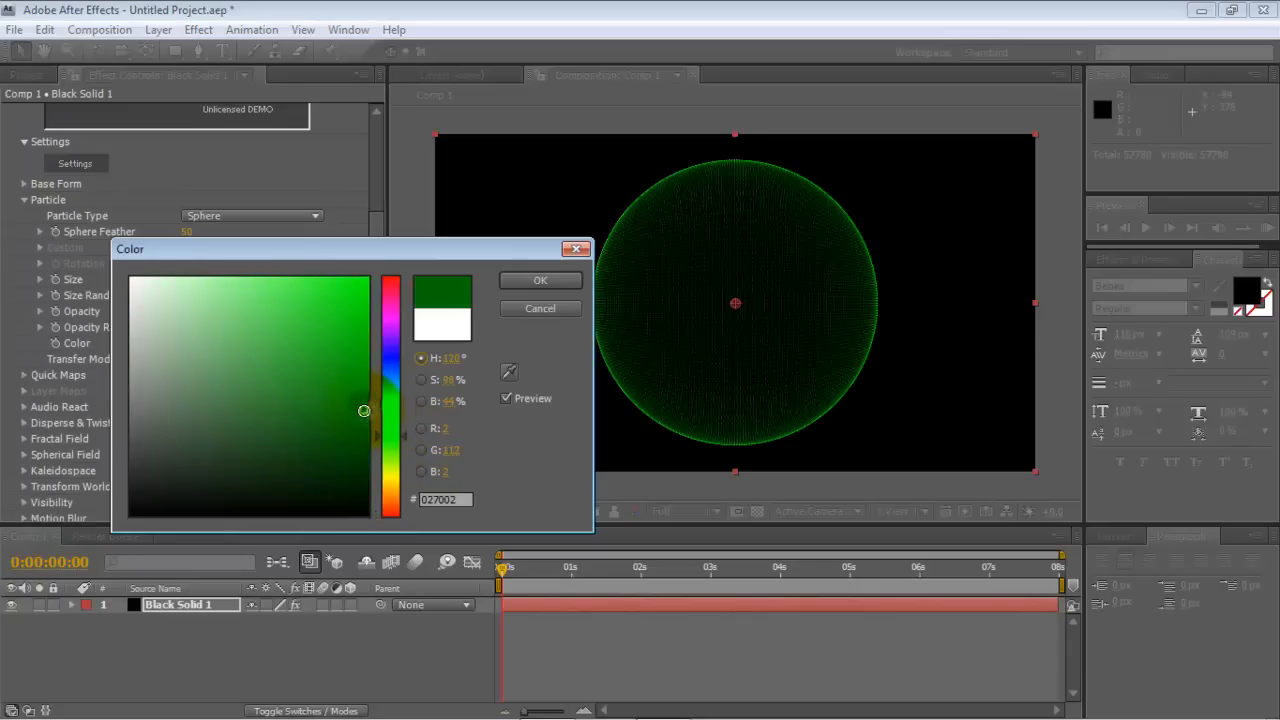
drag(364, 412, 352, 444)
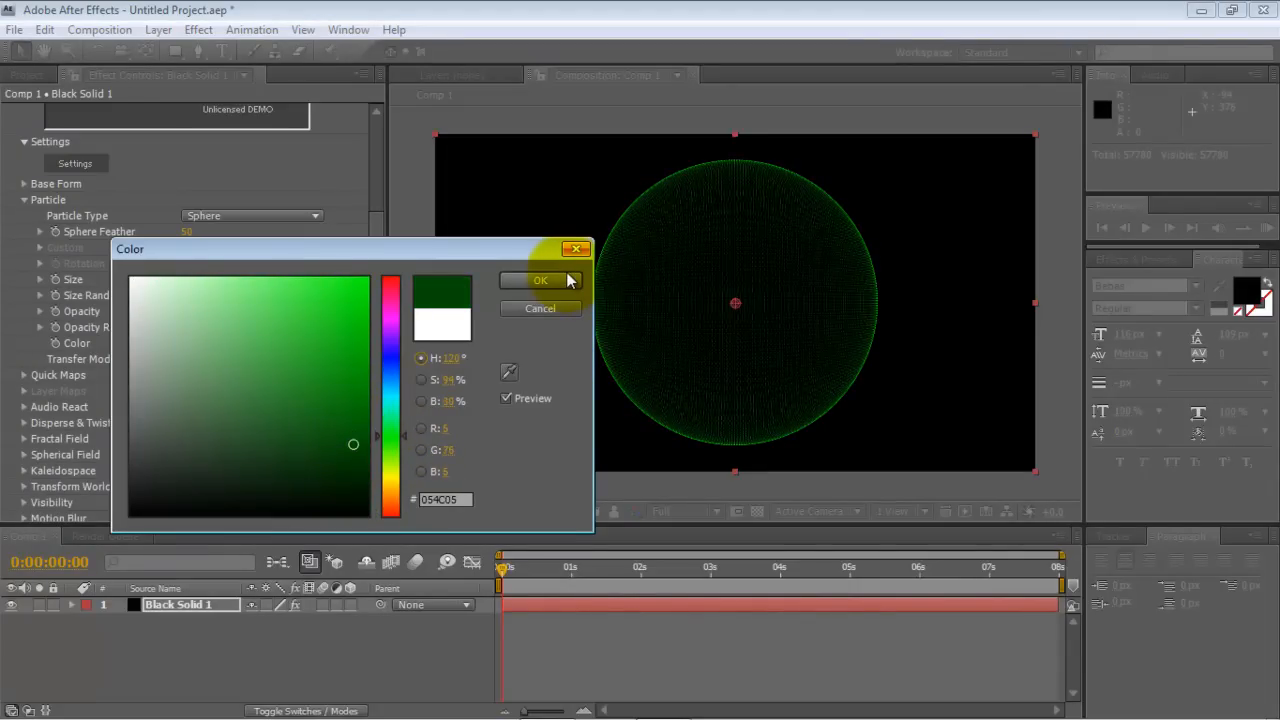
click(540, 280)
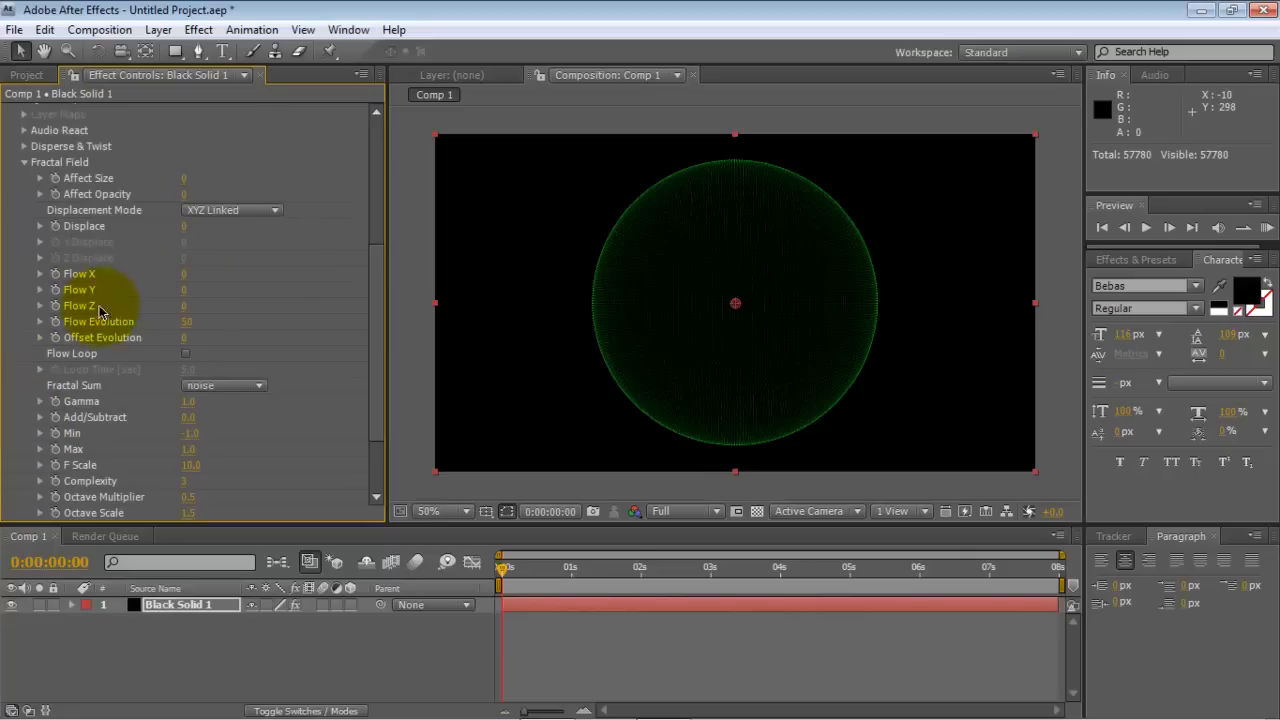
- In Fractal Field keep Displacement Mode XYZ Linked and raise Displace to distort the sphere
click(184, 306)
text(50)
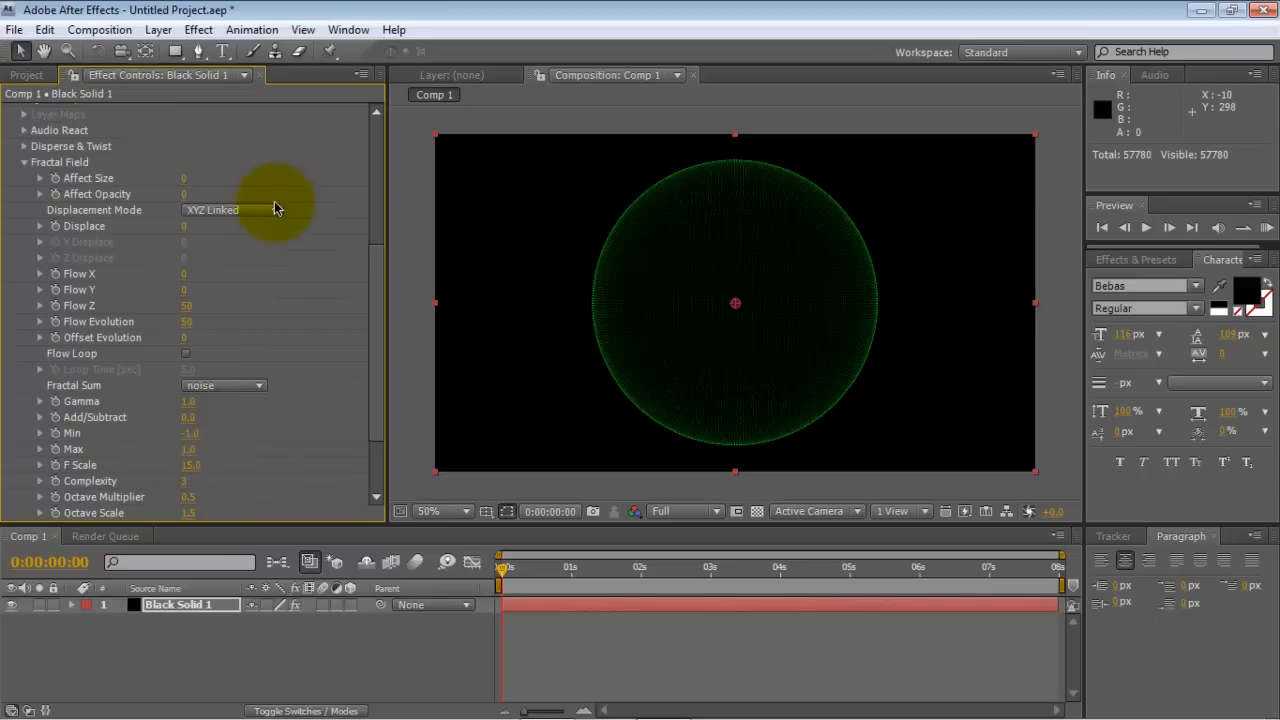
click(222, 210)
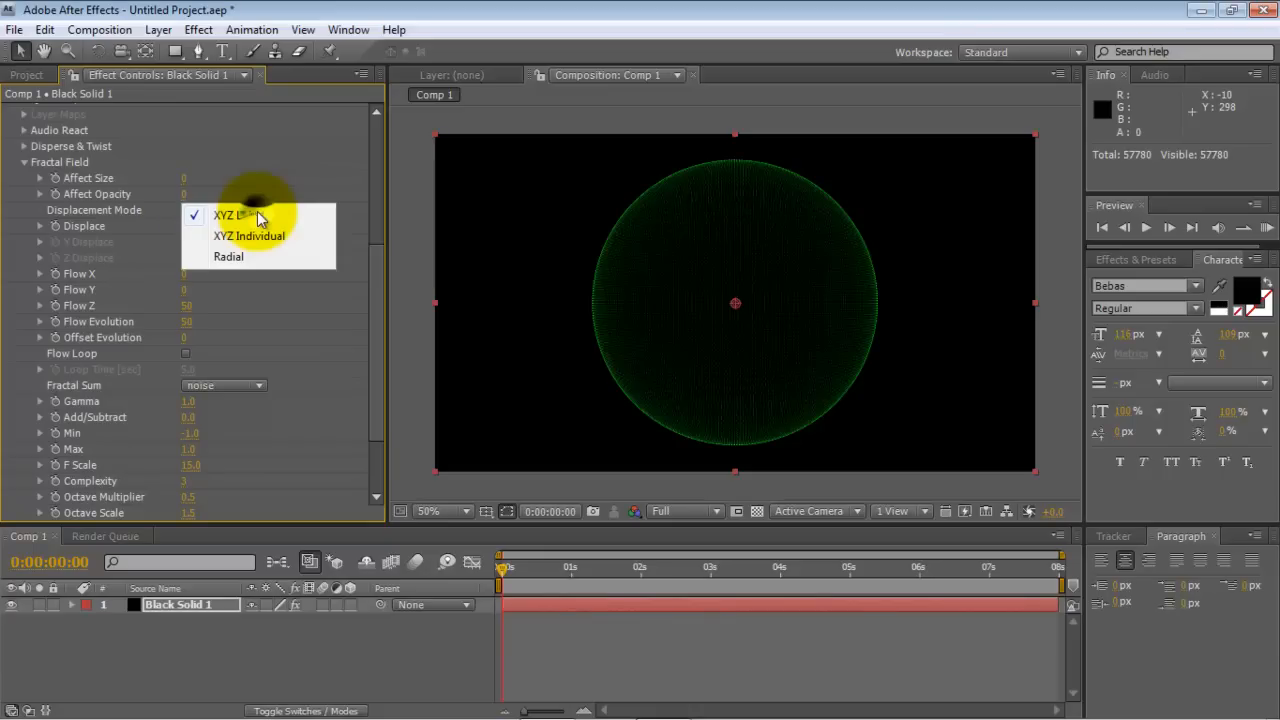
click(248, 236)
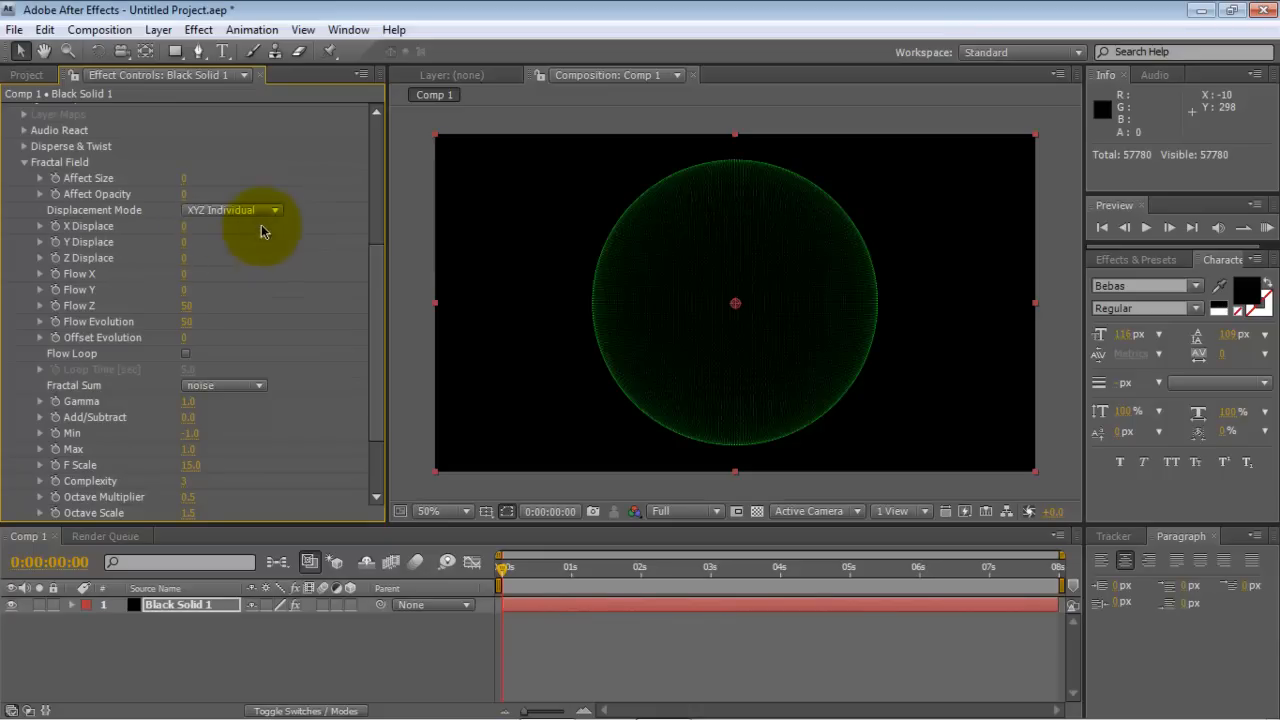
click(232, 210)
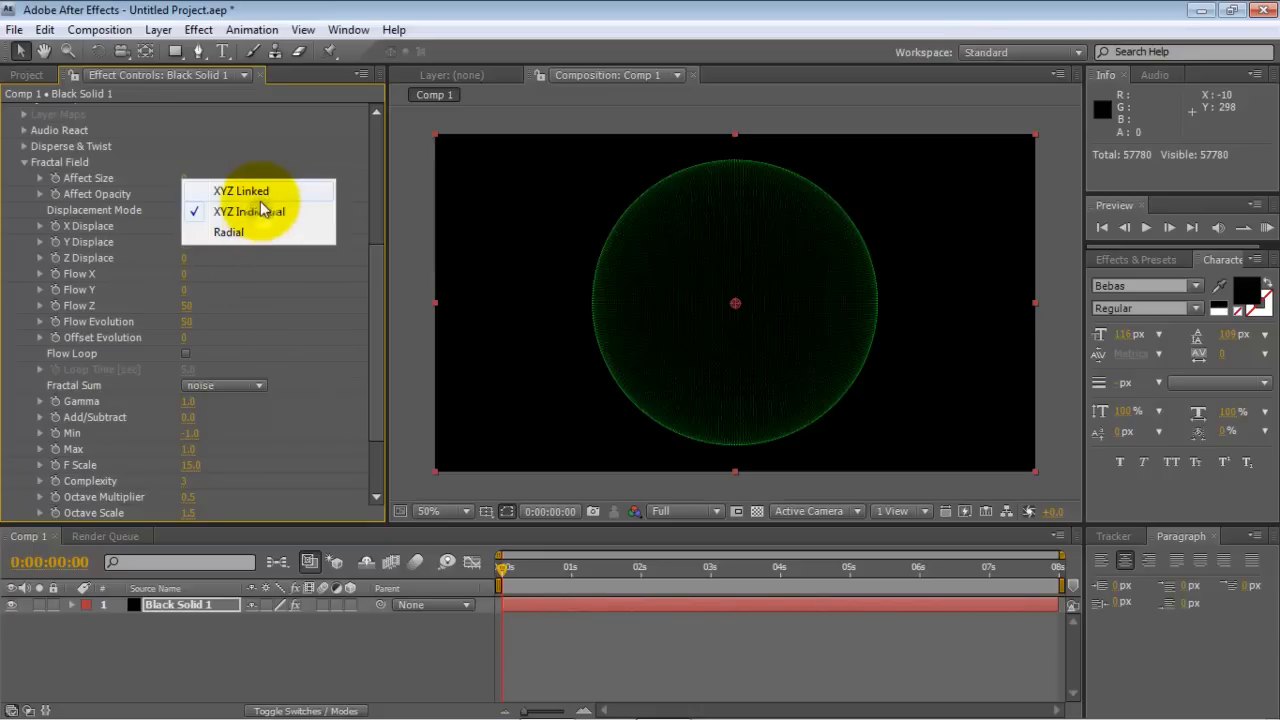
click(240, 192)
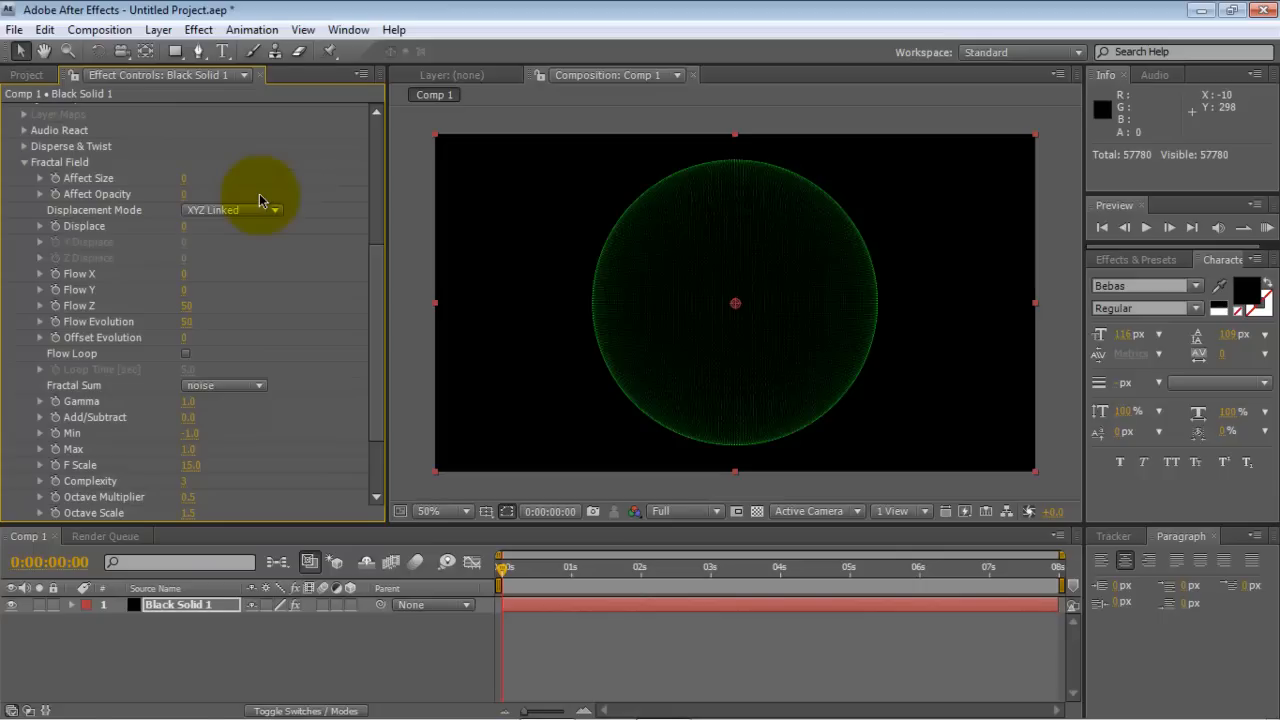
mouse_move(176, 236)
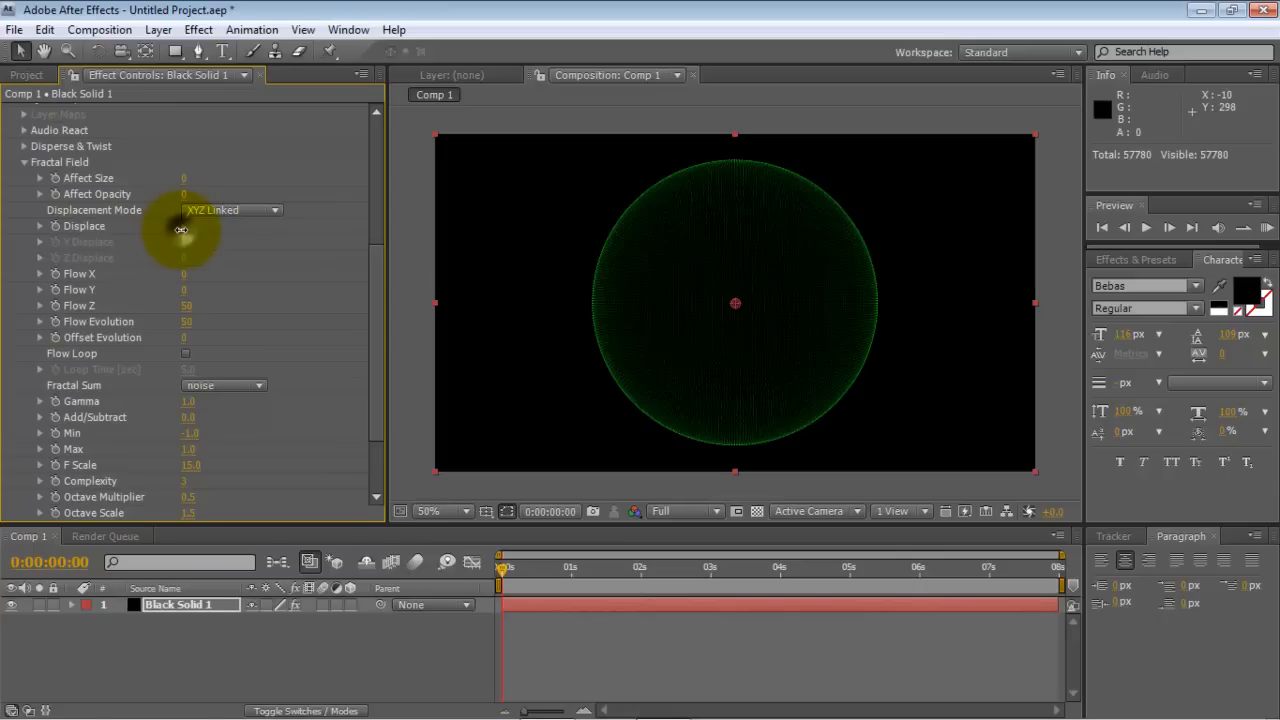
drag(184, 224, 248, 224)
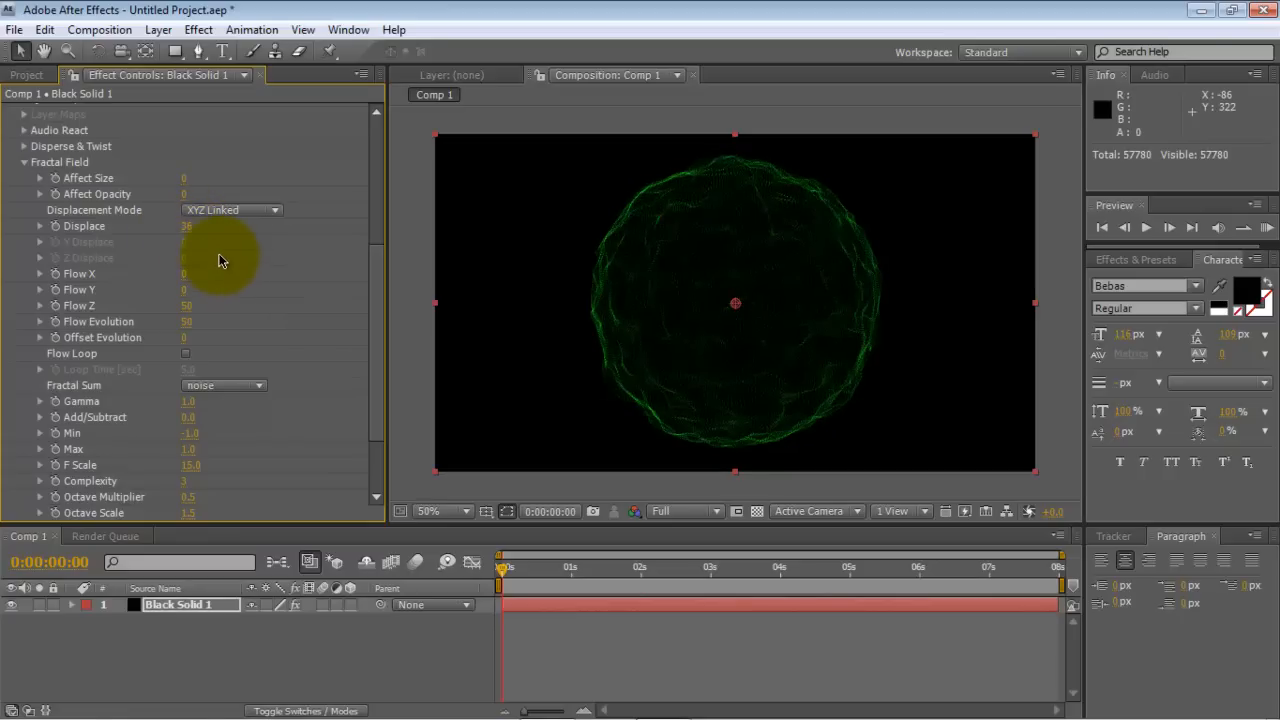
mouse_move(216, 278)
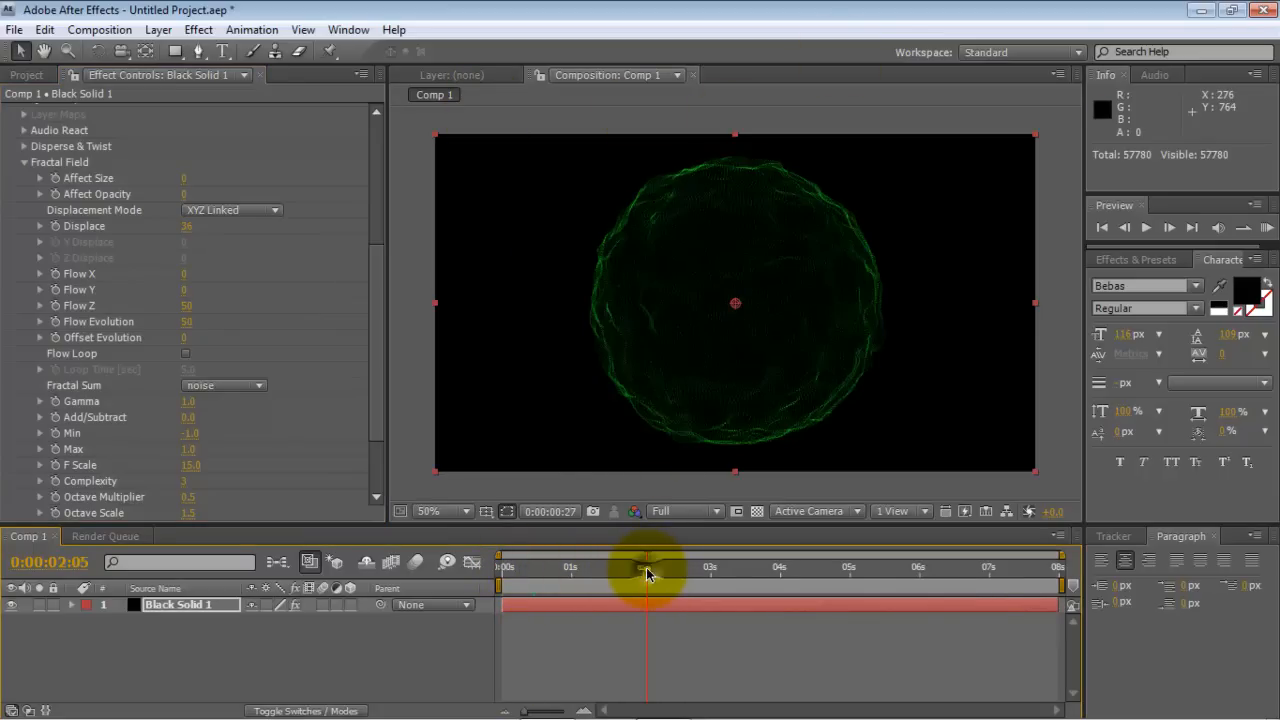
drag(648, 568, 736, 568)
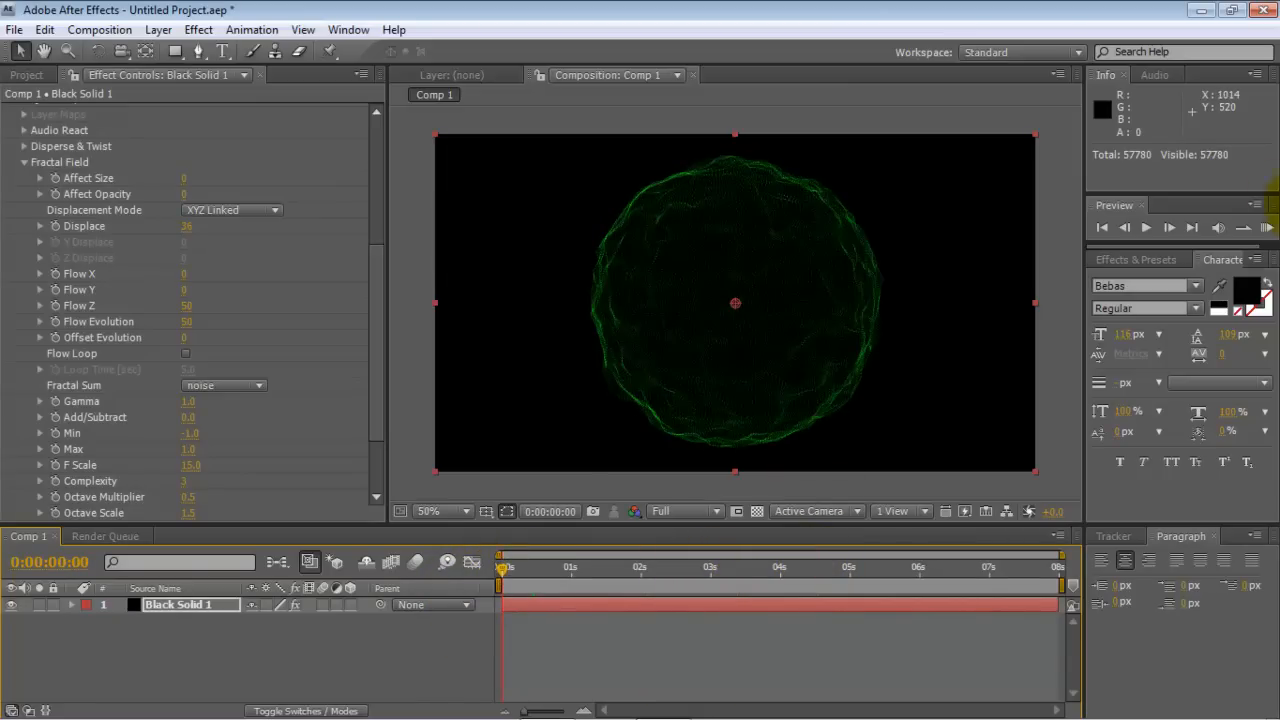
click(1268, 228)
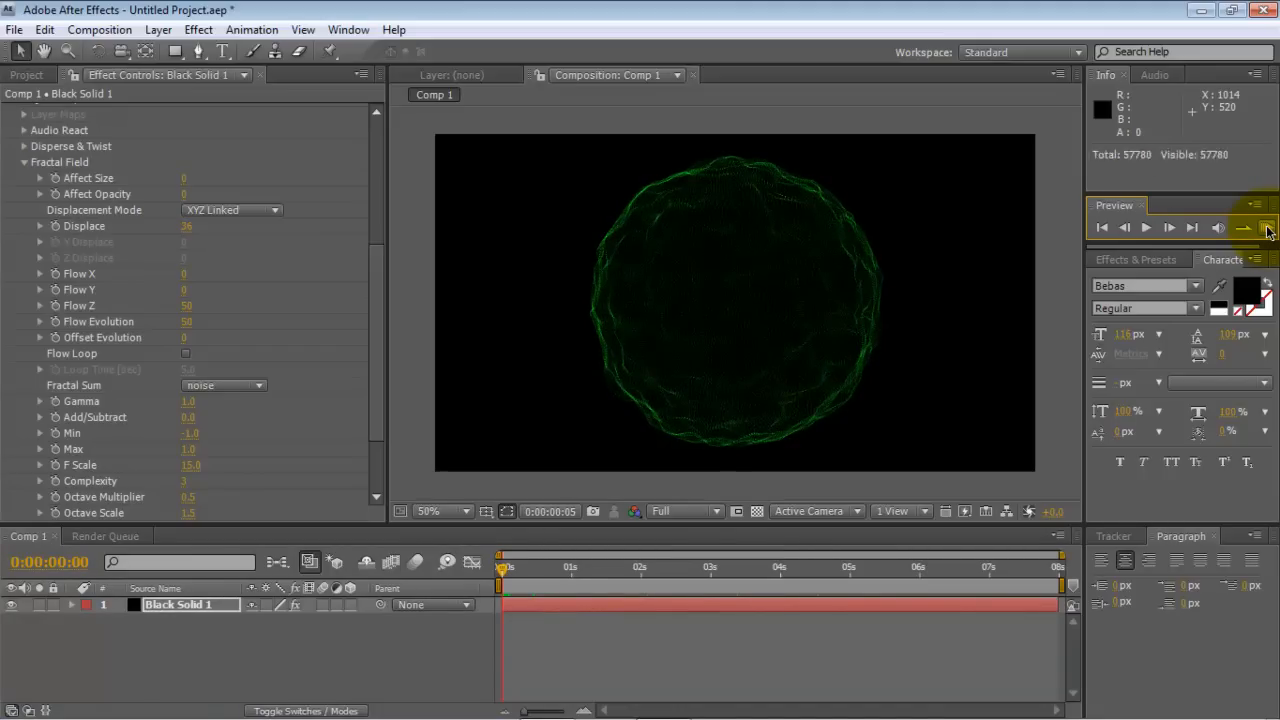
click(1242, 228)
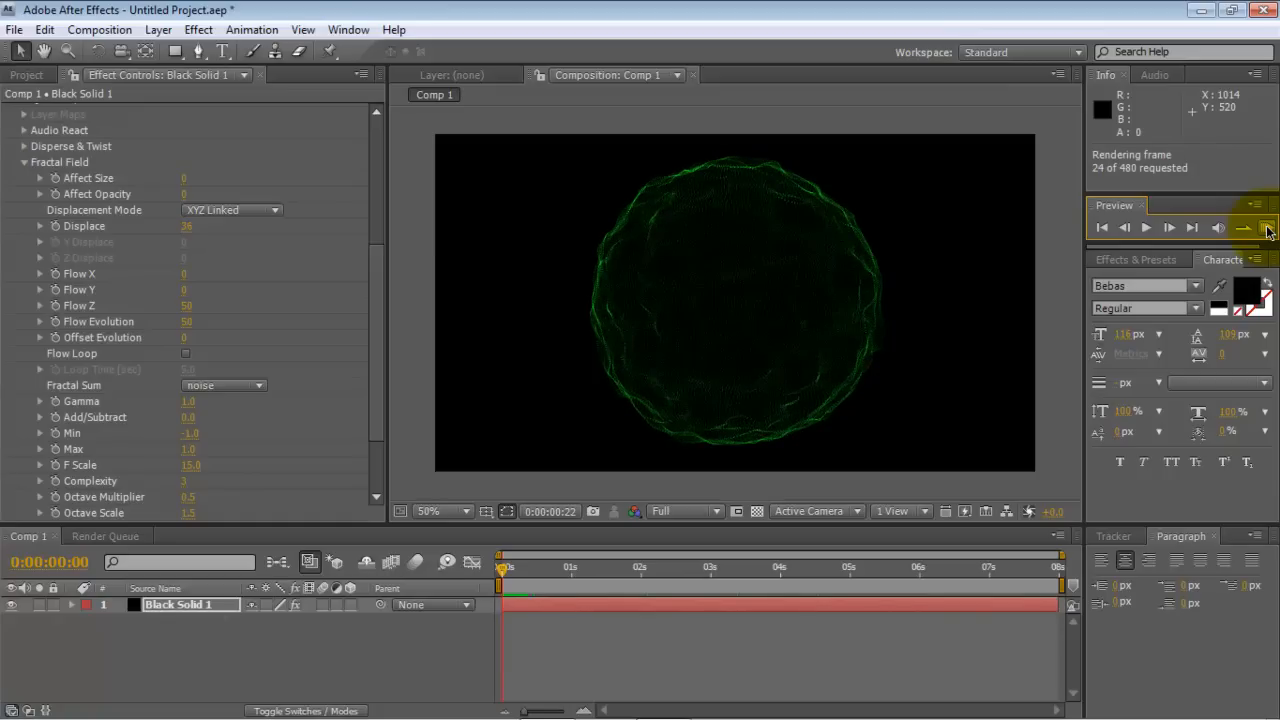
click(1146, 228)
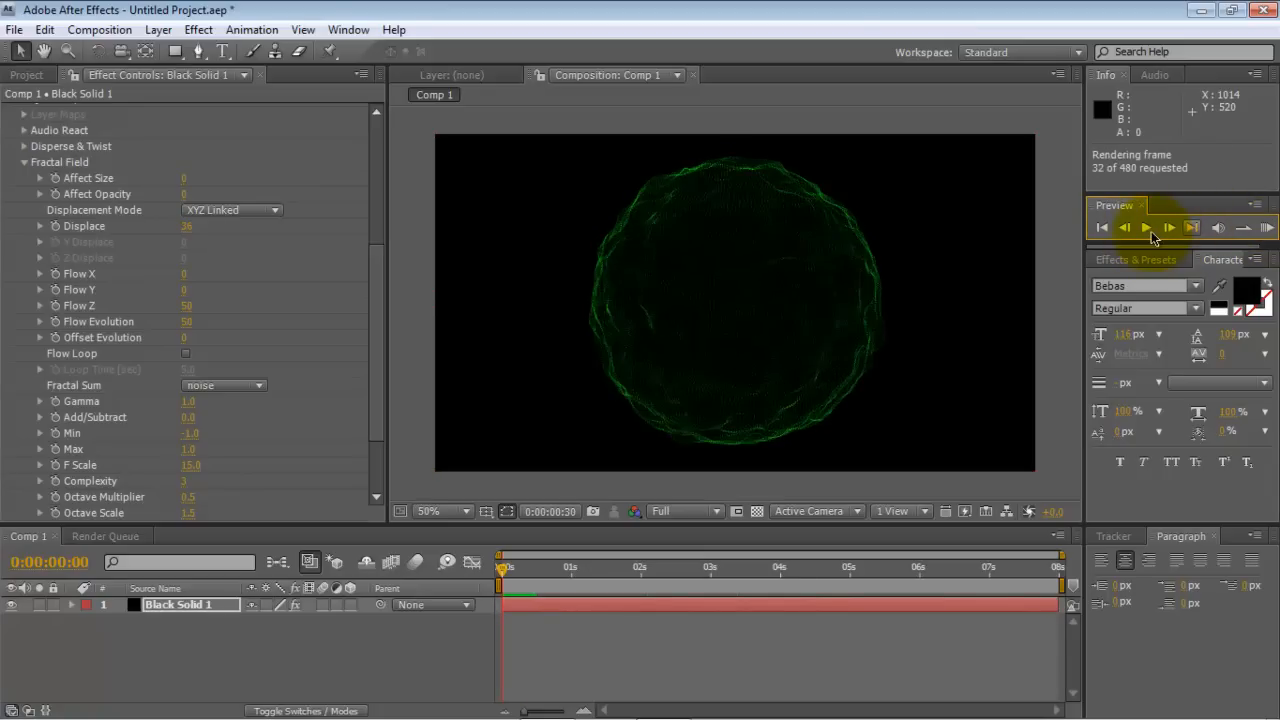
click(1168, 228)
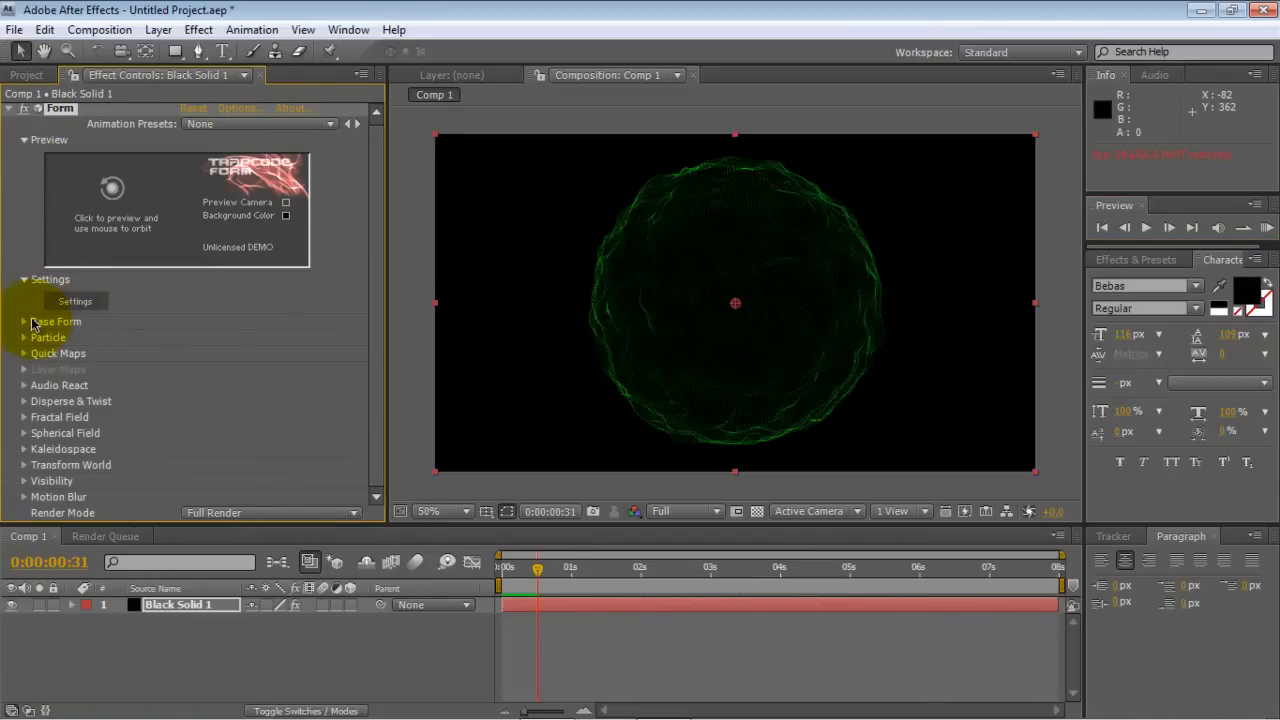
click(24, 320)
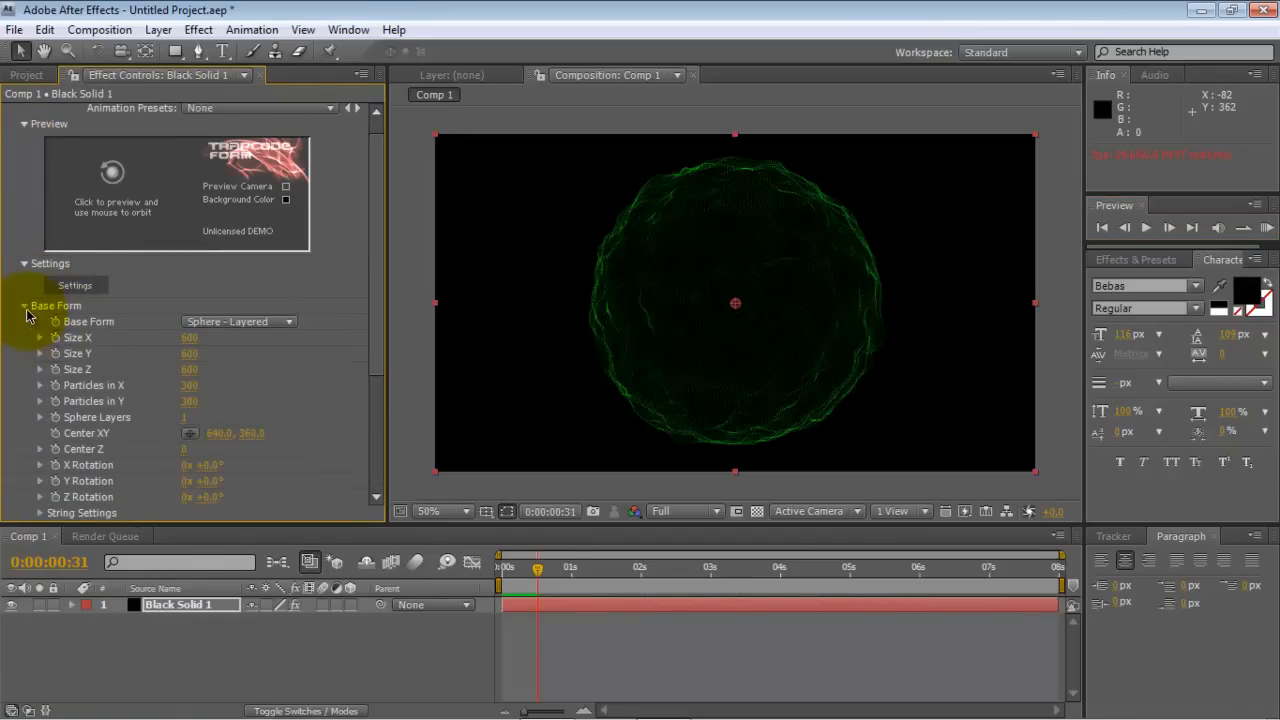
click(24, 304)
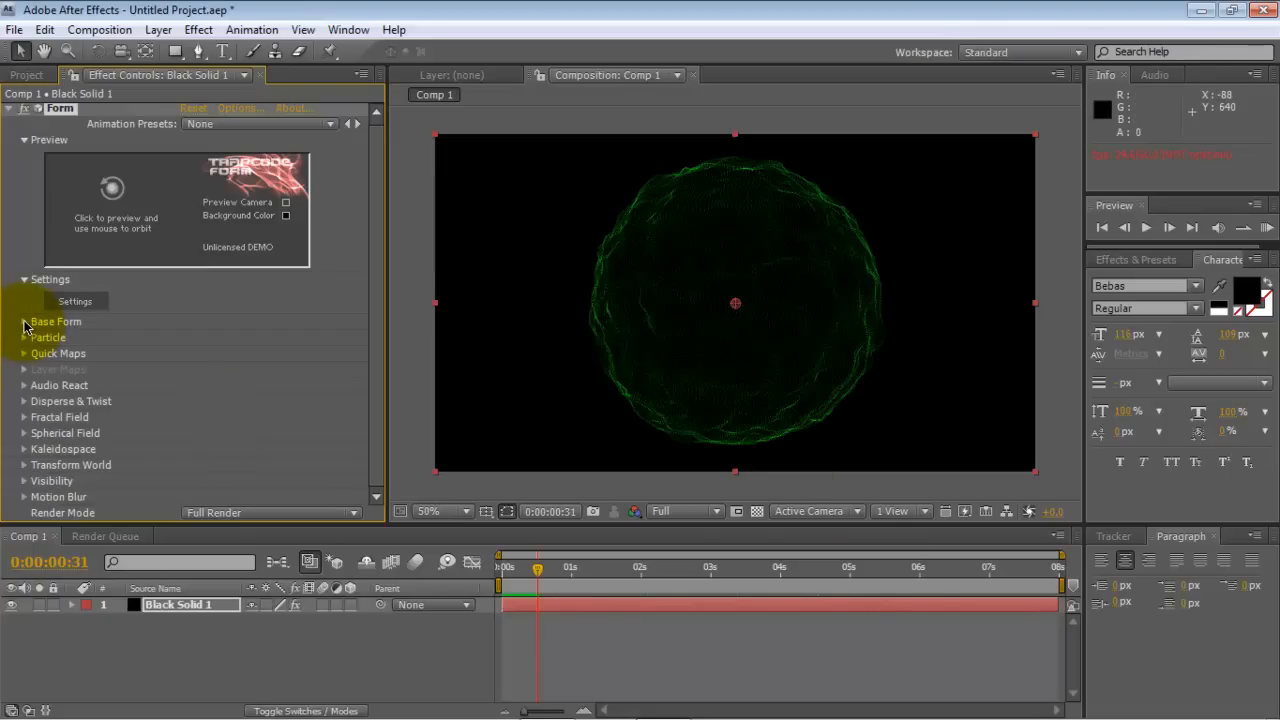
click(24, 320)
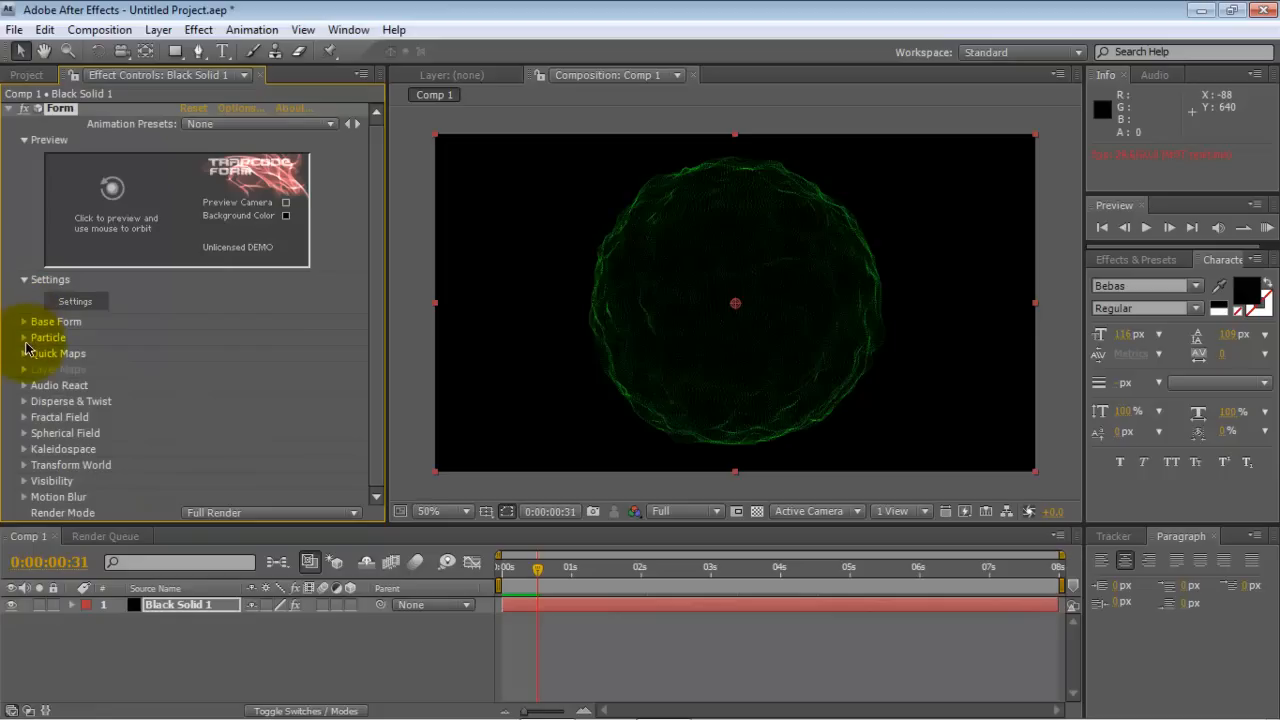
click(24, 336)
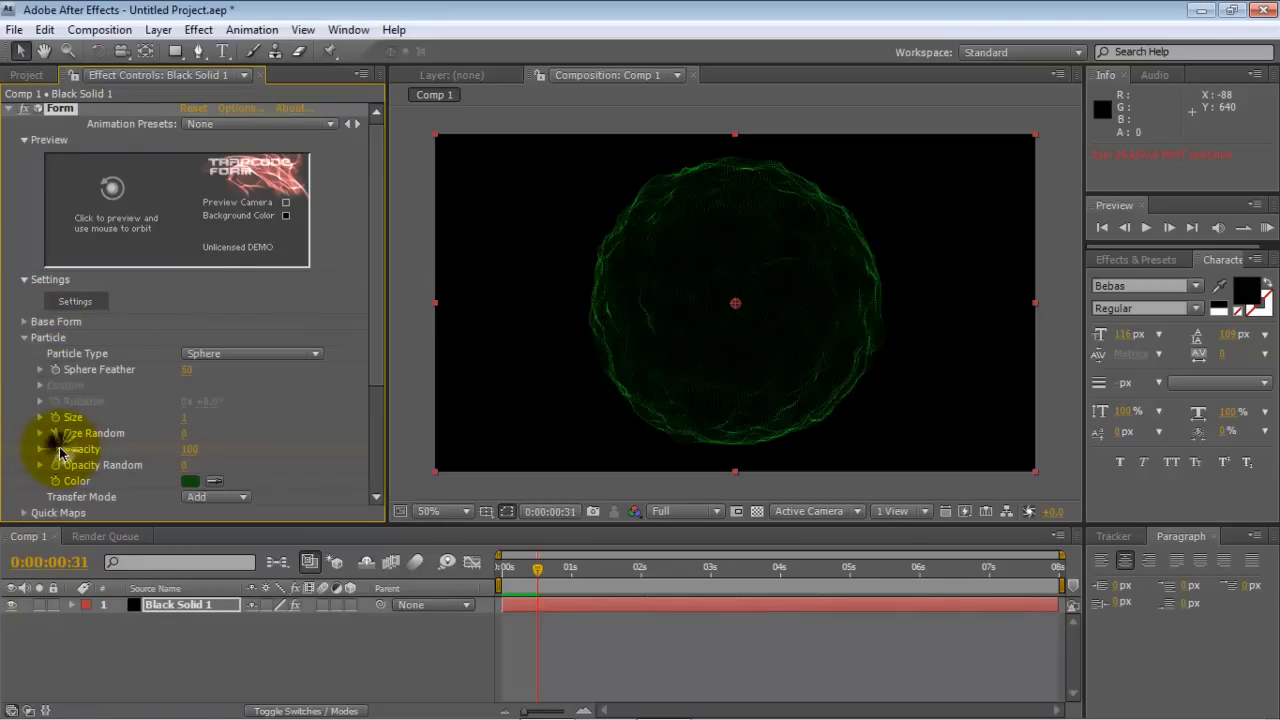
click(24, 336)
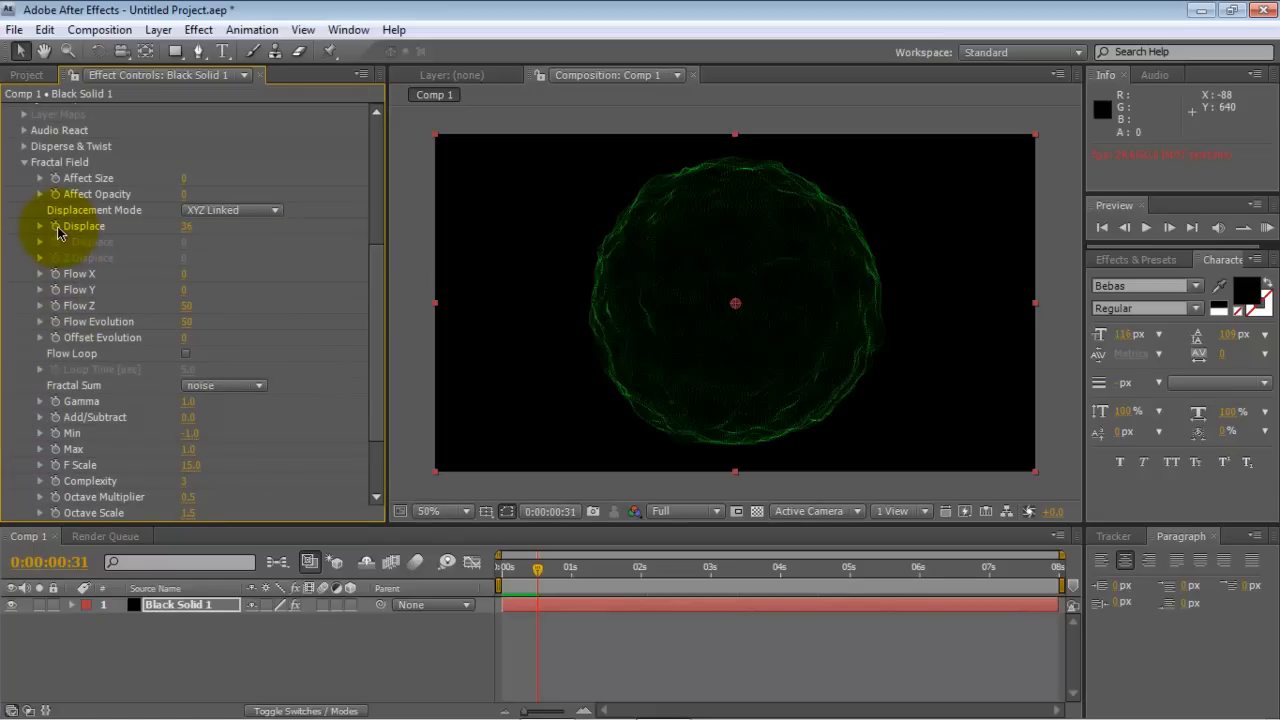
click(24, 162)
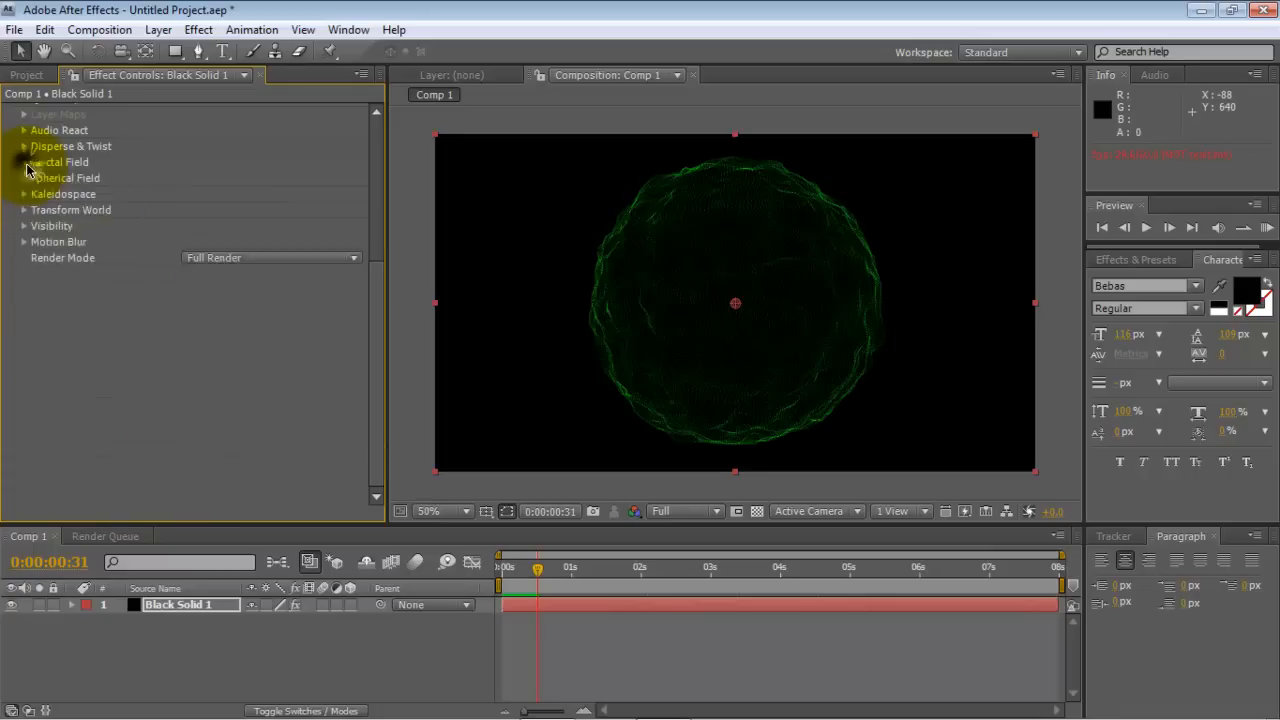
click(176, 604)
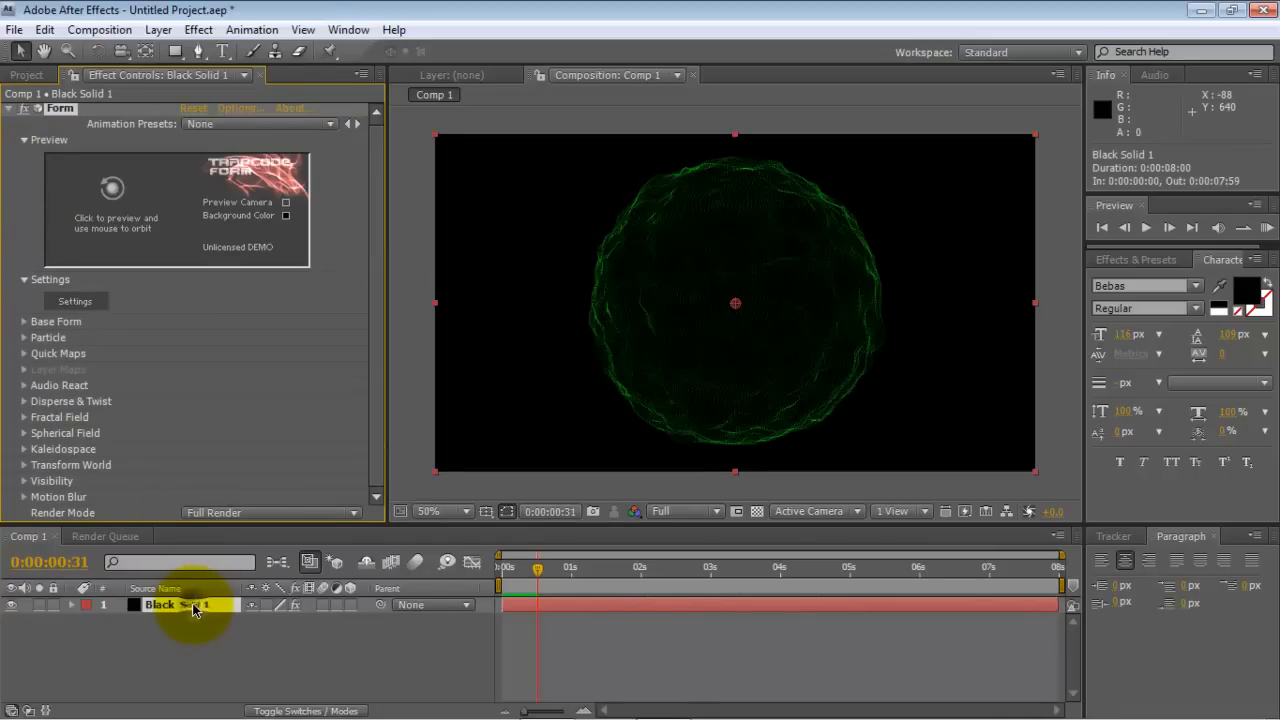
- Rename the layer to aftershock, reveal its keyframed properties and lower the viewer resolution
right_click(170, 604)
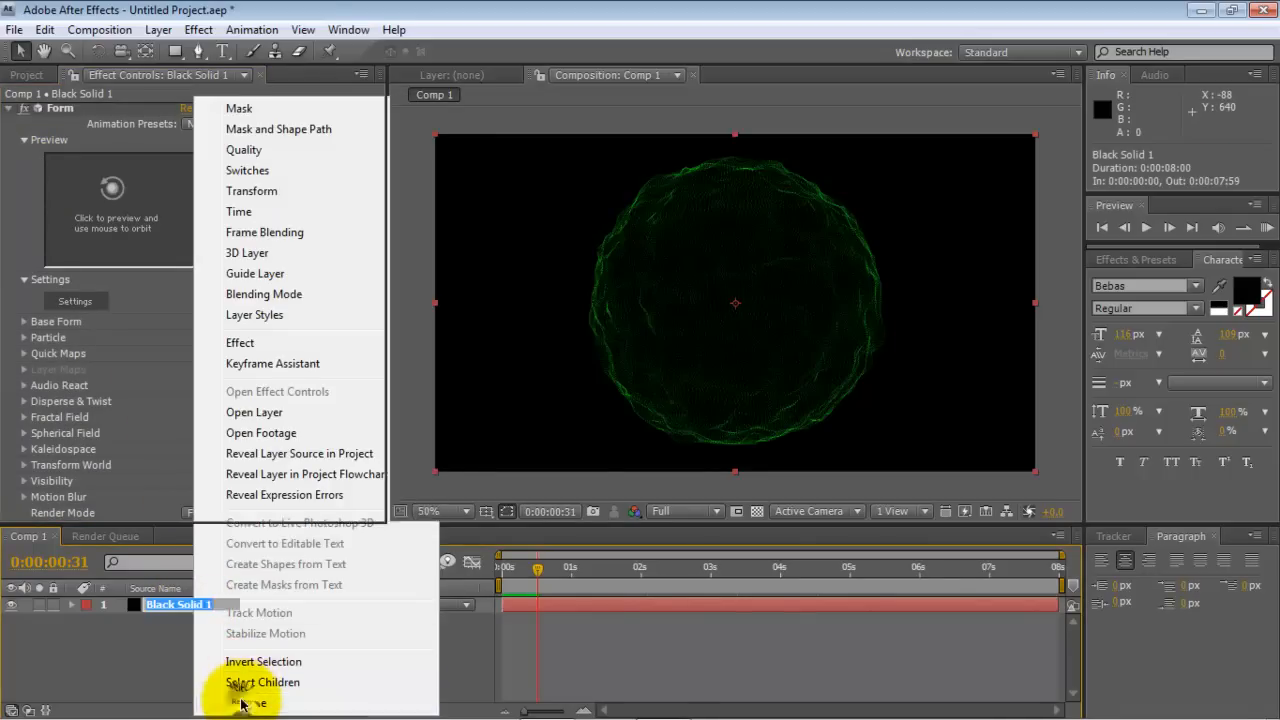
click(248, 702)
text(aftershock)
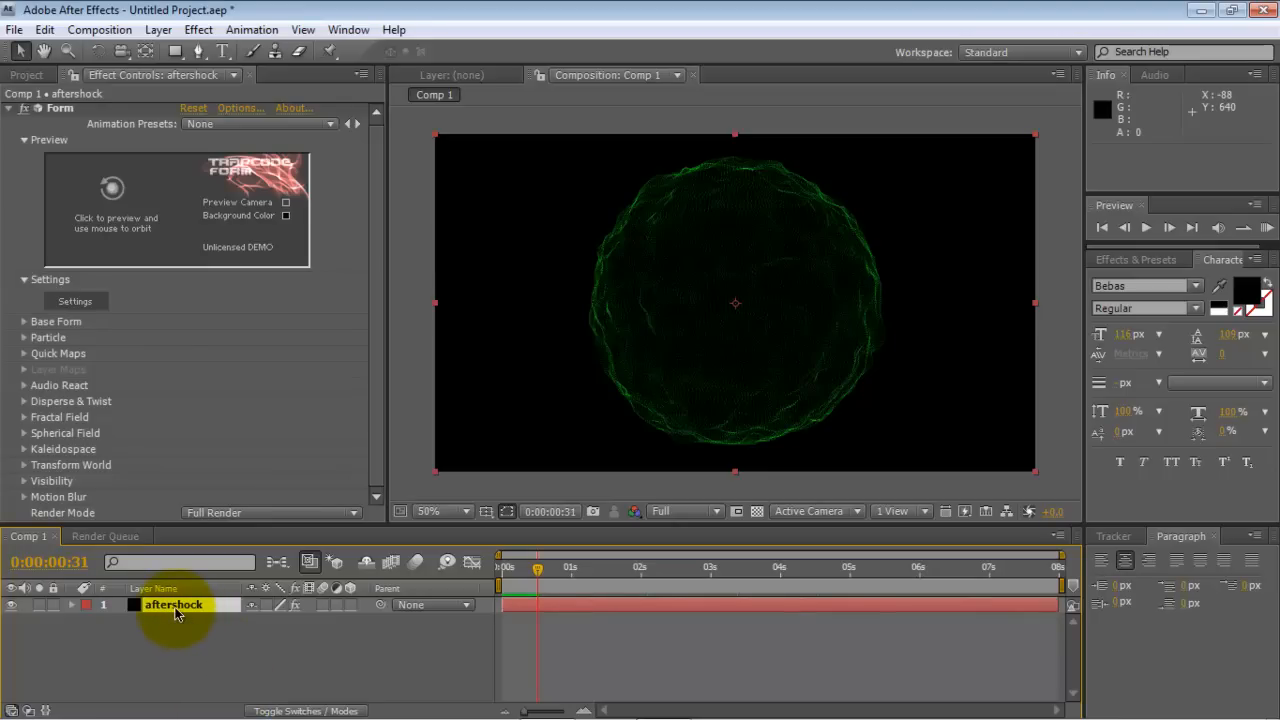
click(72, 604)
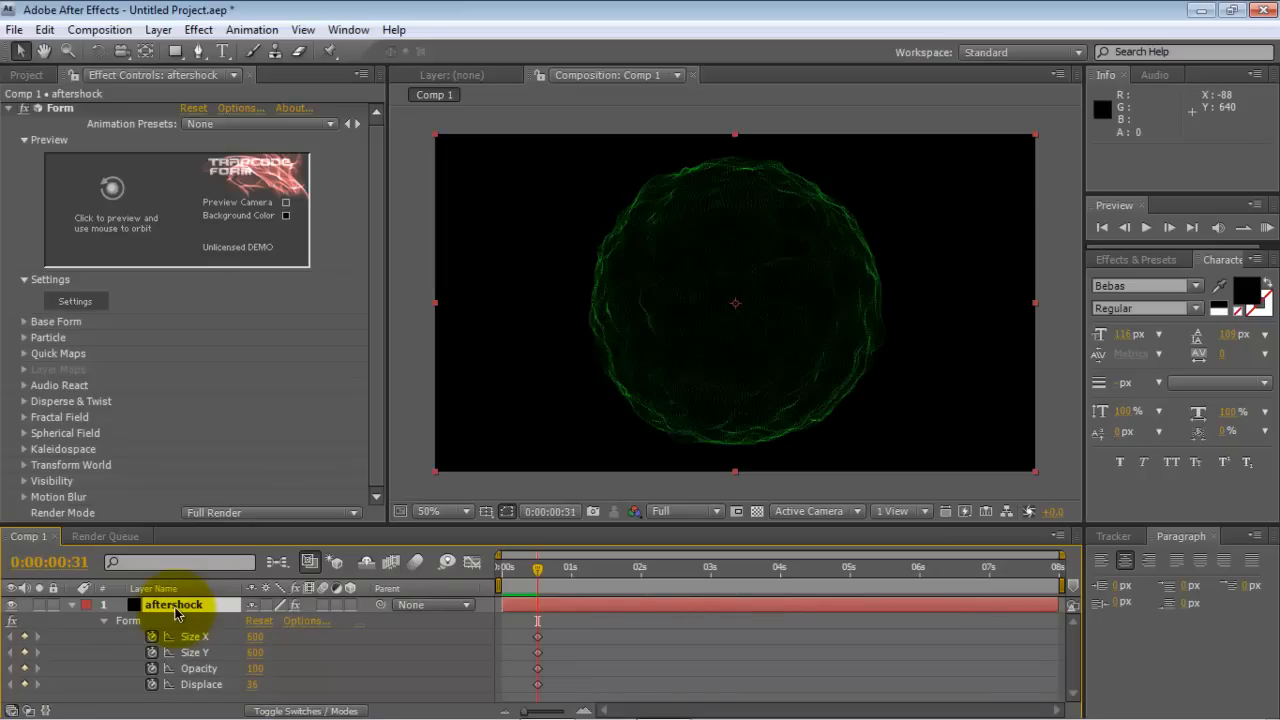
mouse_move(1006, 524)
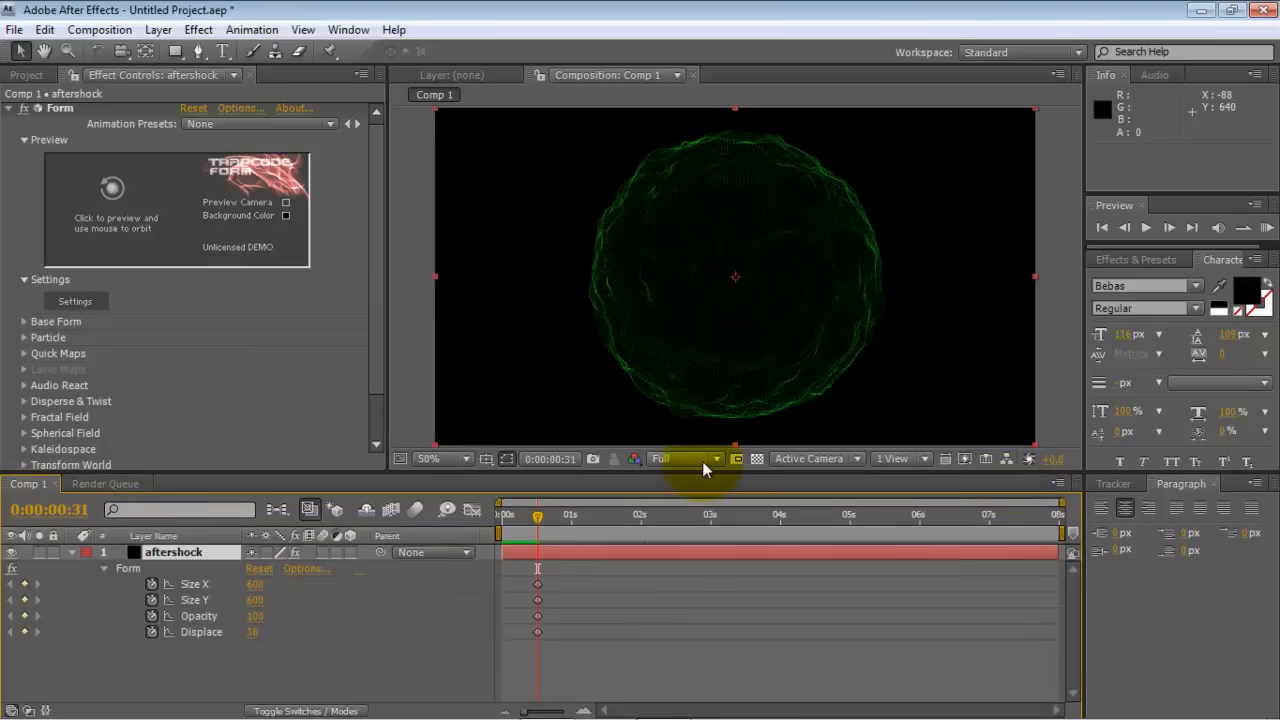
click(684, 458)
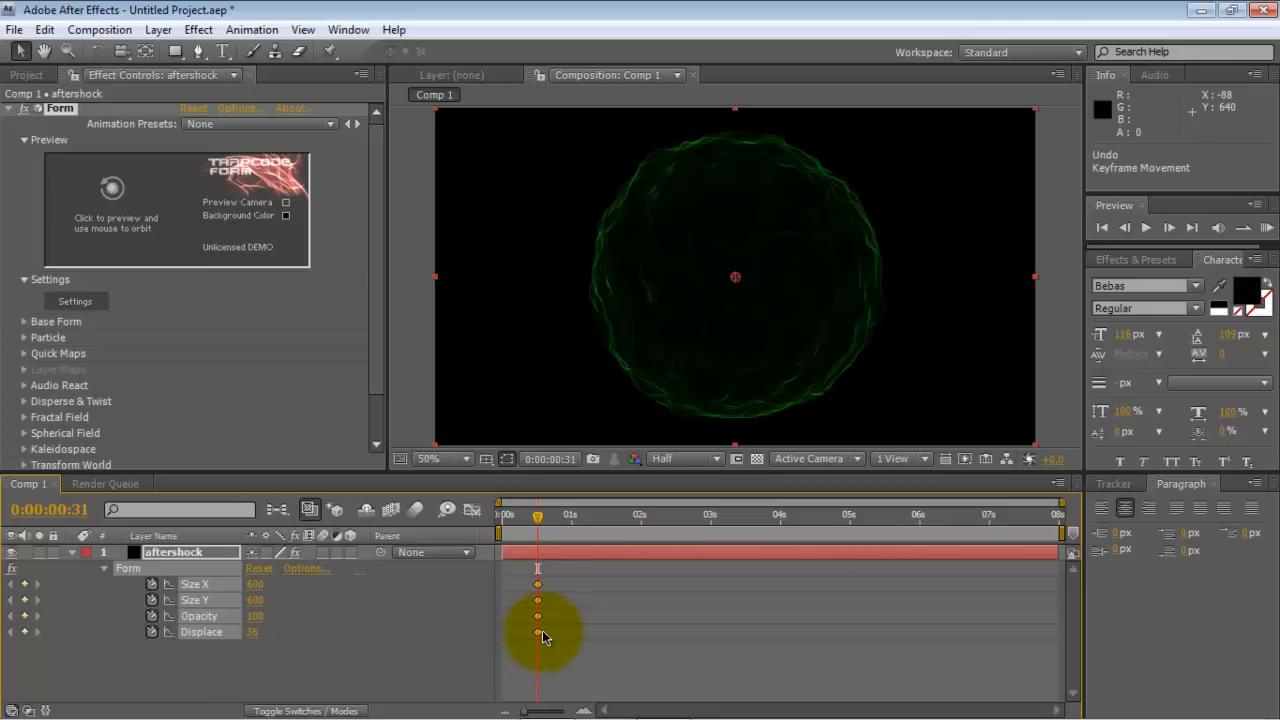
- Move the aftershock keyframes to 0:00 and set Form Size X to 0 so the sphere vanishes
drag(544, 636, 596, 596)
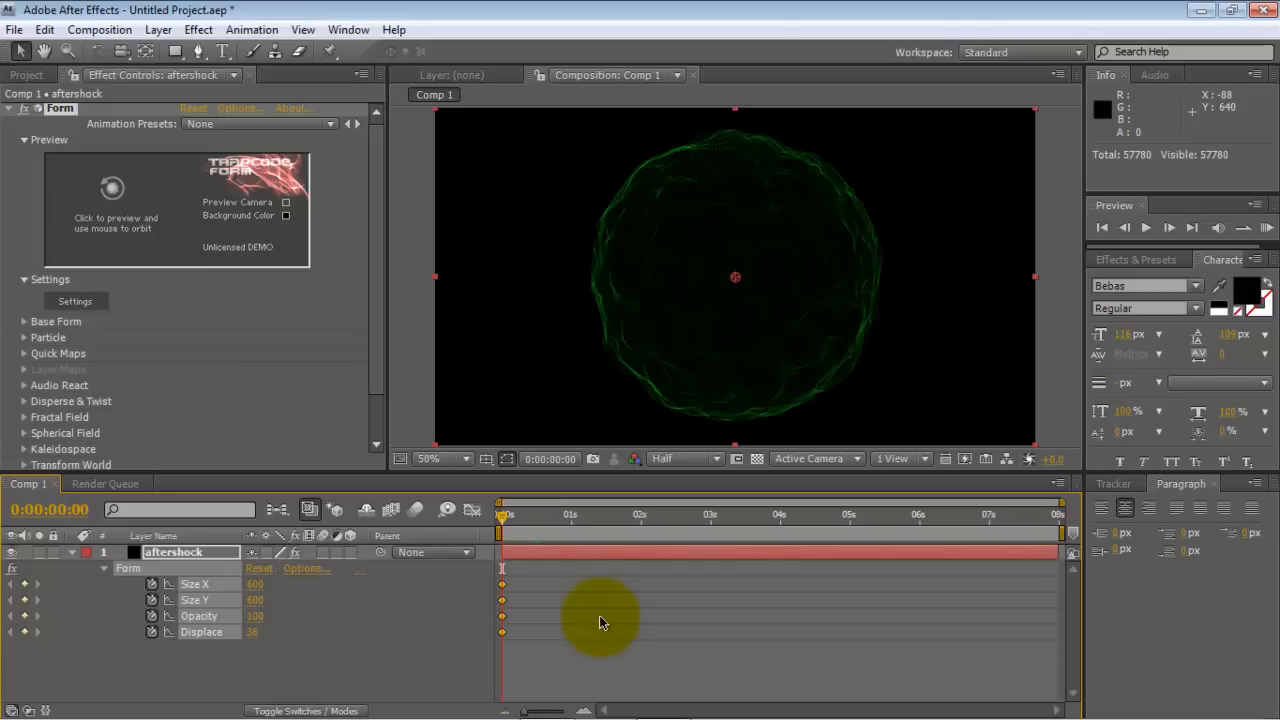
mouse_move(810, 540)
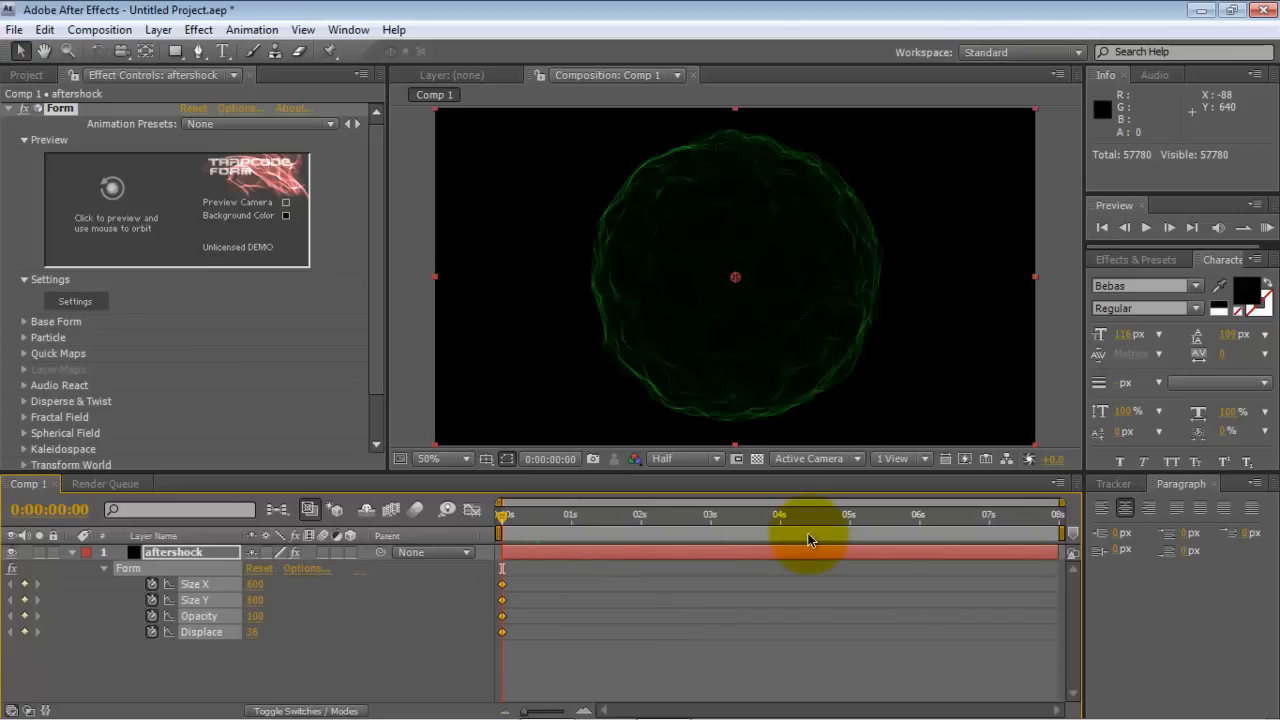
mouse_move(392, 612)
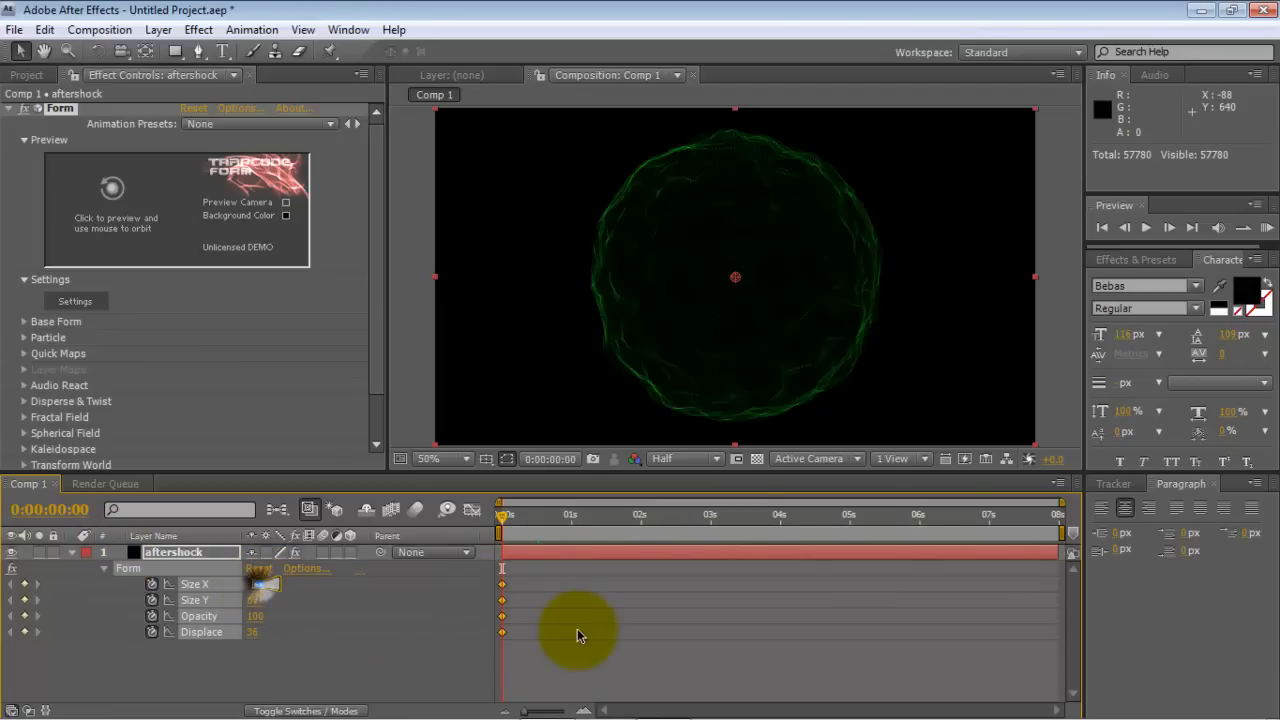
click(264, 584)
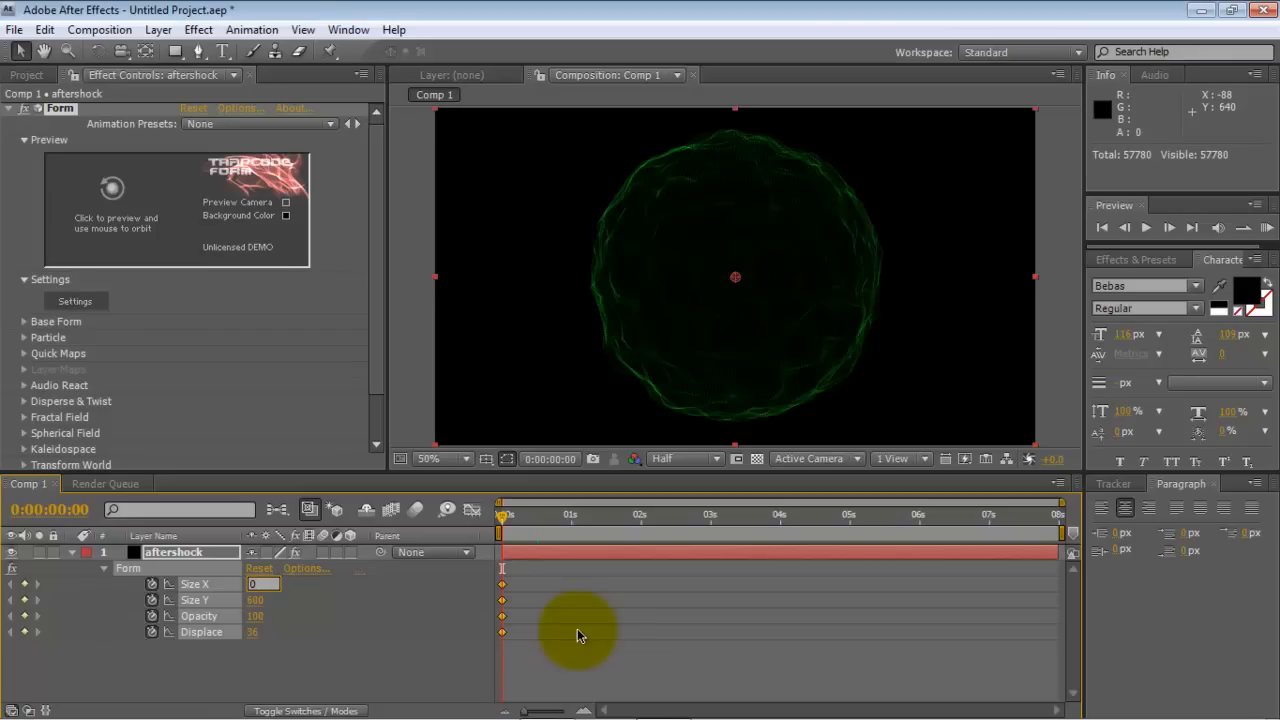
text(0)
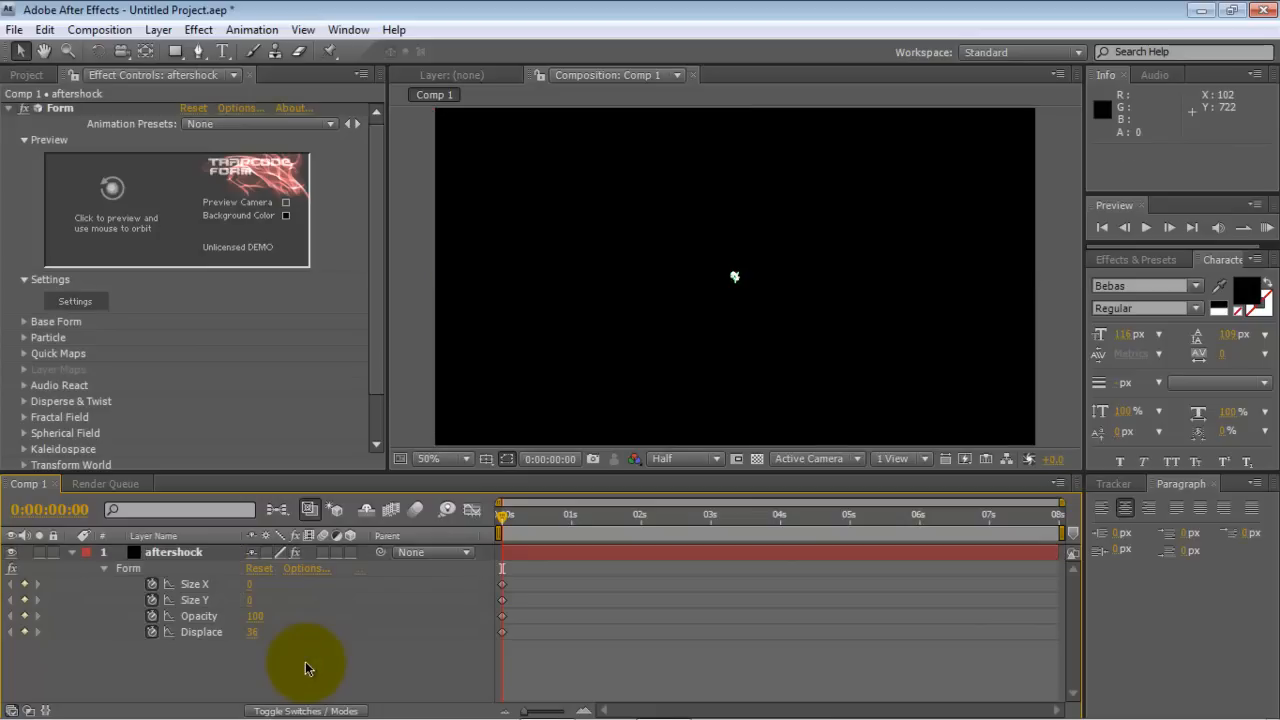
mouse_move(332, 620)
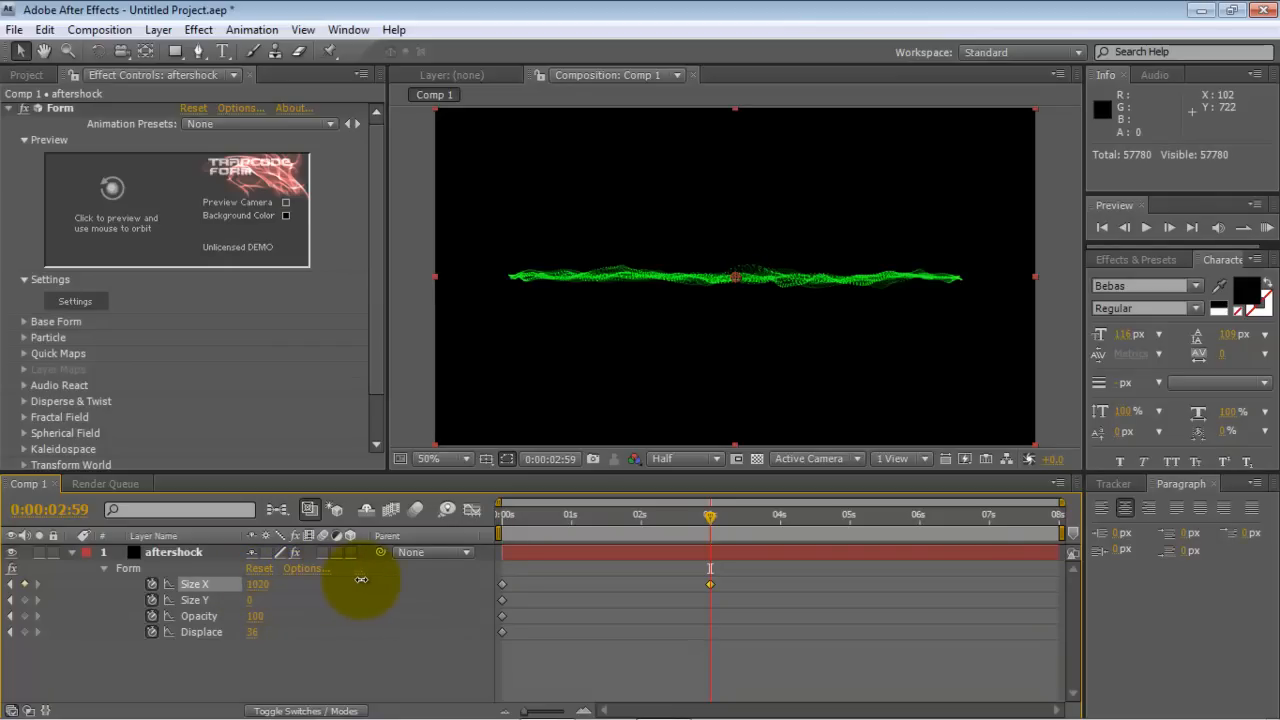
- Keyframe Form Size to 1700 near 3 s and switch preview resolution to Full
drag(360, 582, 400, 582)
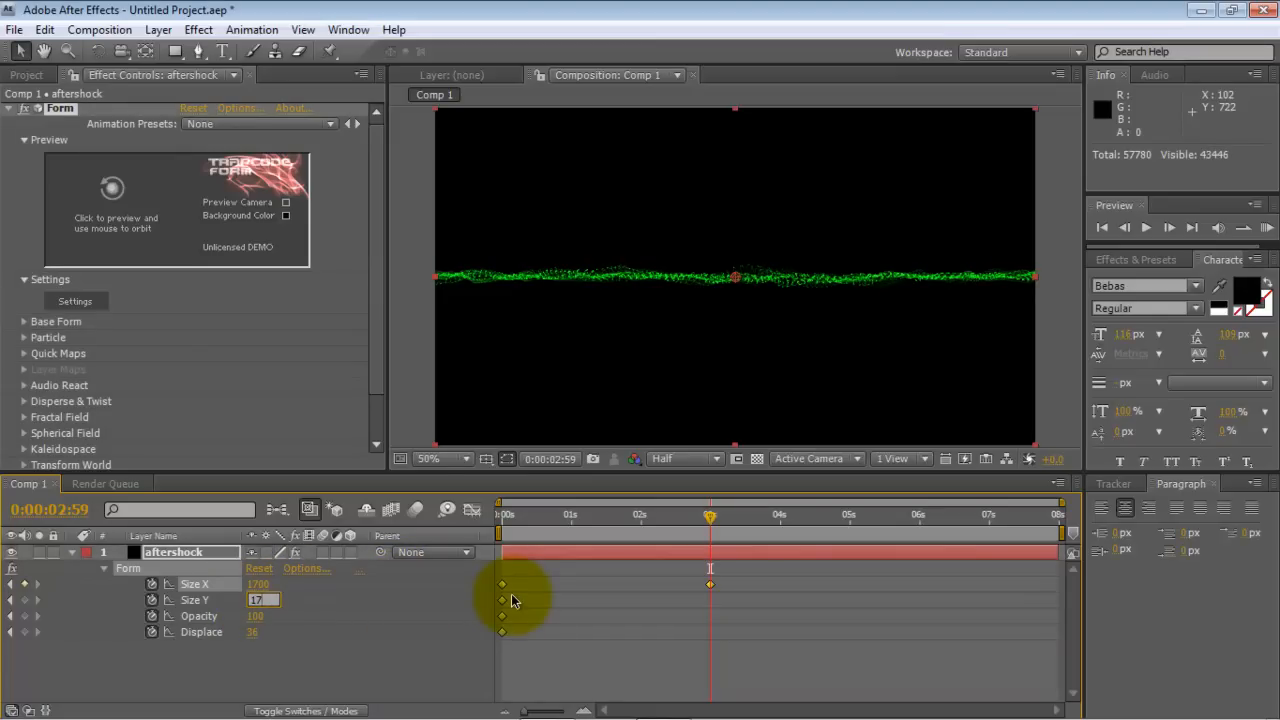
text(1700)
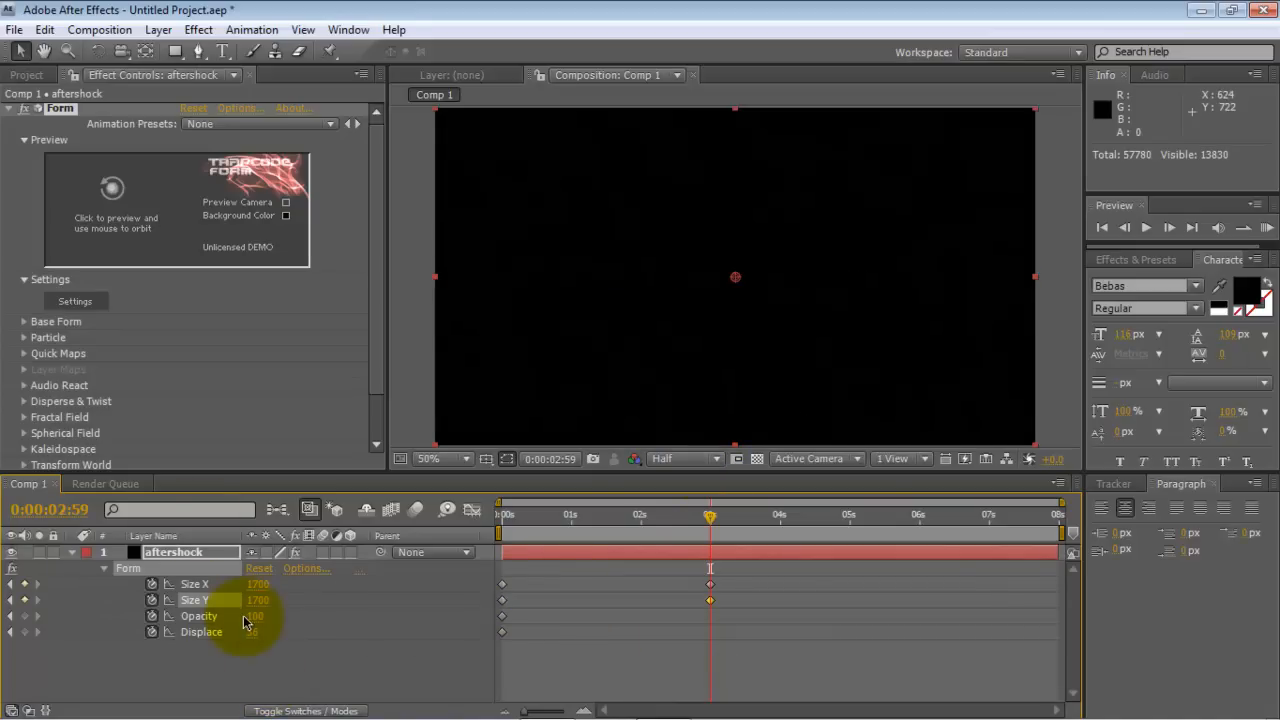
click(664, 458)
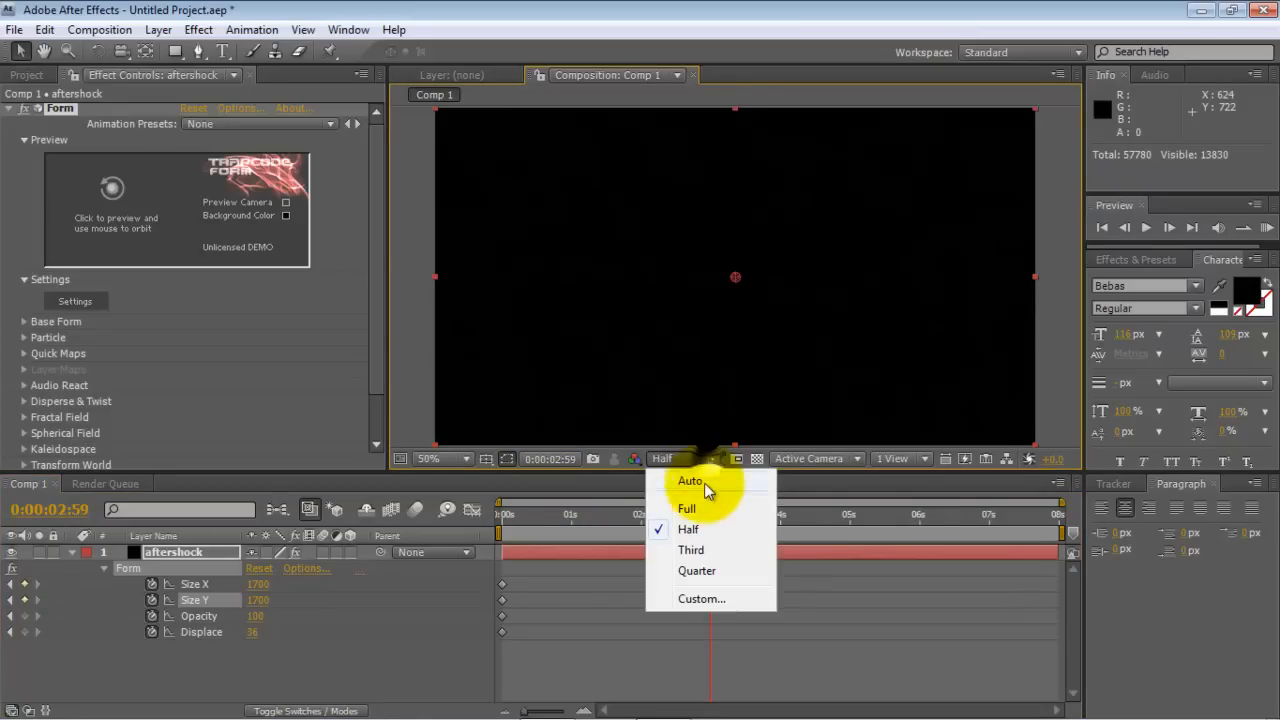
click(686, 508)
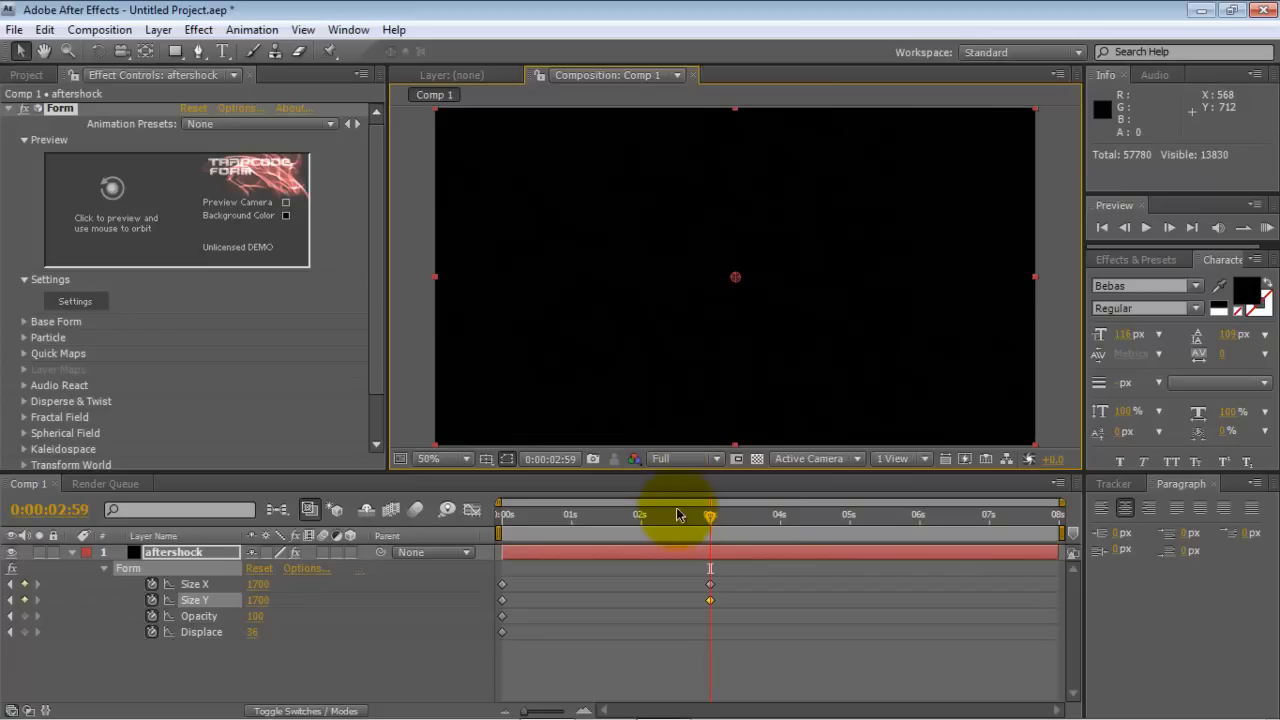
- Scrub the time indicator back to 0, watching the sphere shrink to a point
drag(710, 516, 684, 516)
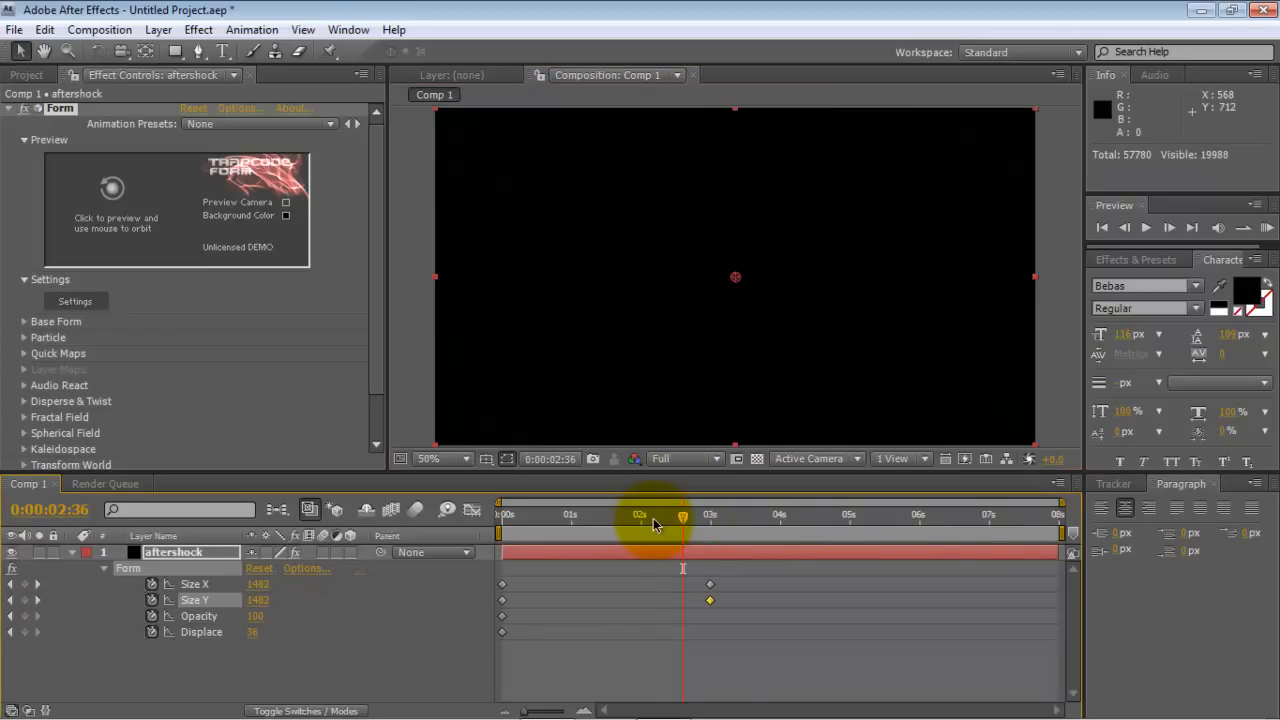
drag(684, 516, 622, 516)
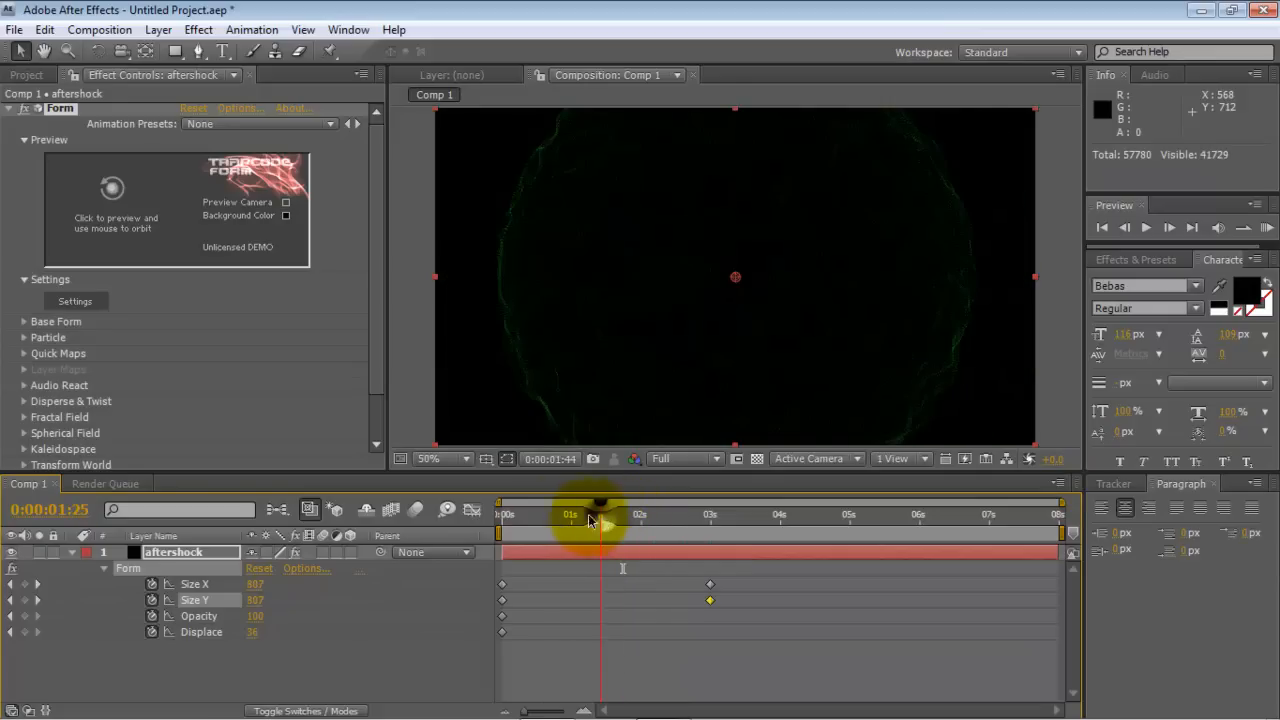
drag(600, 514, 538, 514)
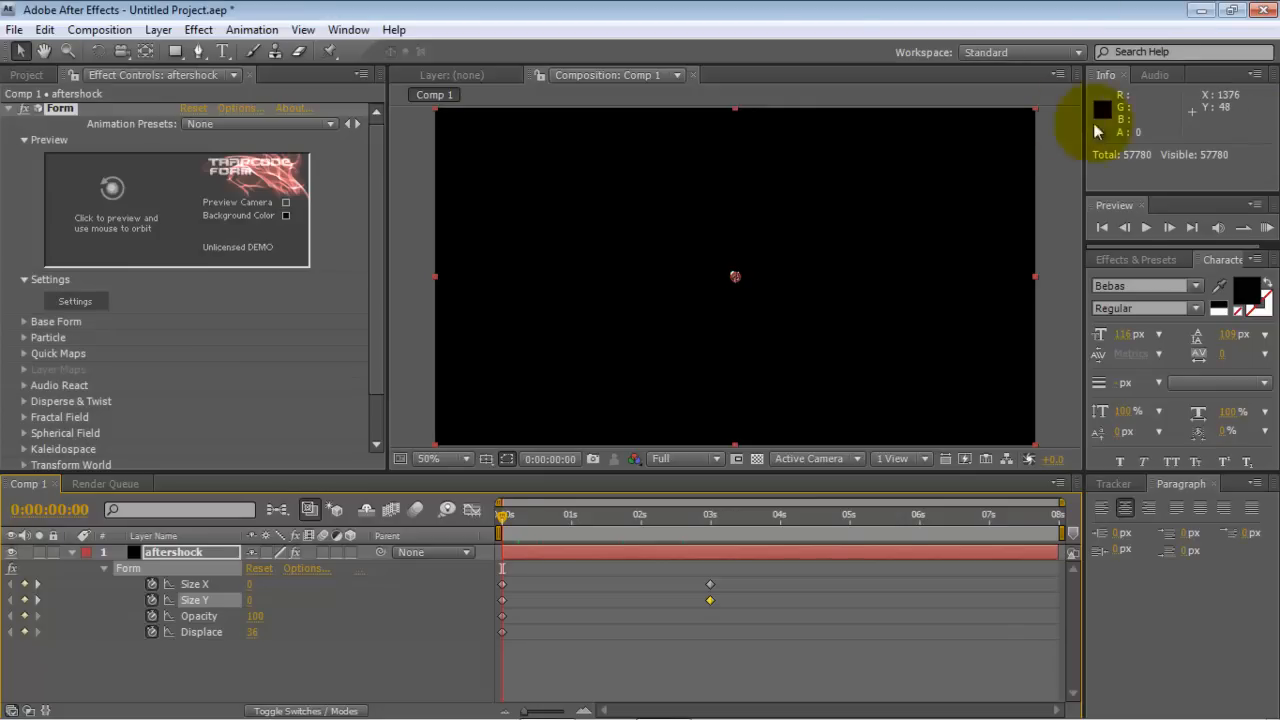
- RAM-preview the sphere expanding from a dot to a rippling orb at Quarter resolution, replaying it several times
click(1146, 228)
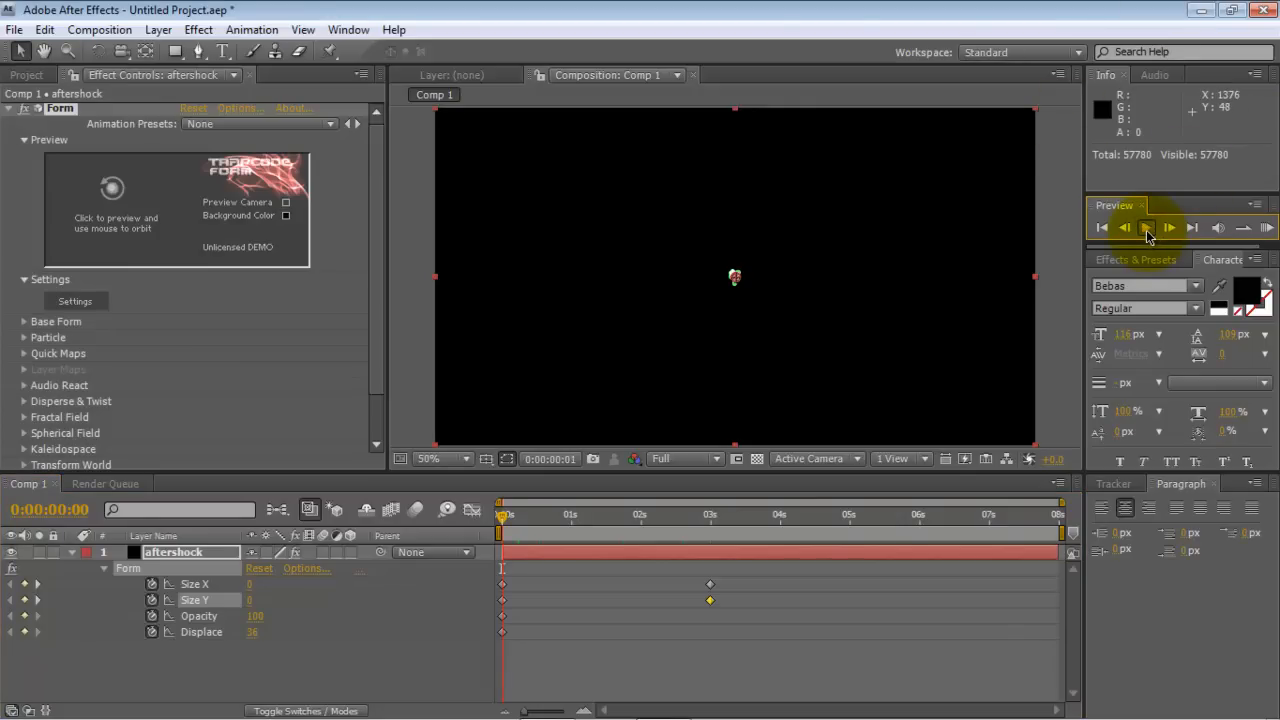
click(1146, 228)
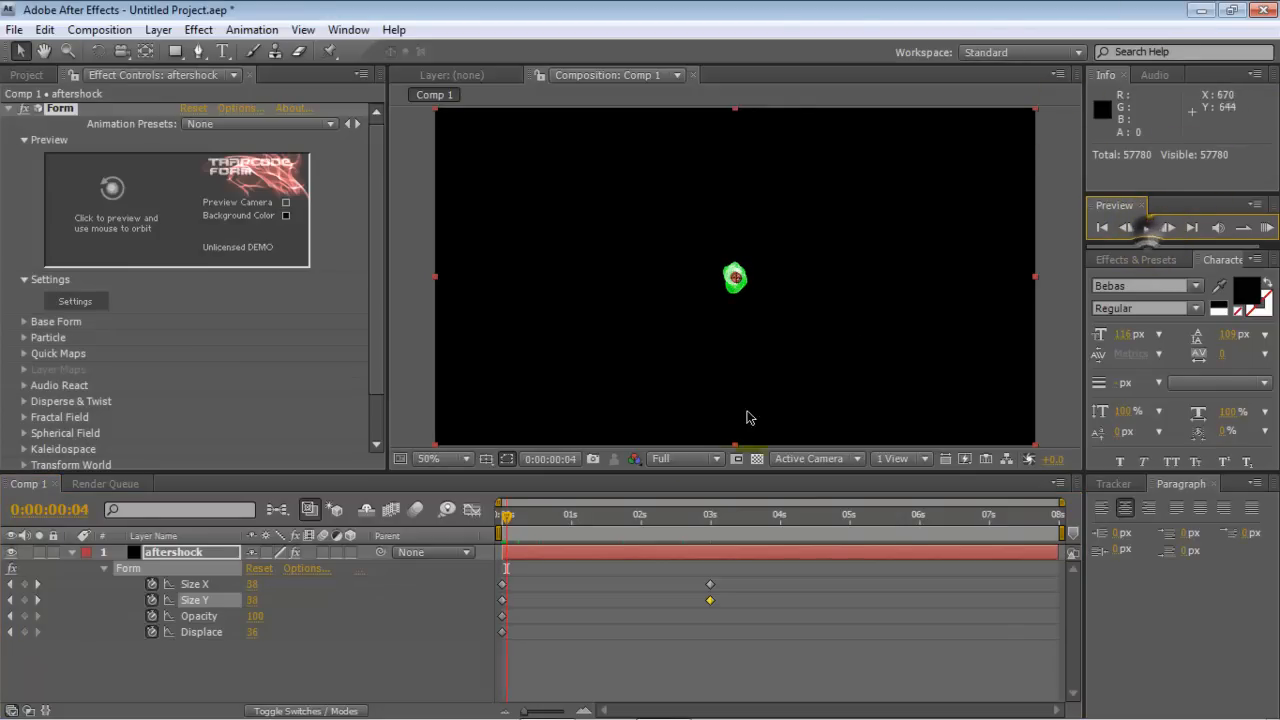
click(684, 458)
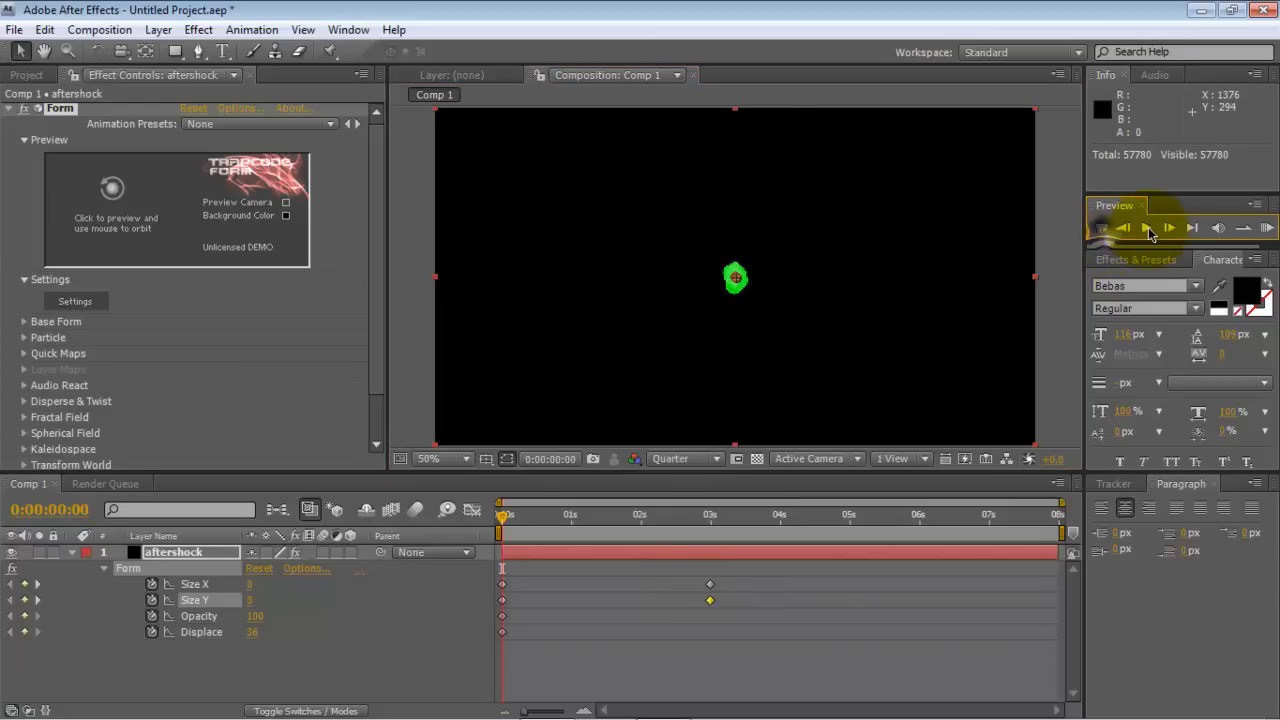
click(1168, 228)
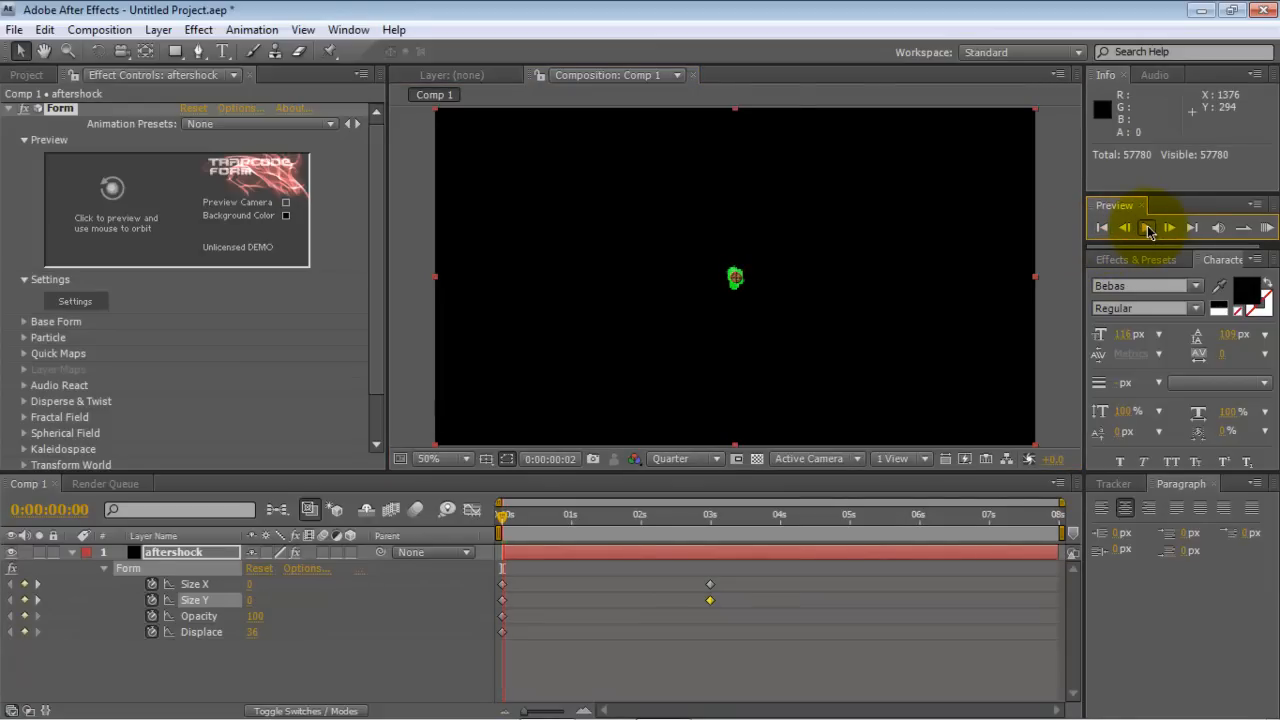
click(1168, 228)
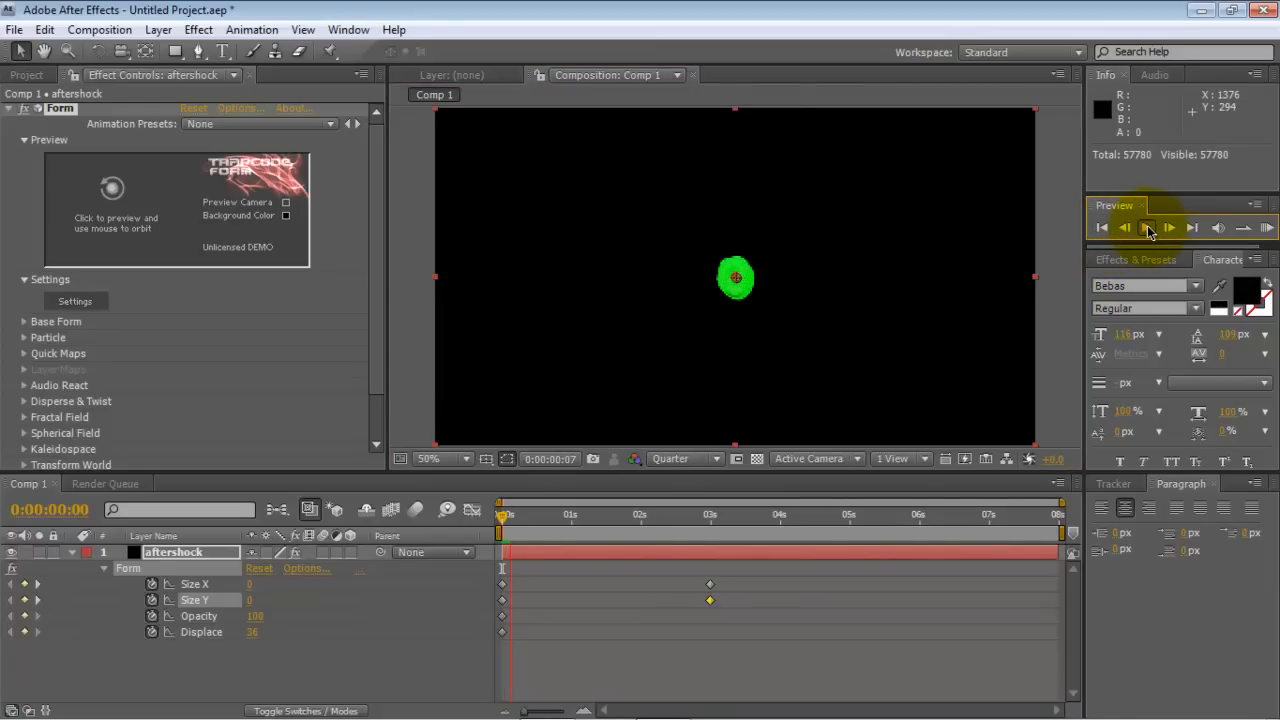
click(1168, 228)
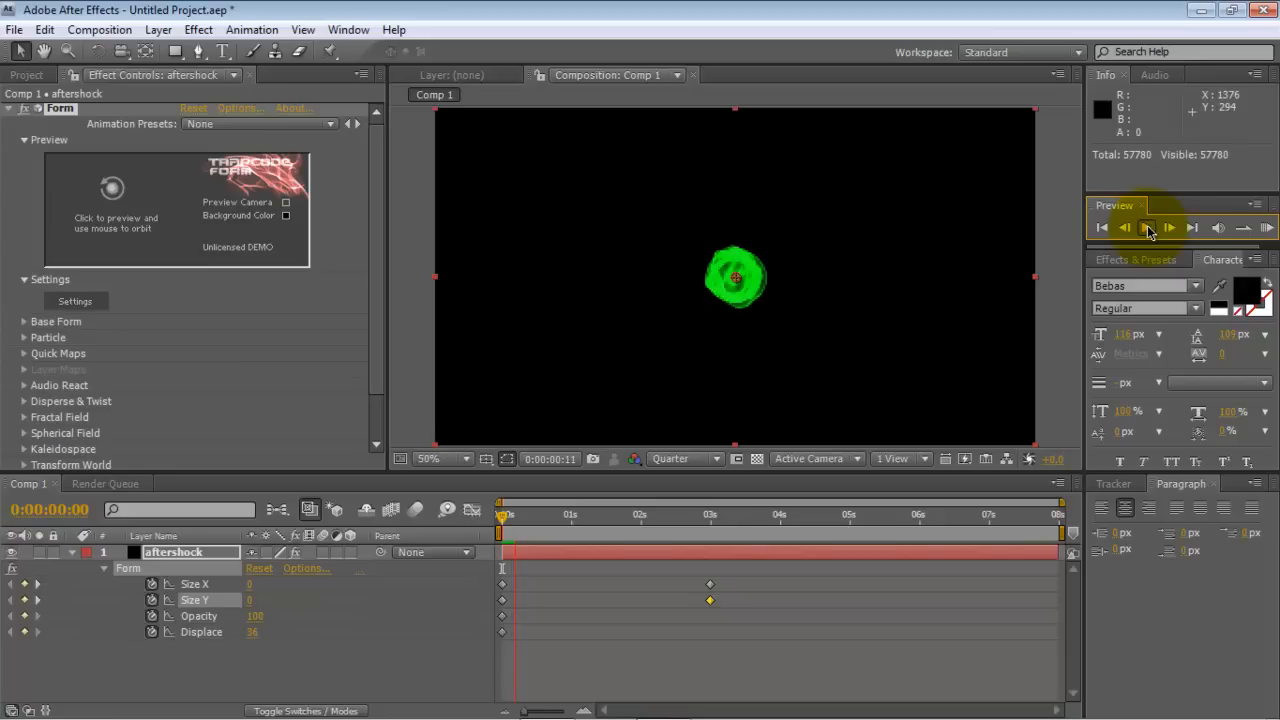
click(1168, 228)
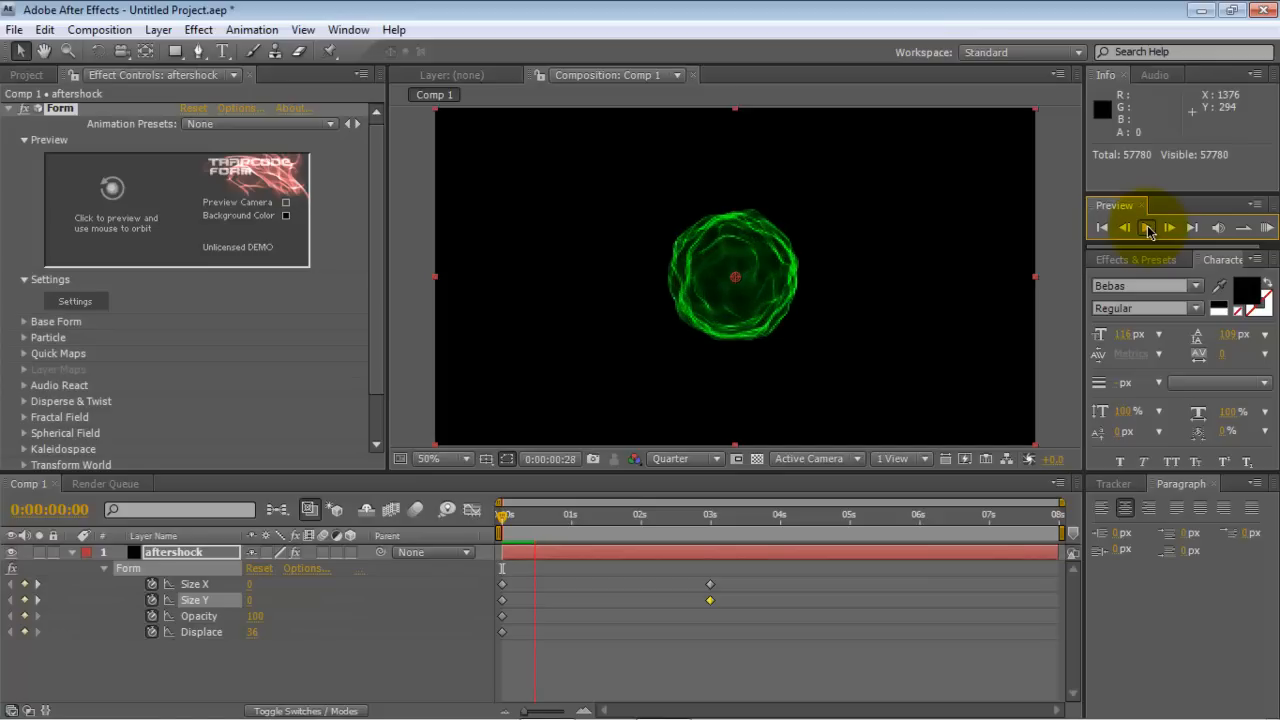
click(1168, 228)
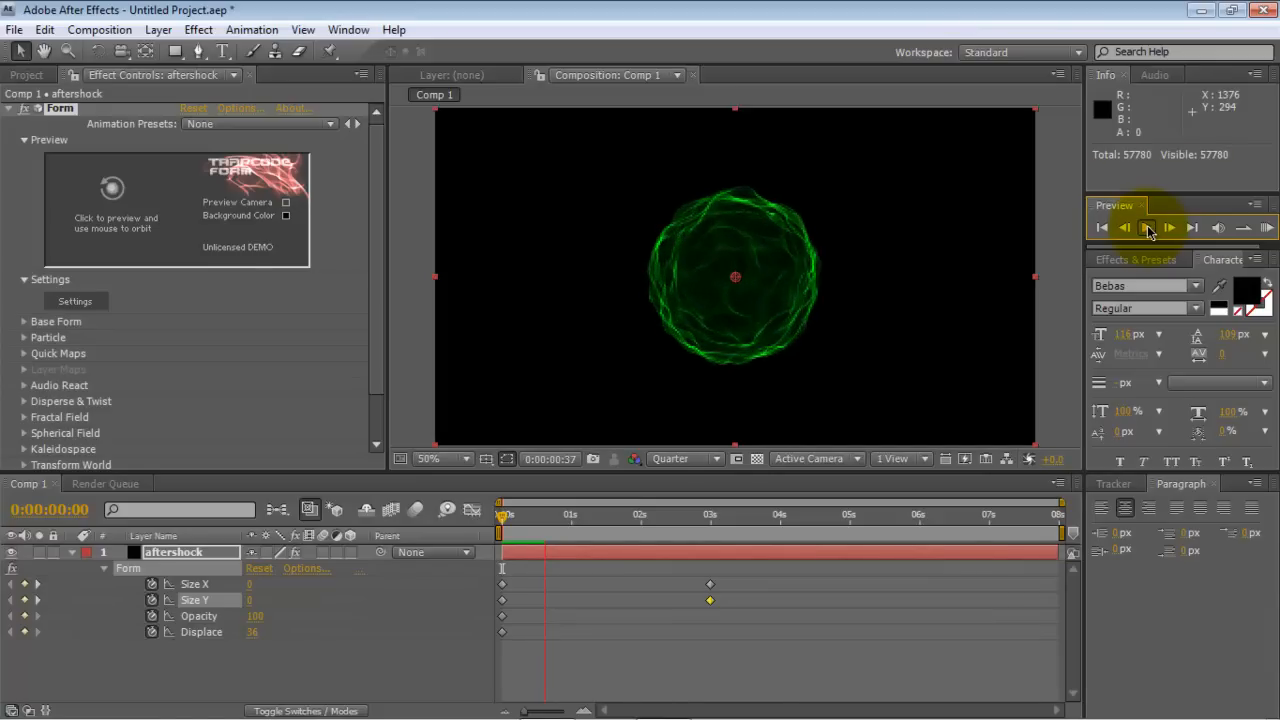
click(1168, 228)
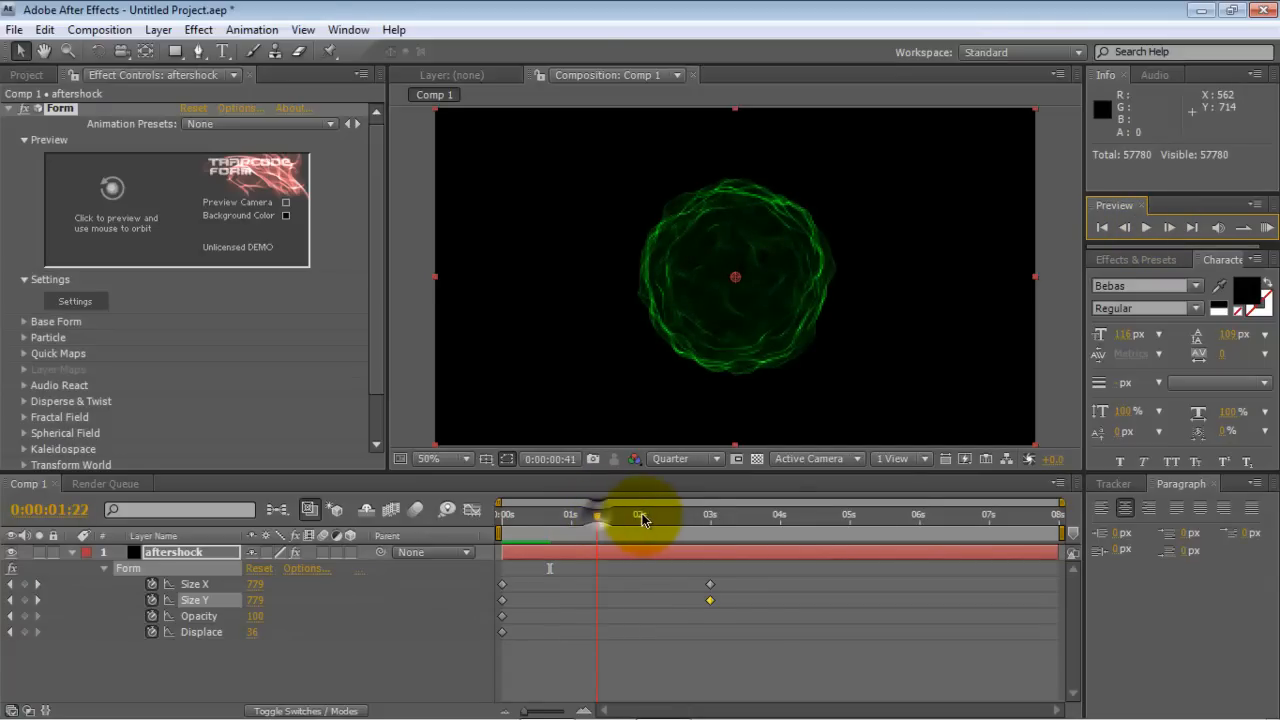
- Scrub through the aftershock timeline to check the sphere fading into a faint wide outline
drag(640, 516, 710, 516)
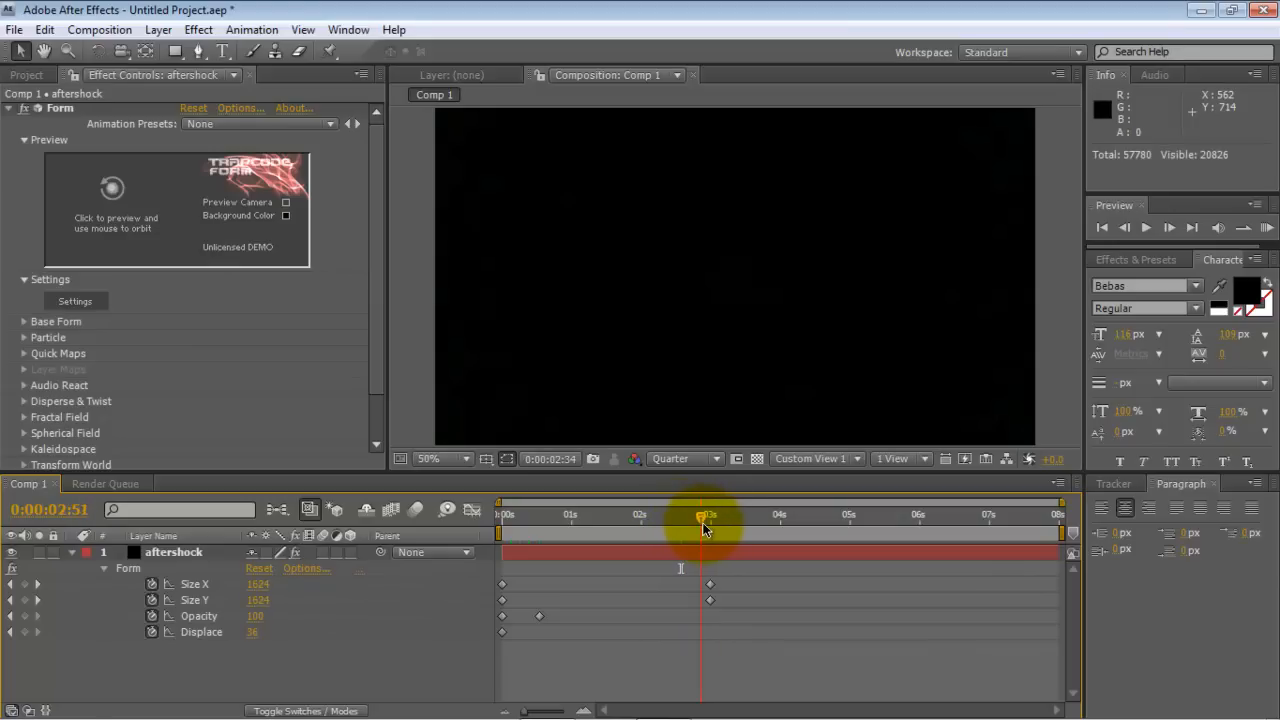
drag(702, 518, 684, 518)
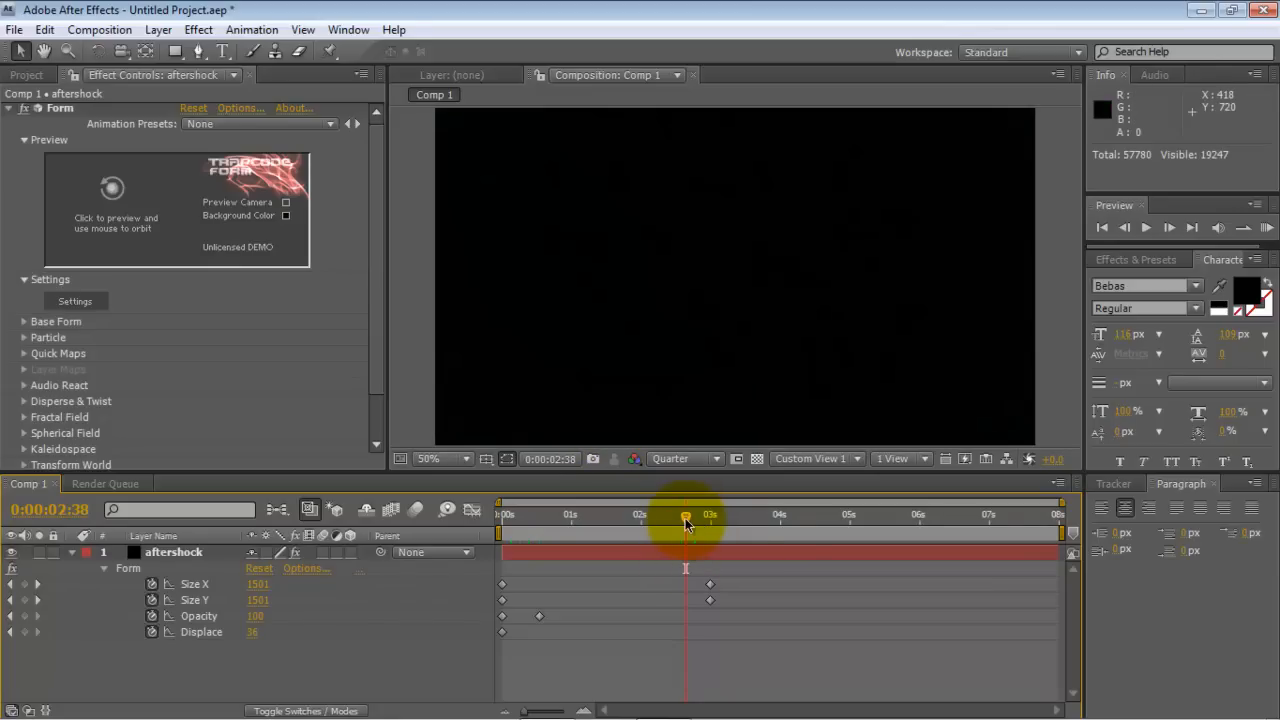
drag(684, 516, 676, 516)
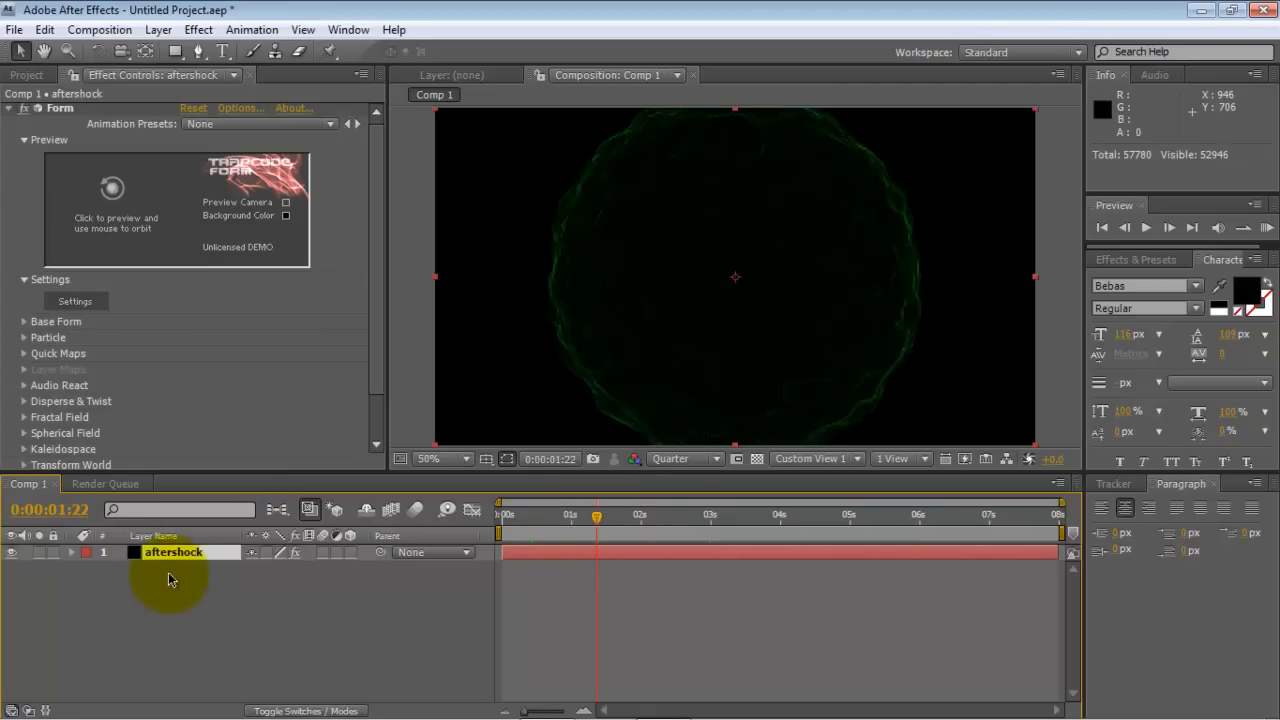
- Duplicate the aftershock layer with Ctrl+D as aftershock 2 and select the copy
click(172, 552)
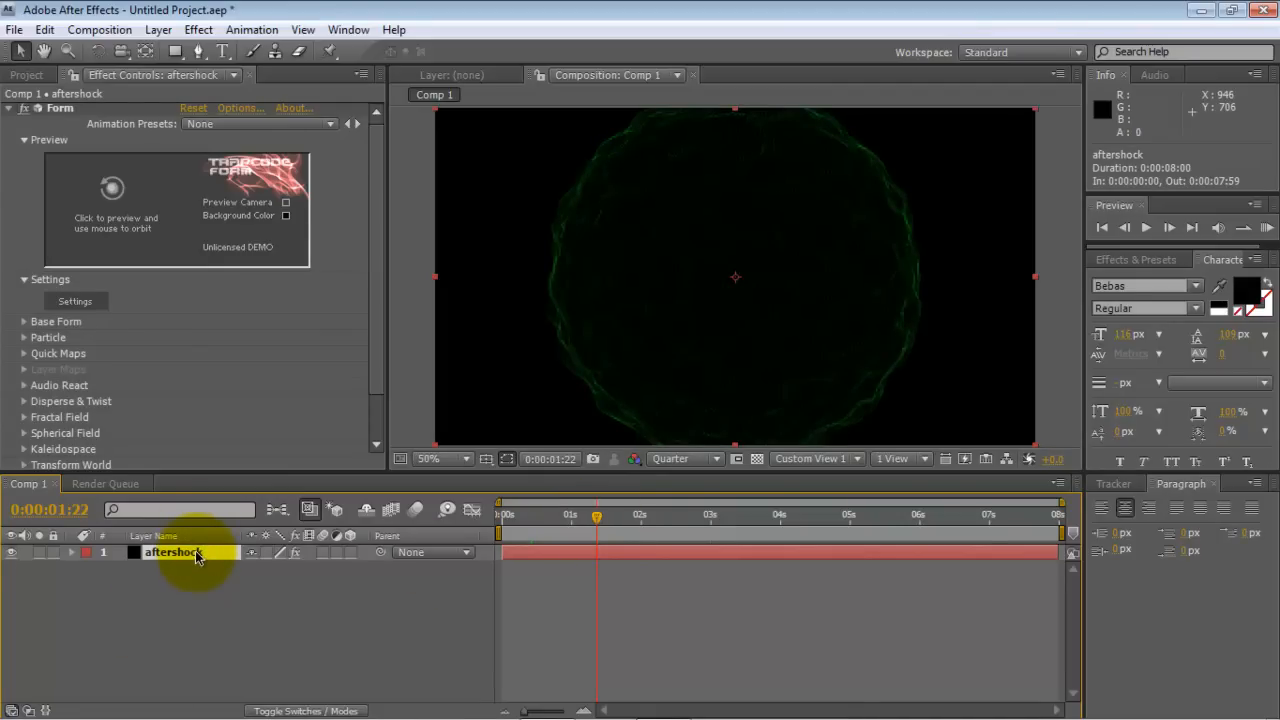
key(ctrl+d)
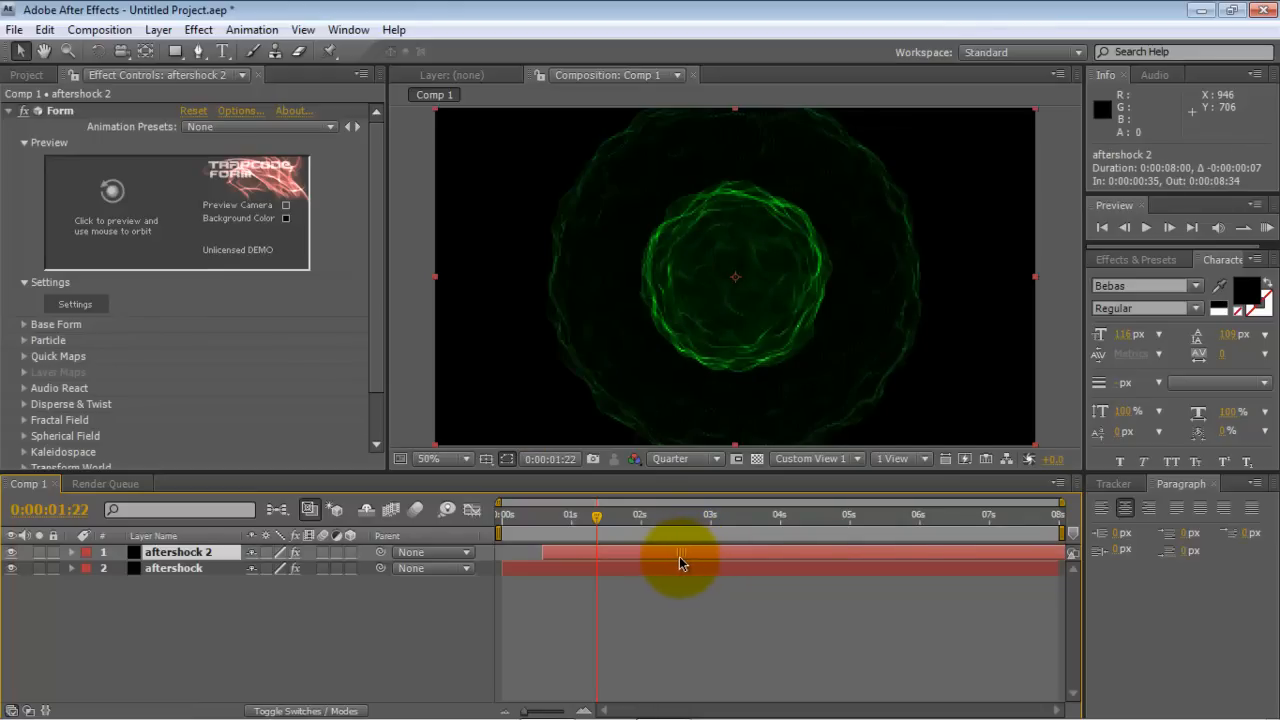
click(178, 552)
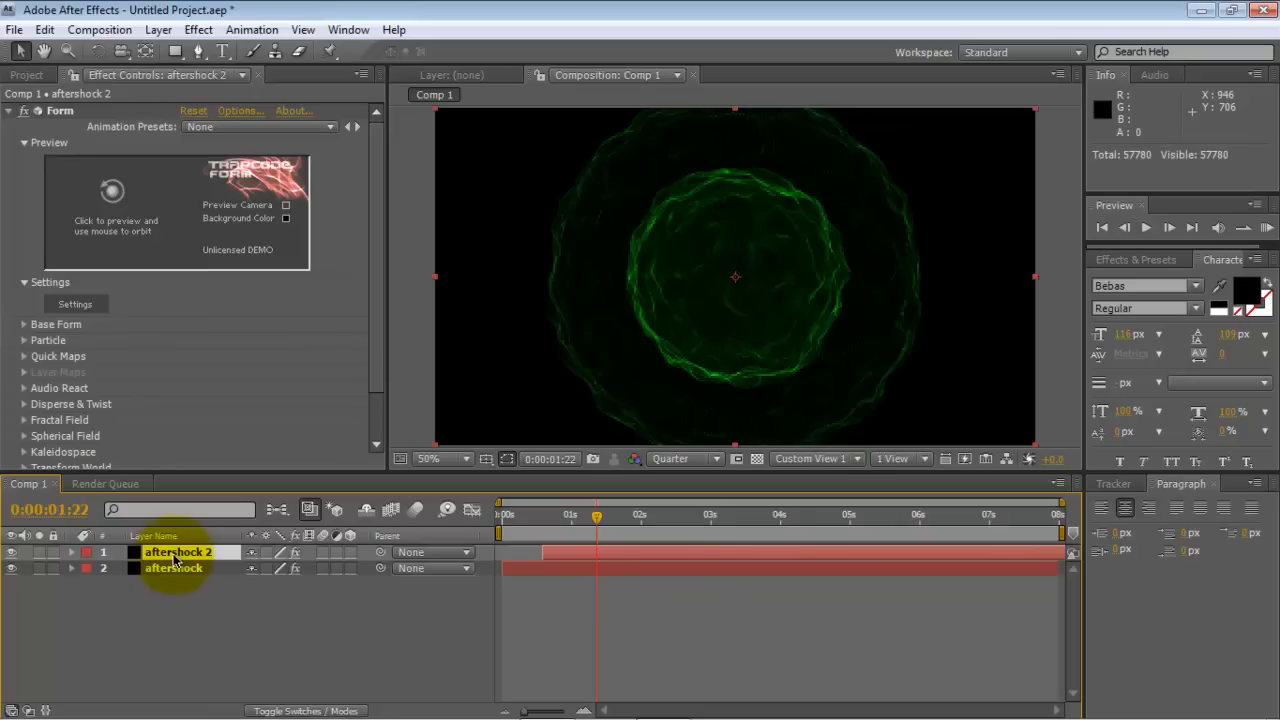
click(70, 552)
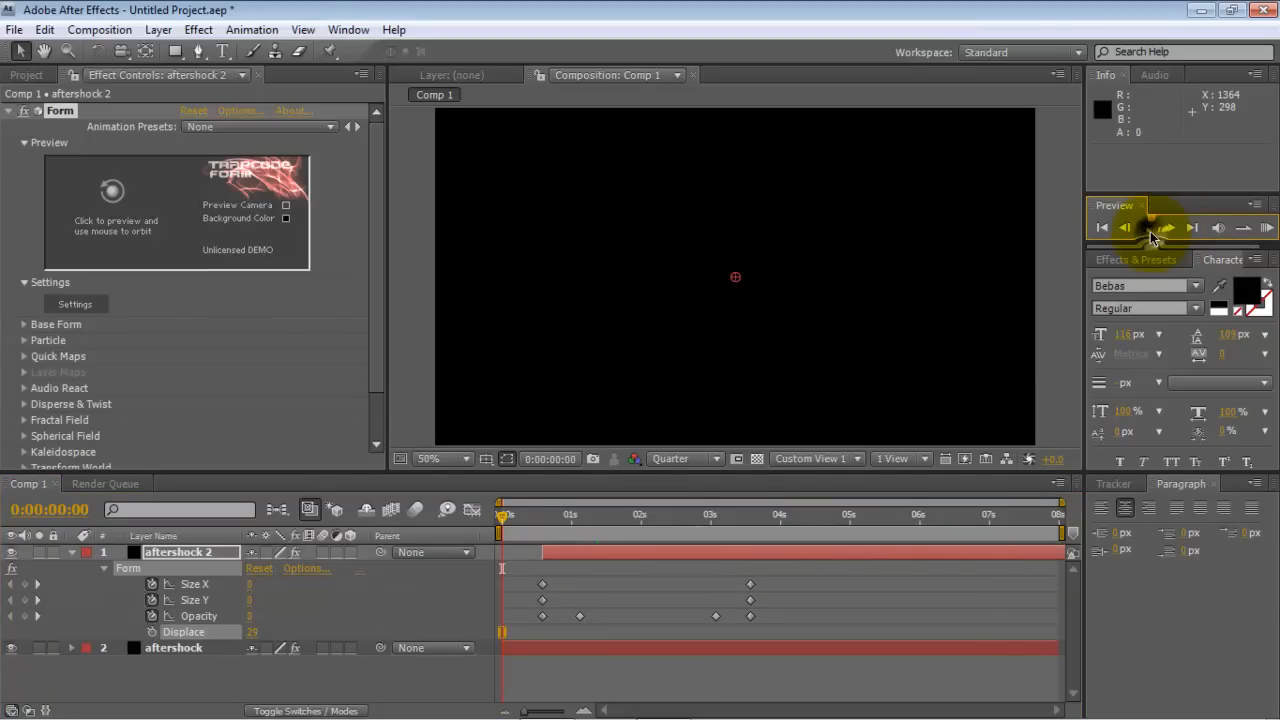
- RAM-preview the two layered spheres, then scrub to where the sphere is largest and faint
click(1168, 228)
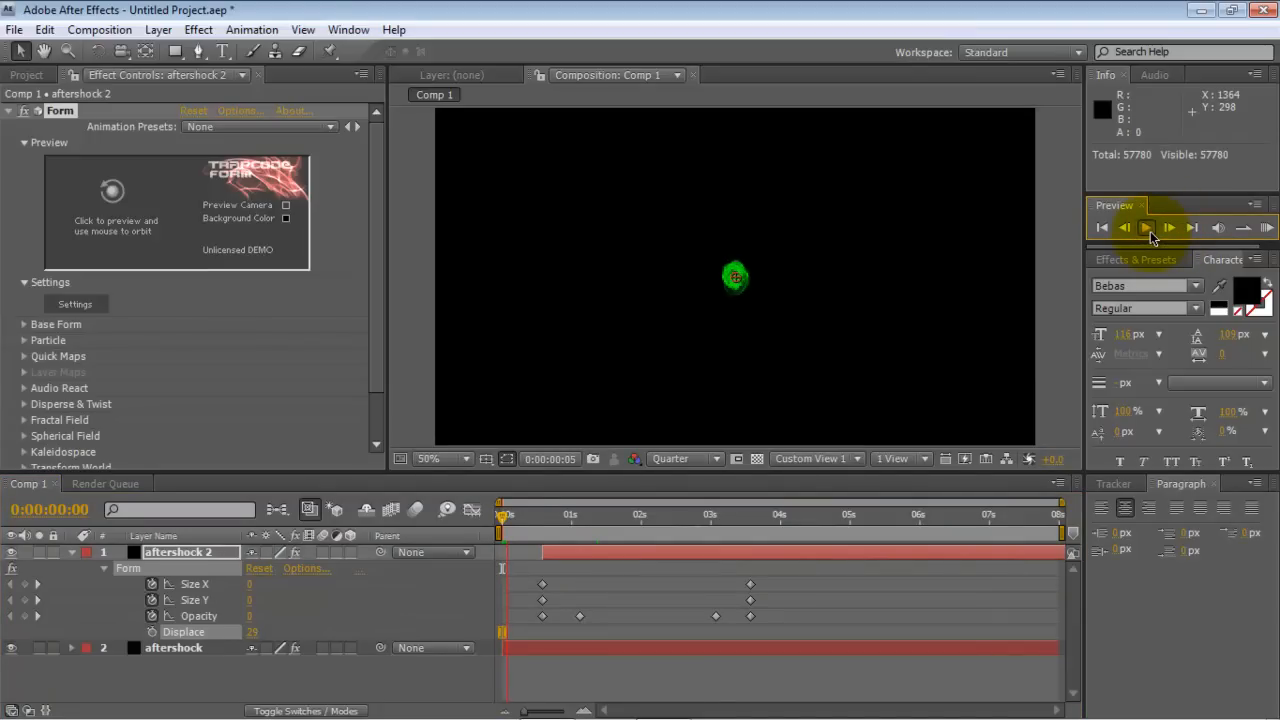
click(1146, 228)
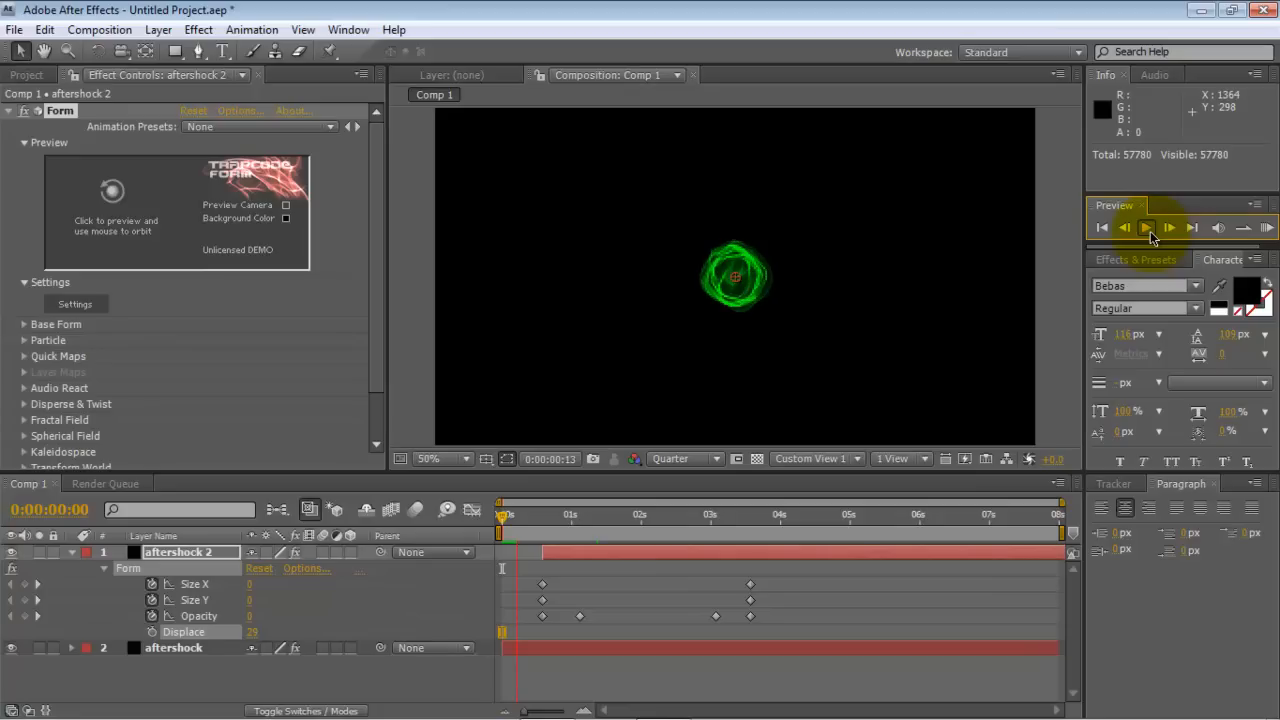
click(1148, 228)
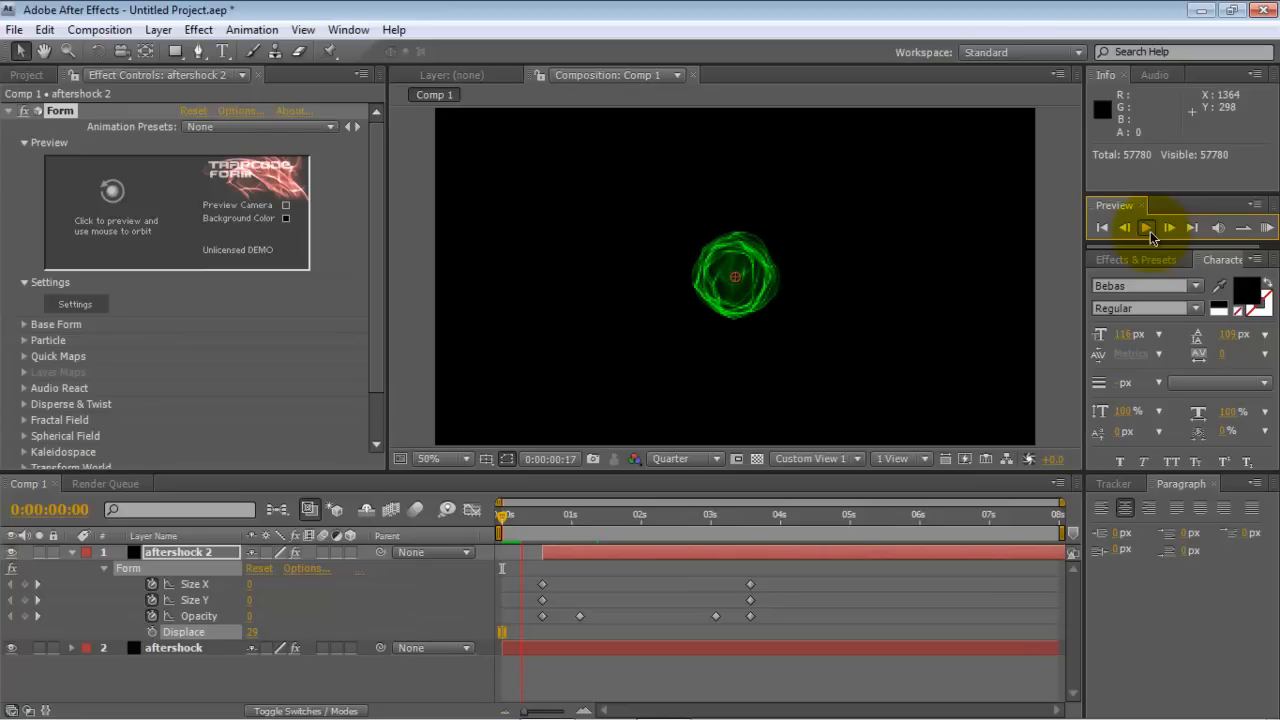
click(1148, 228)
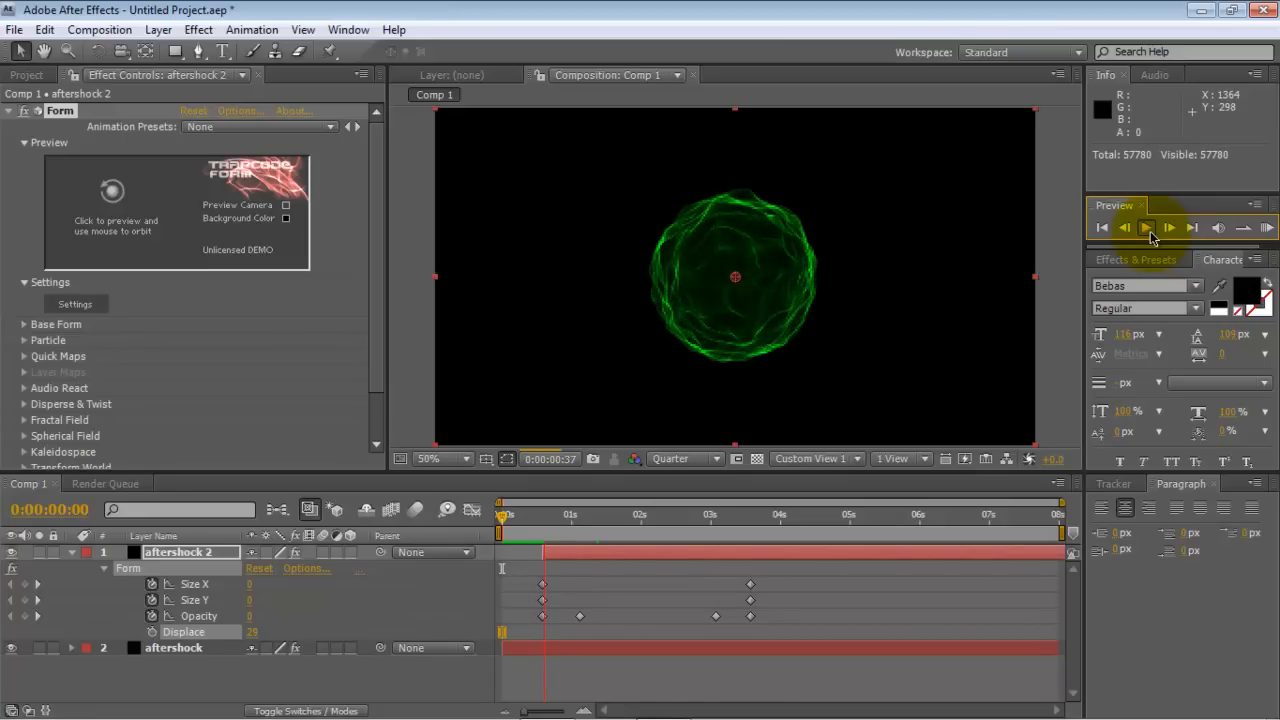
click(1148, 228)
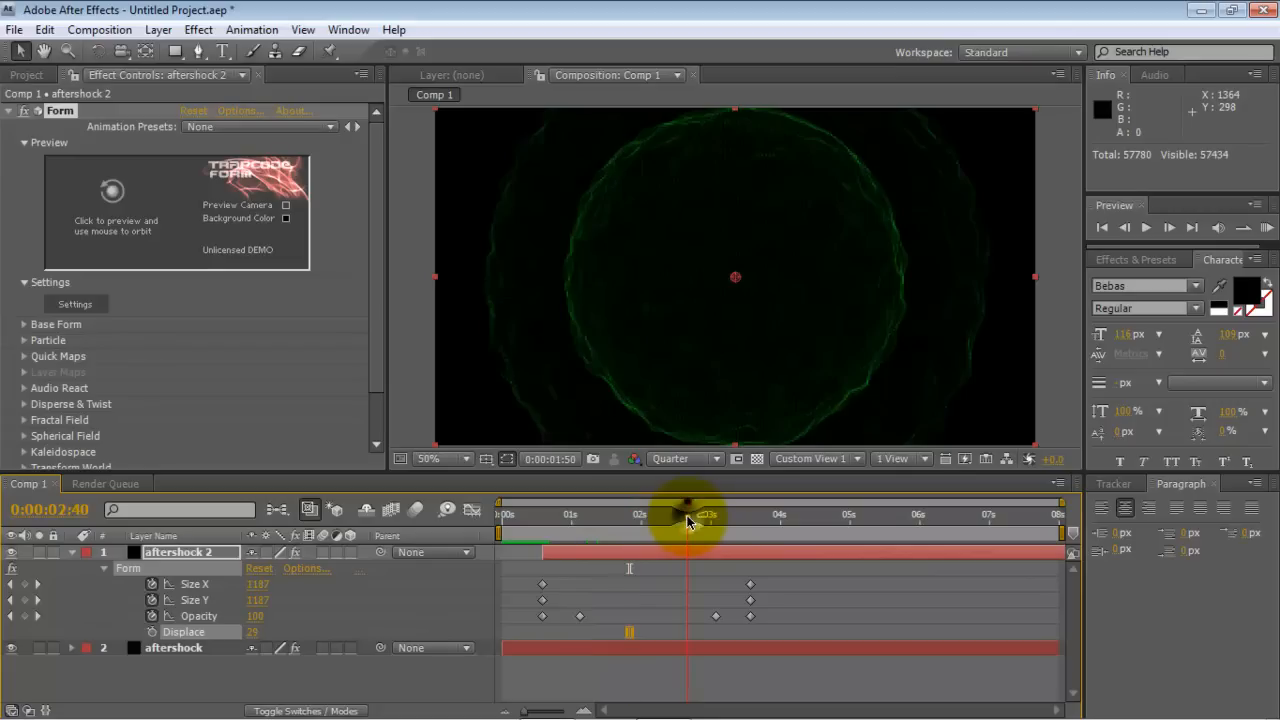
drag(688, 516, 714, 516)
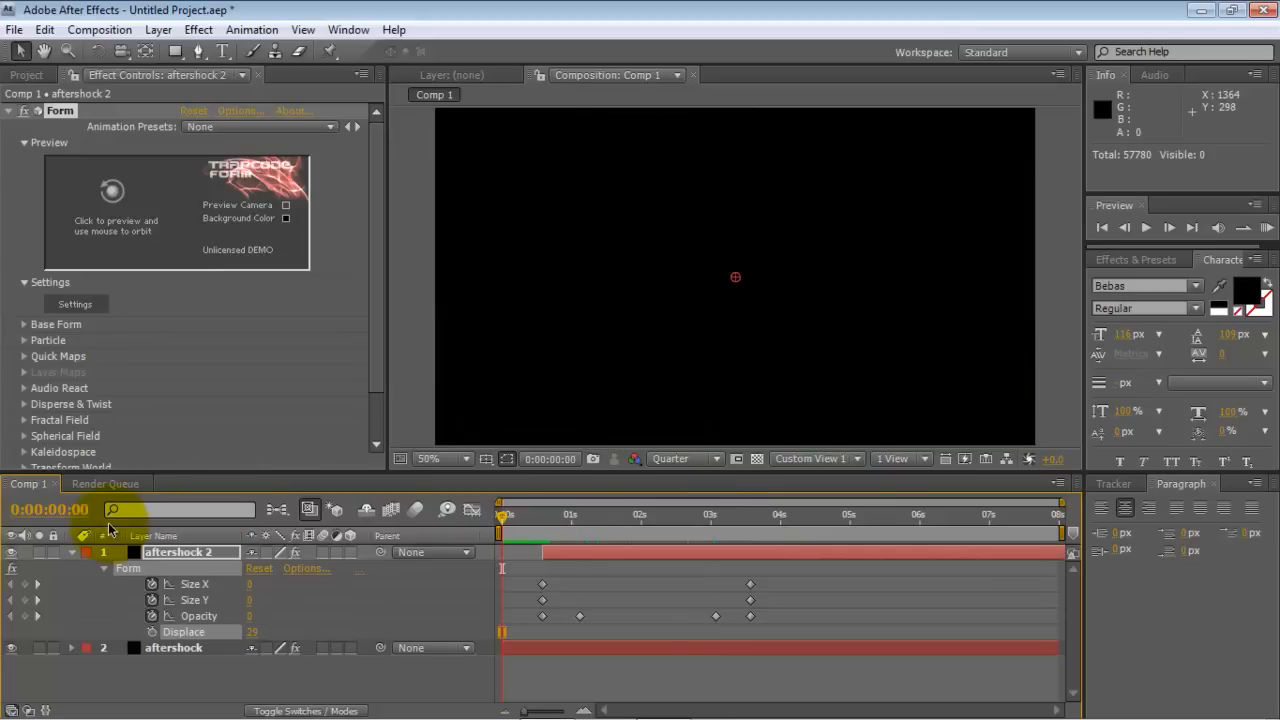
- Duplicate aftershock 2 into aftershock 3 and select its keyframes to shift them later
click(70, 552)
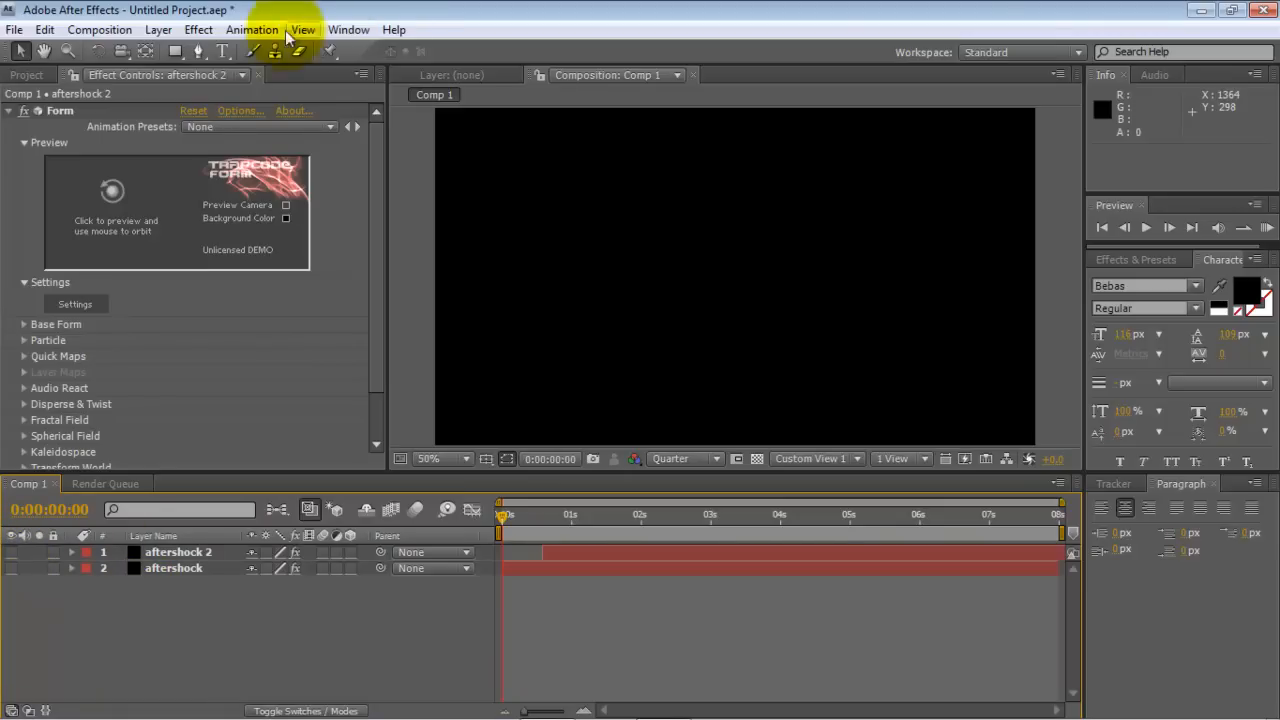
click(178, 552)
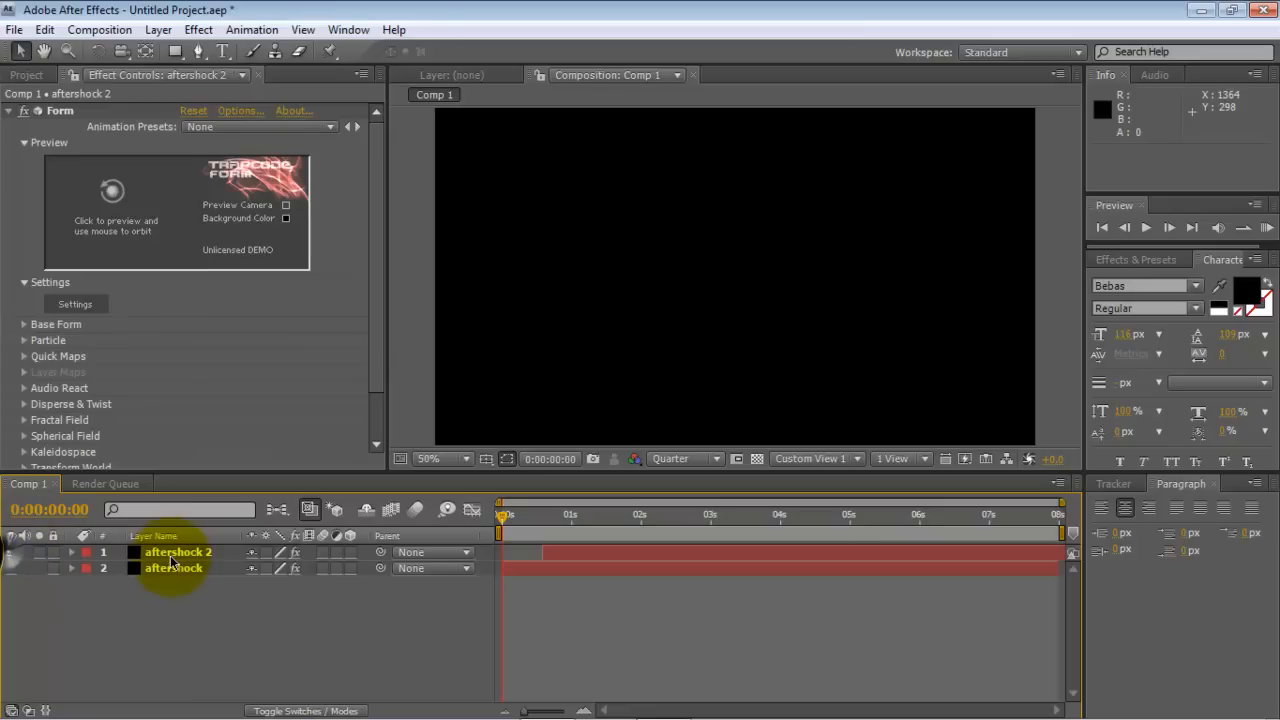
key(ctrl+d)
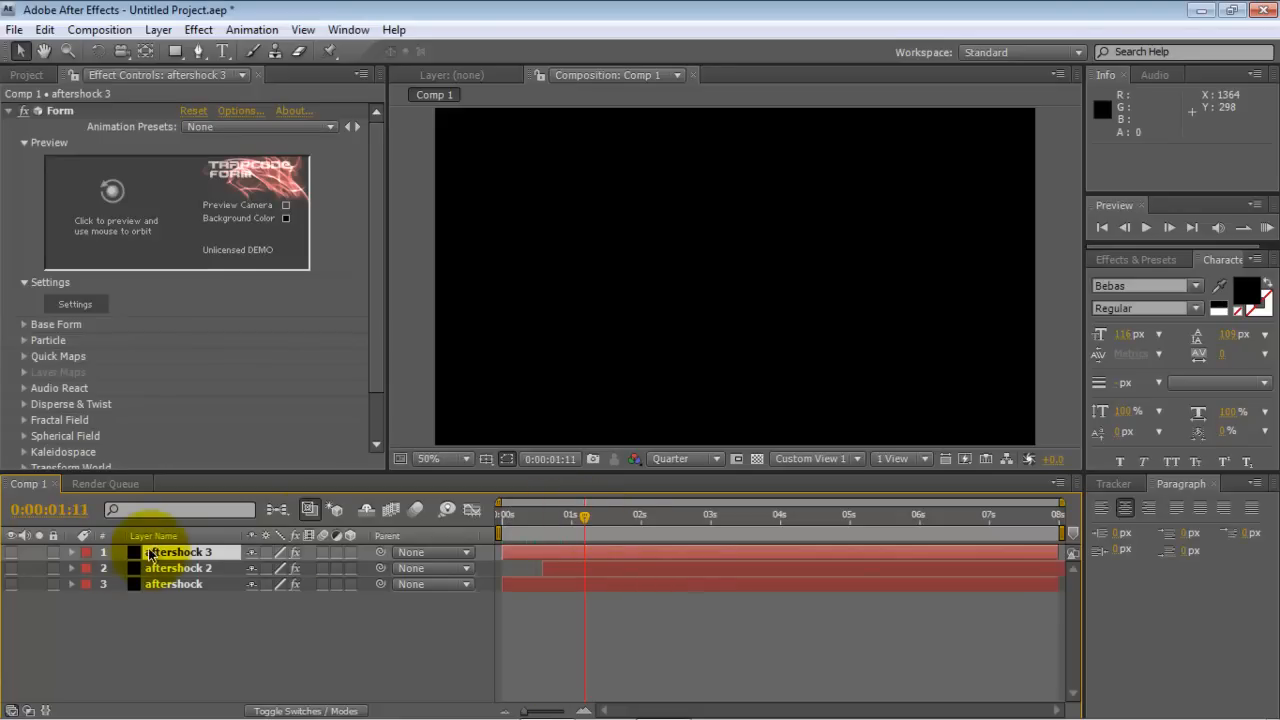
click(178, 552)
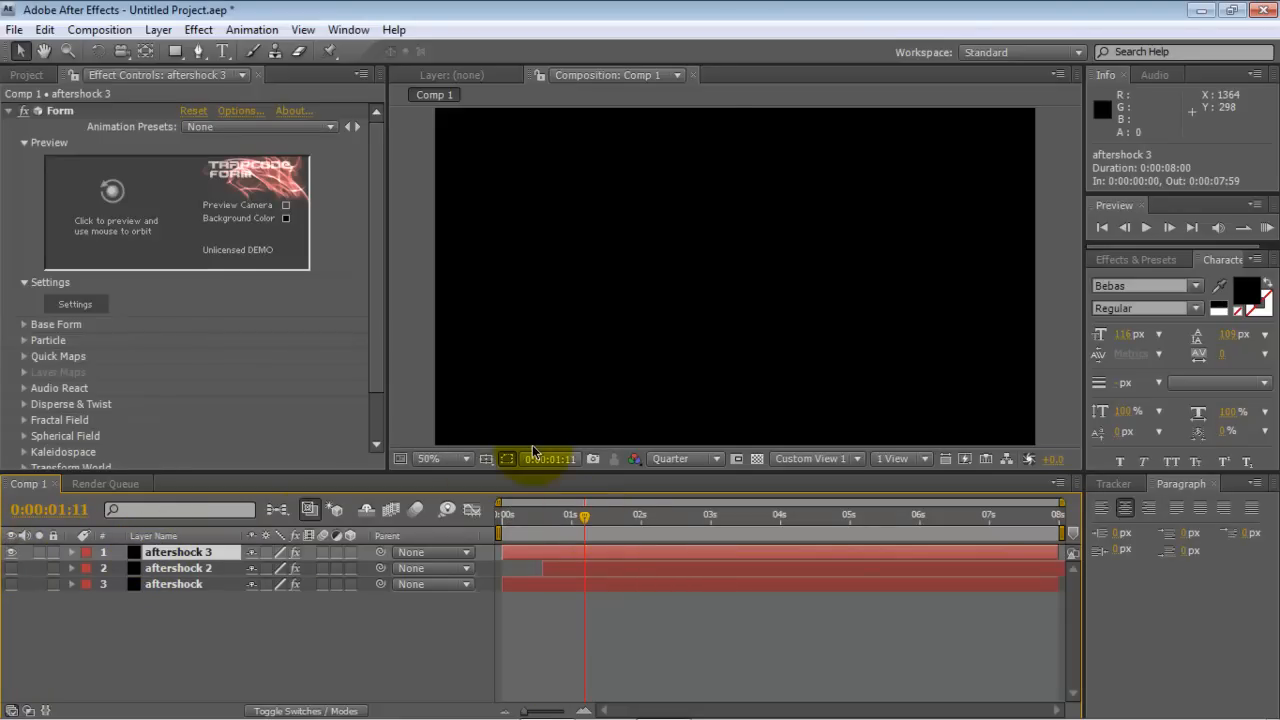
click(72, 552)
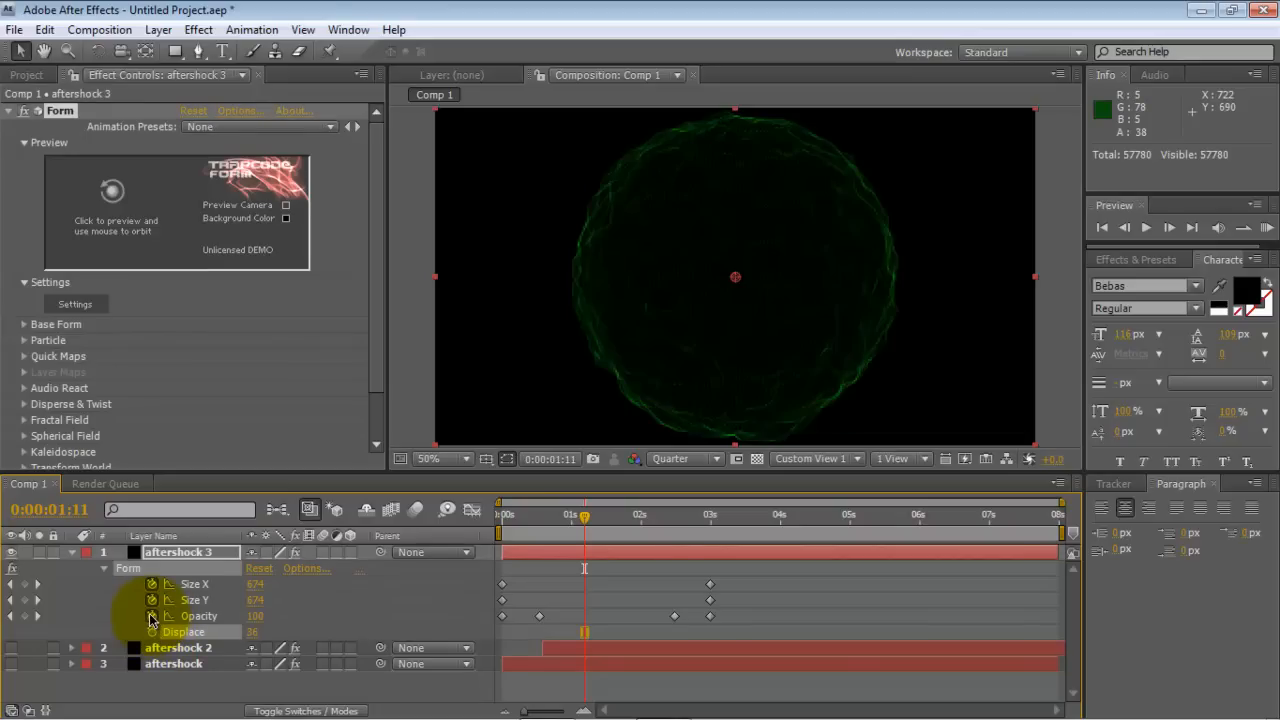
mouse_move(150, 620)
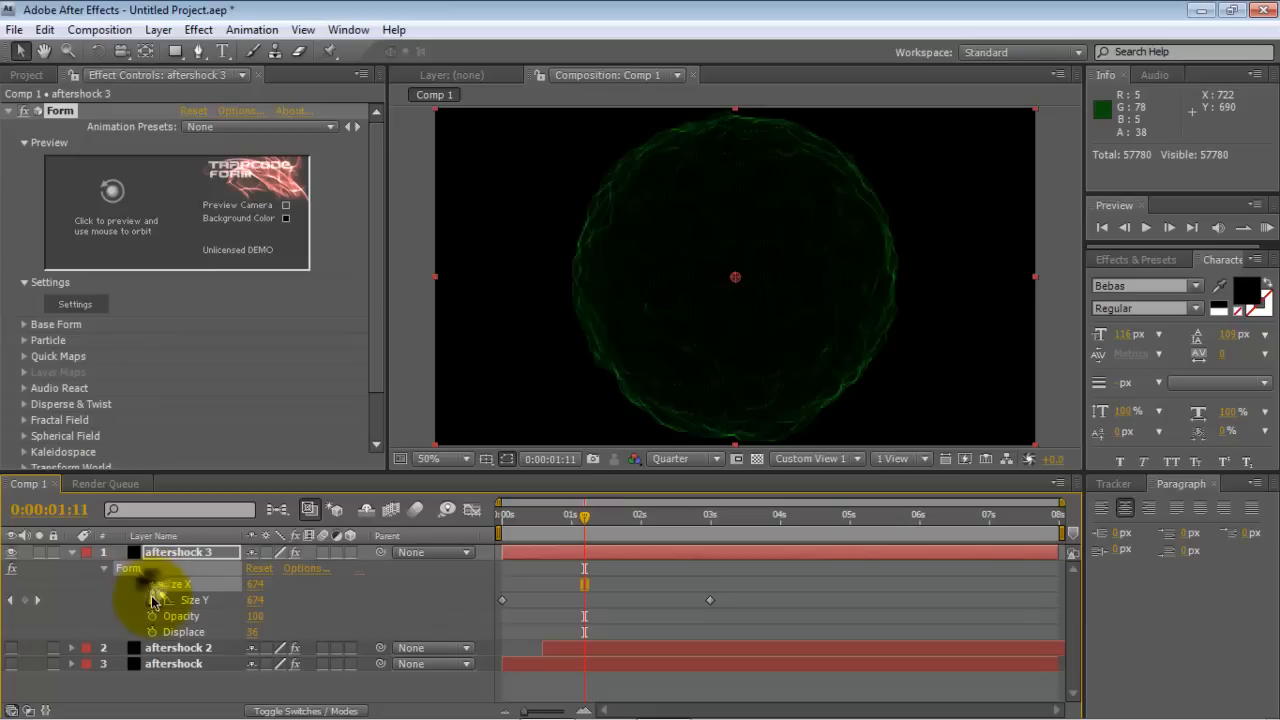
click(576, 516)
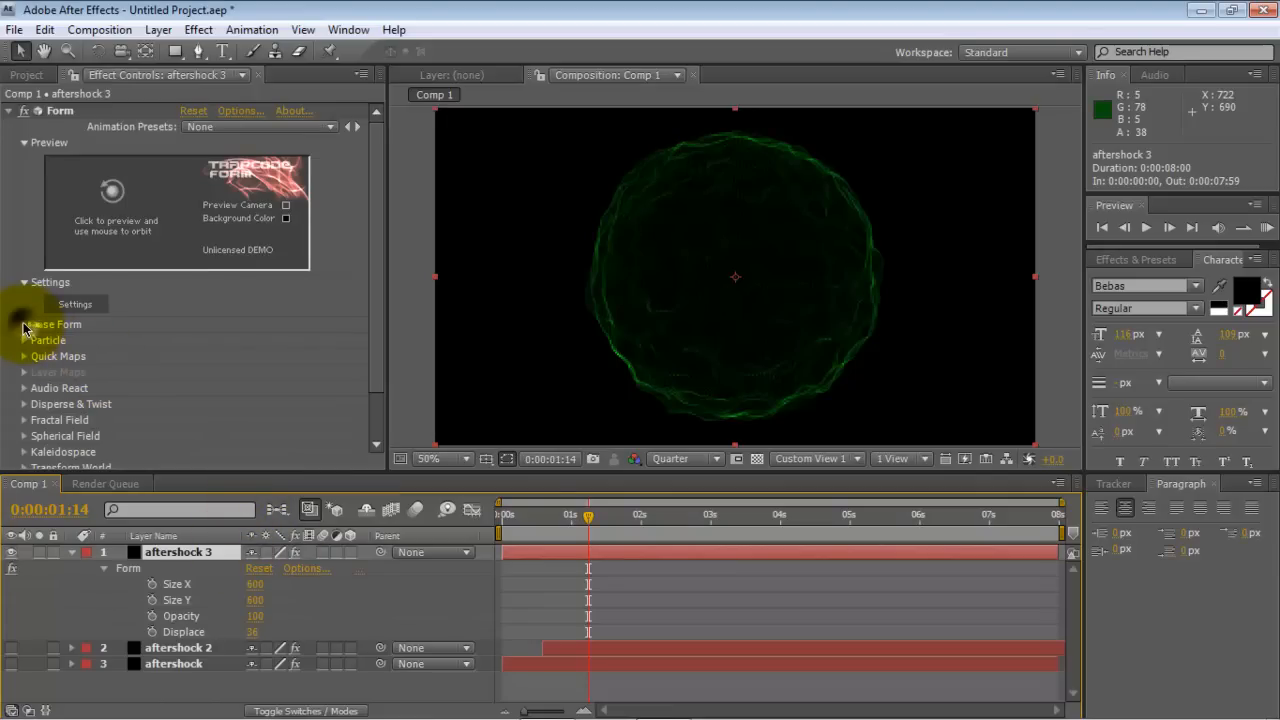
- Set Form's Base Form Sphere Layers to 2 for aftershock 3
click(24, 324)
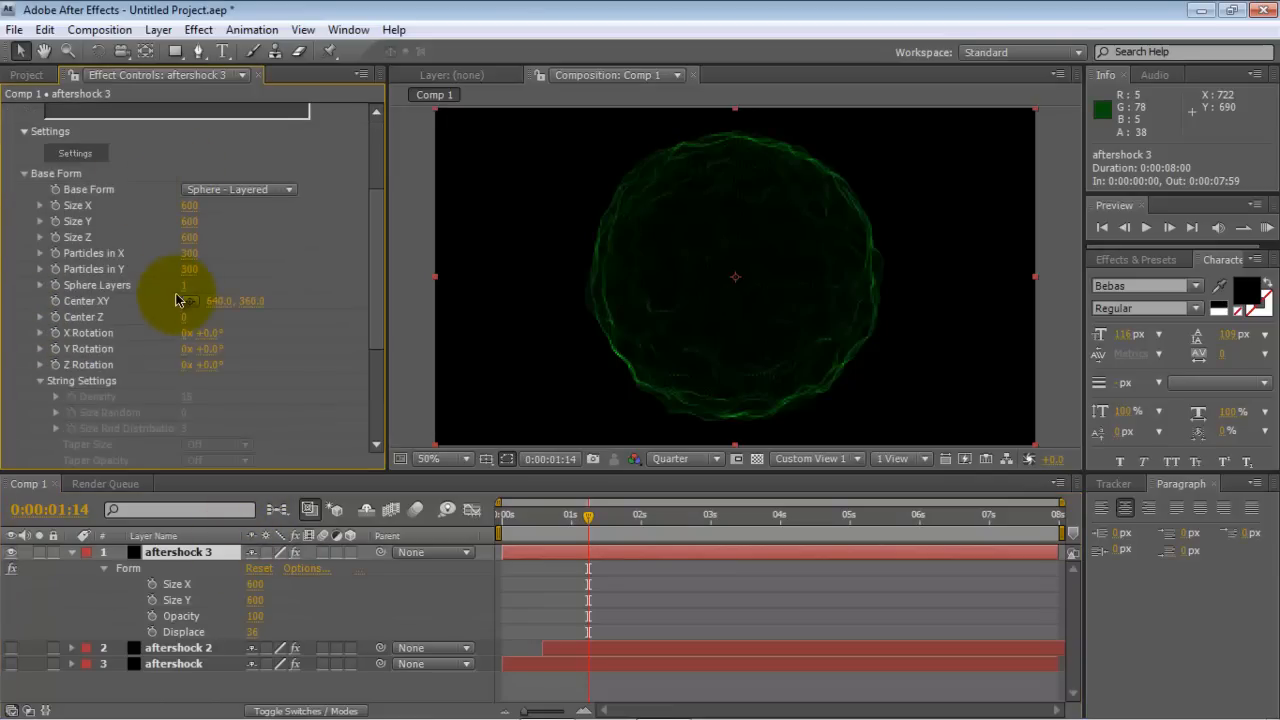
click(190, 284)
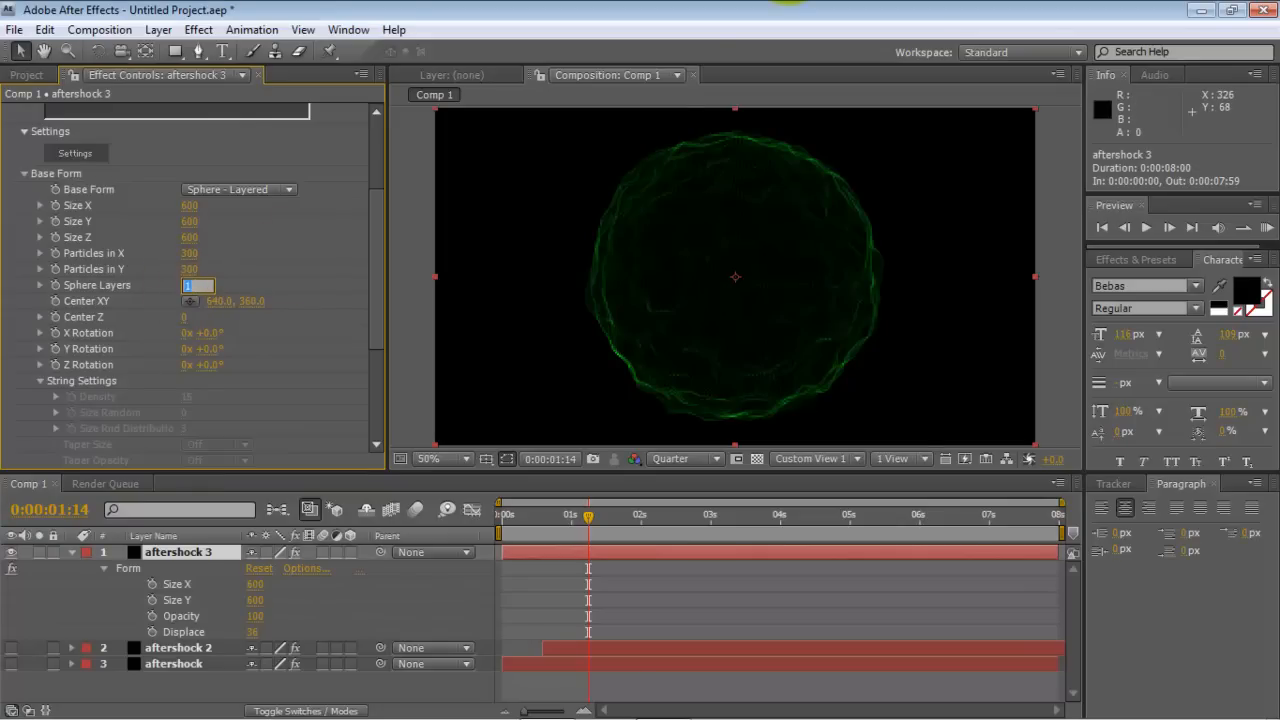
text(2)
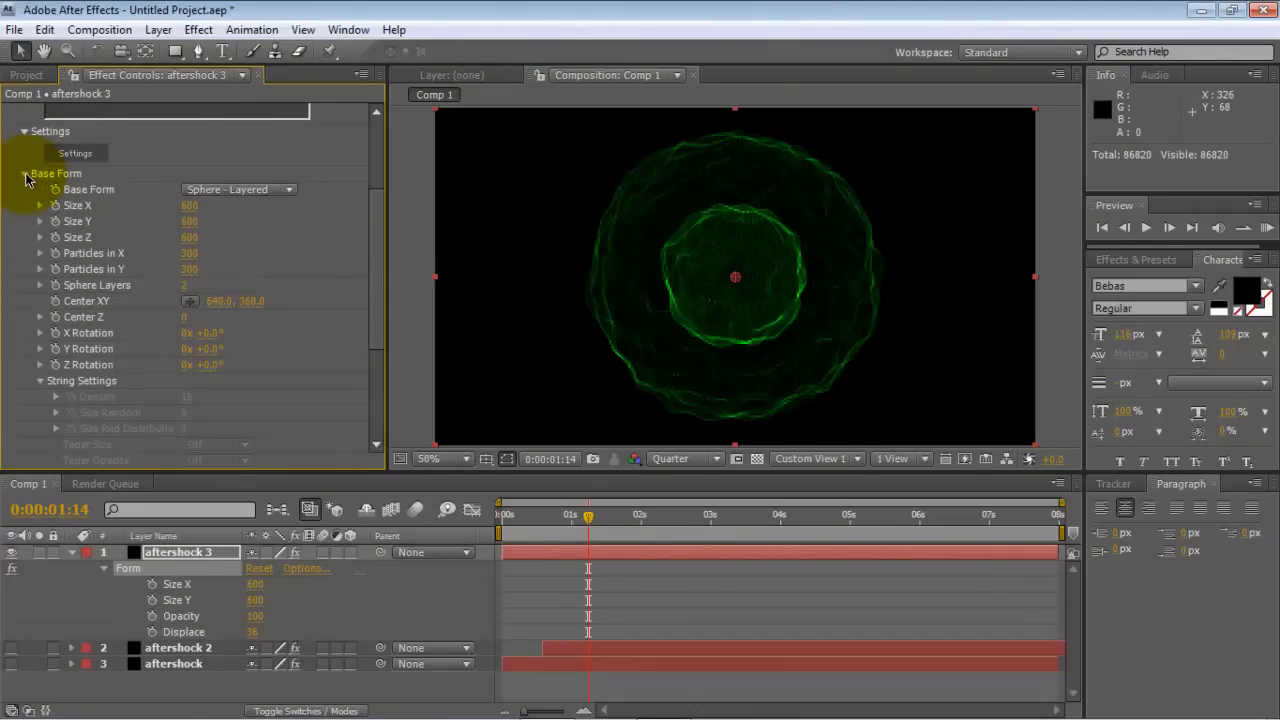
click(24, 172)
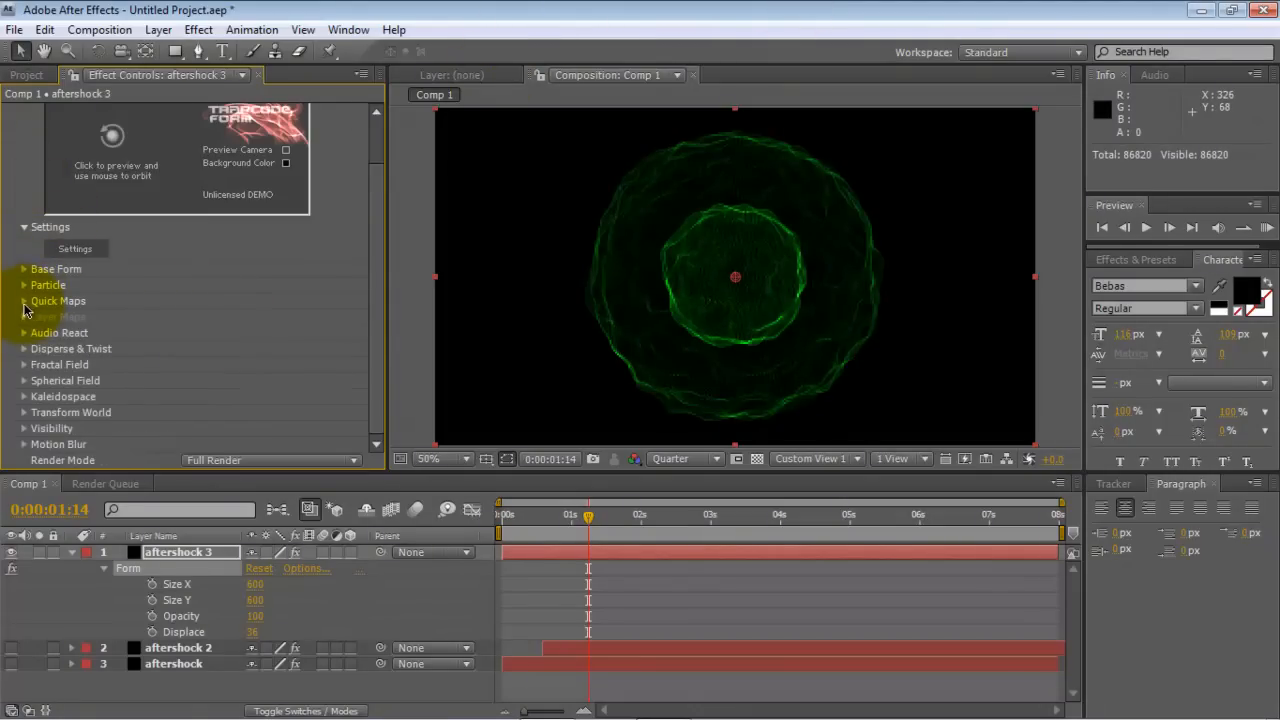
- Change the Particle colour to a darker, dimmer green and confirm
click(24, 284)
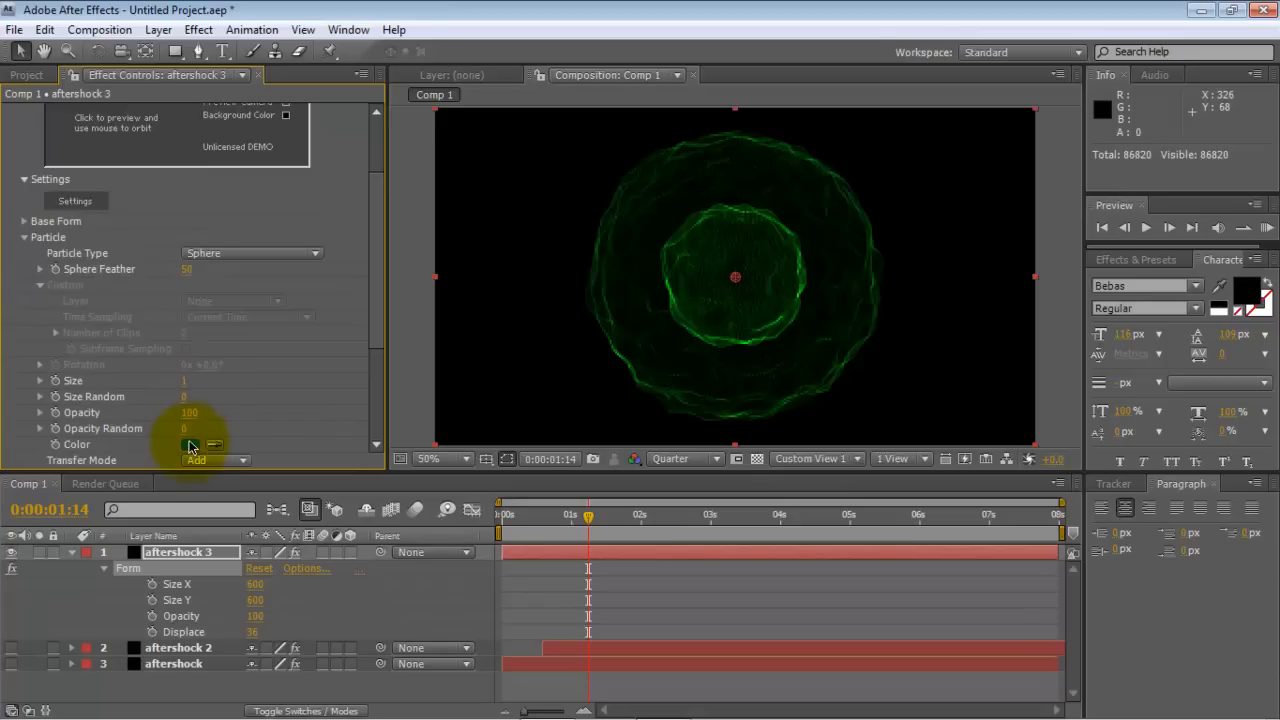
click(212, 444)
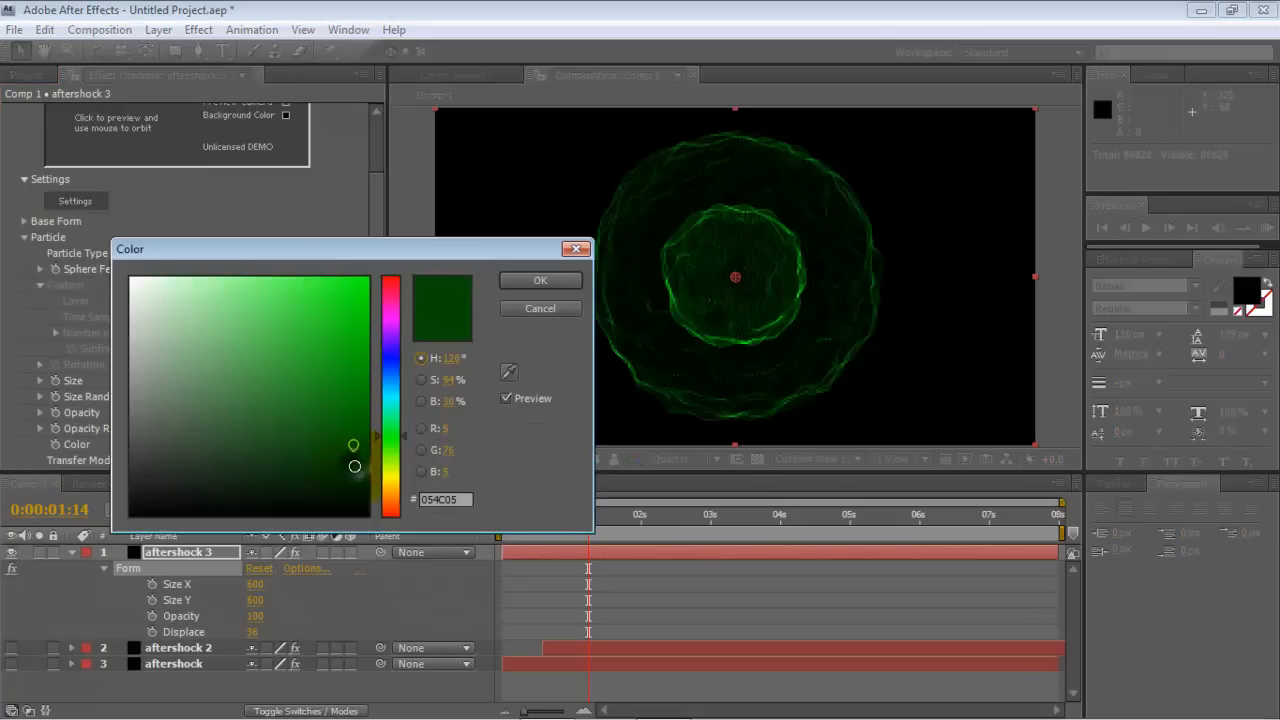
drag(354, 466, 360, 468)
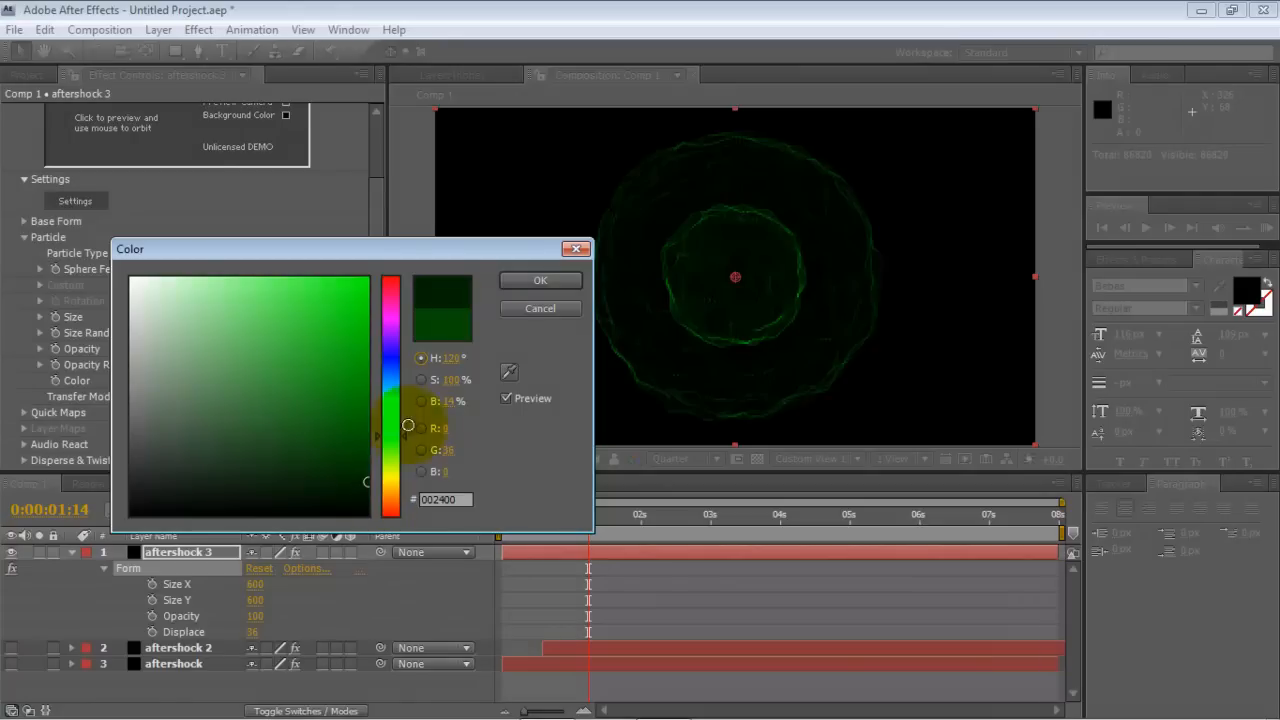
click(540, 280)
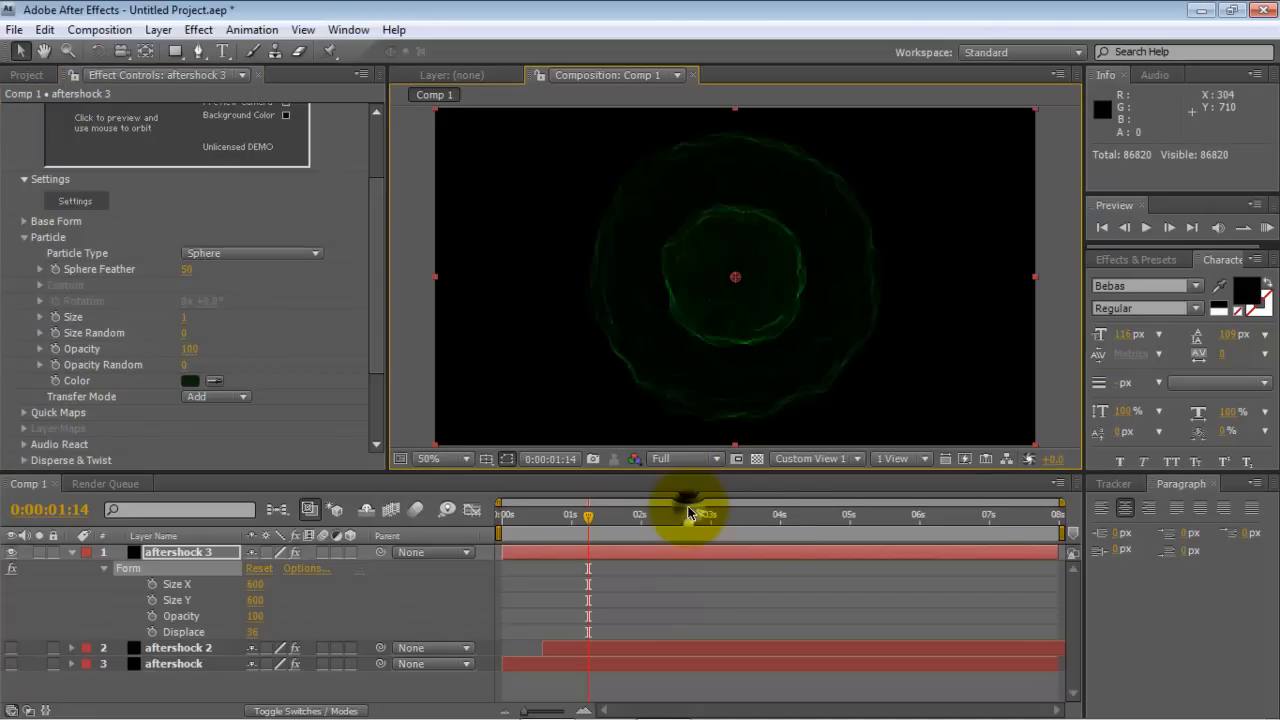
click(428, 458)
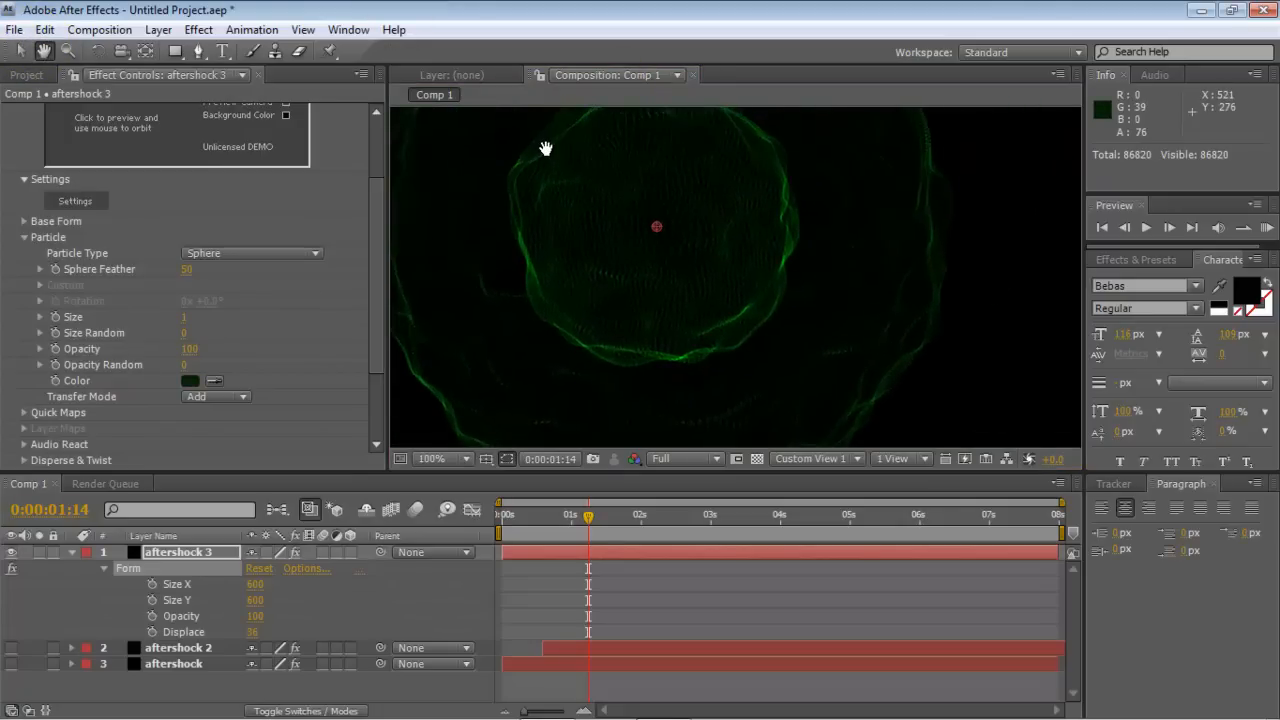
drag(544, 148, 646, 428)
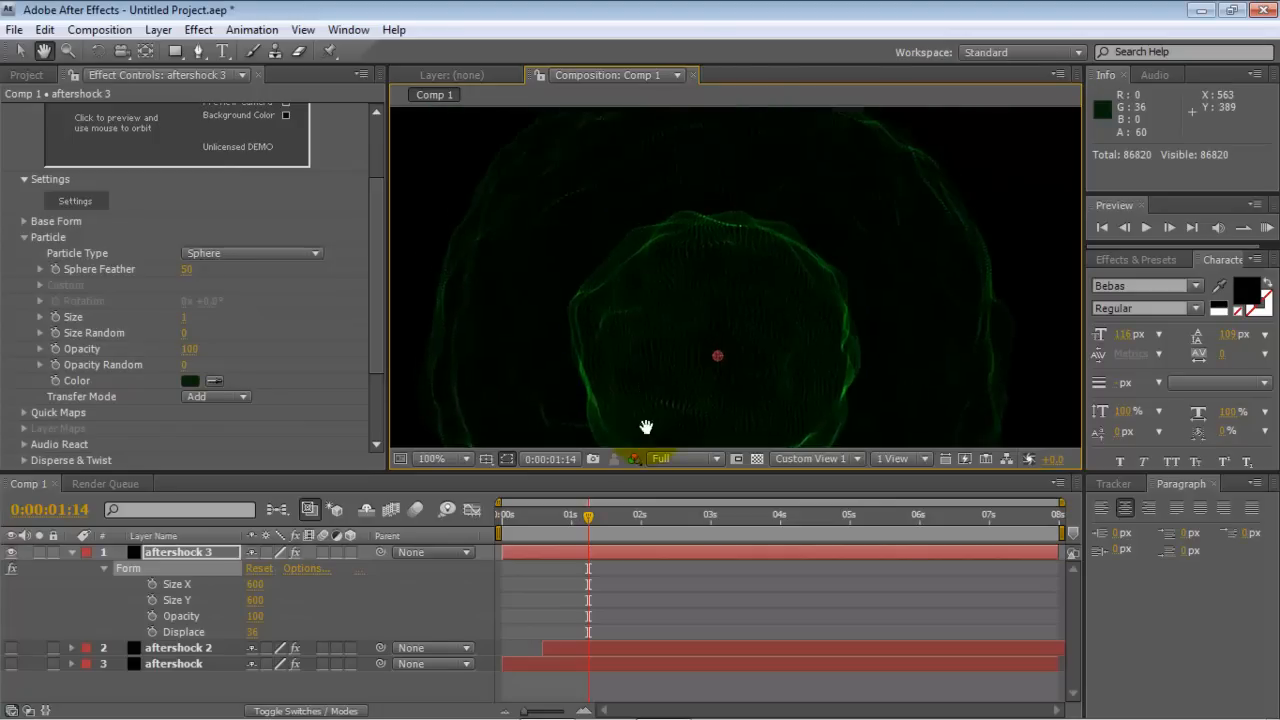
drag(648, 428, 612, 384)
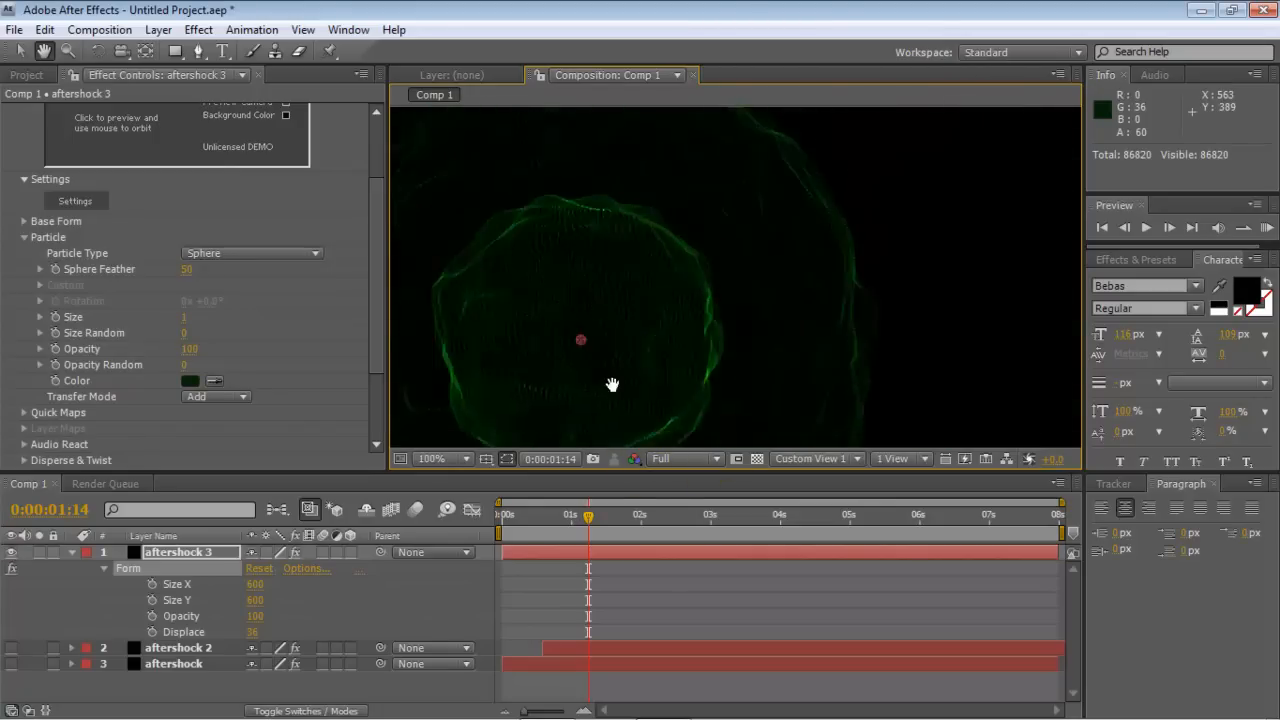
drag(612, 384, 660, 310)
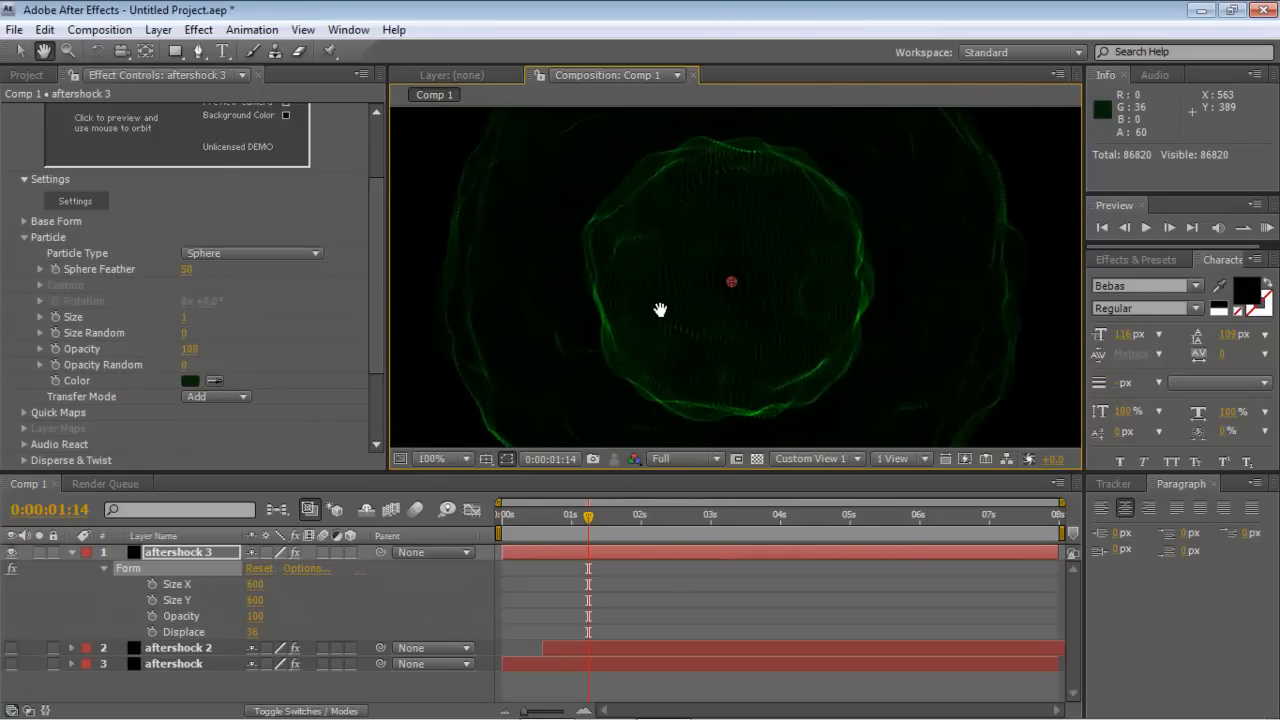
click(610, 516)
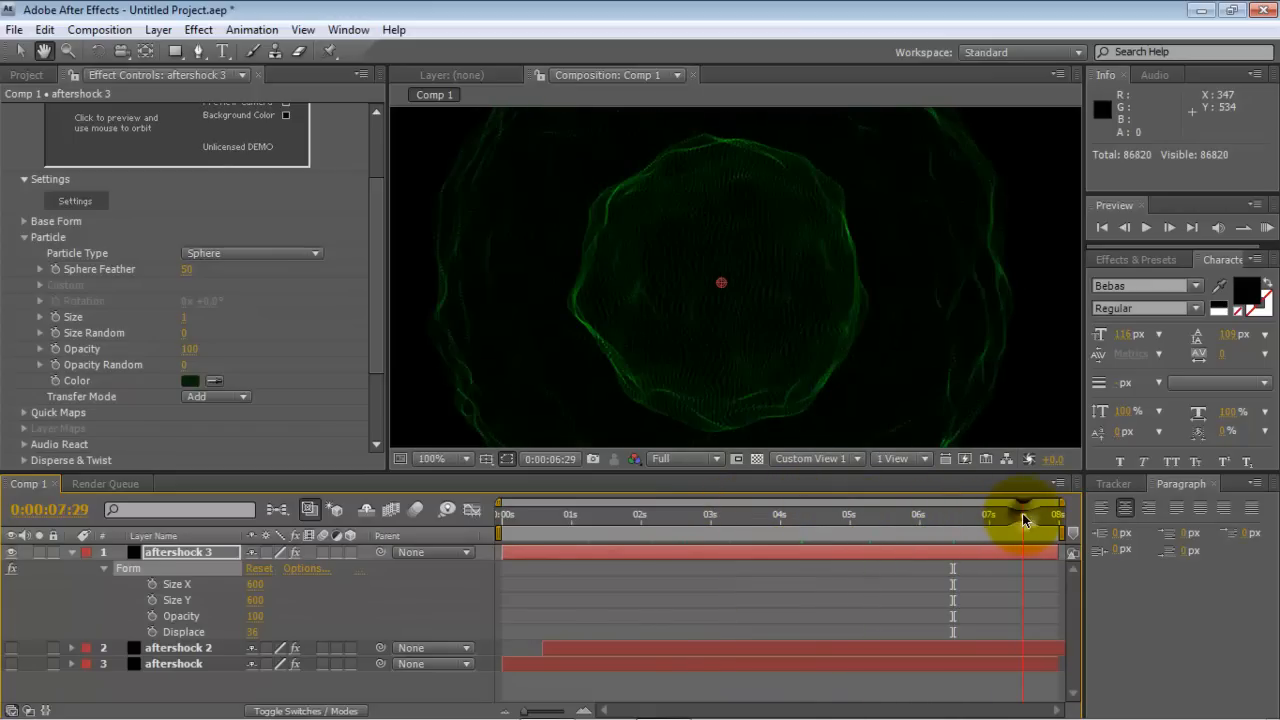
click(430, 458)
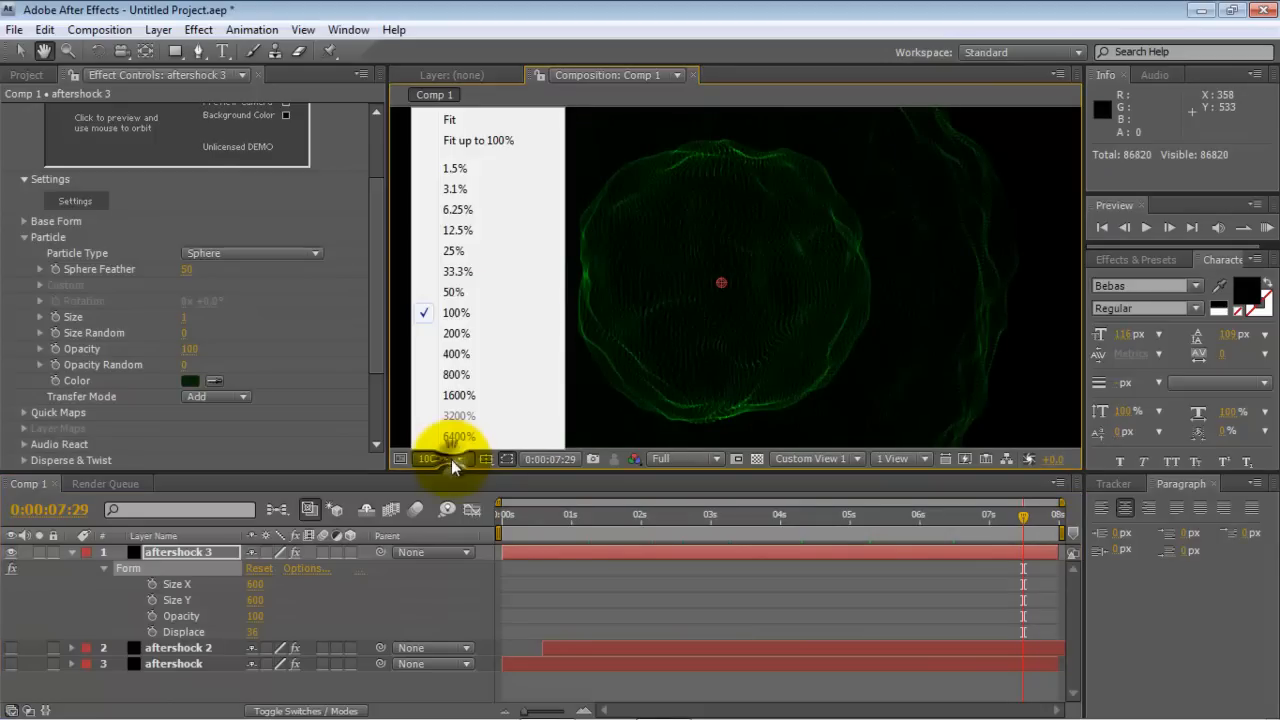
click(452, 292)
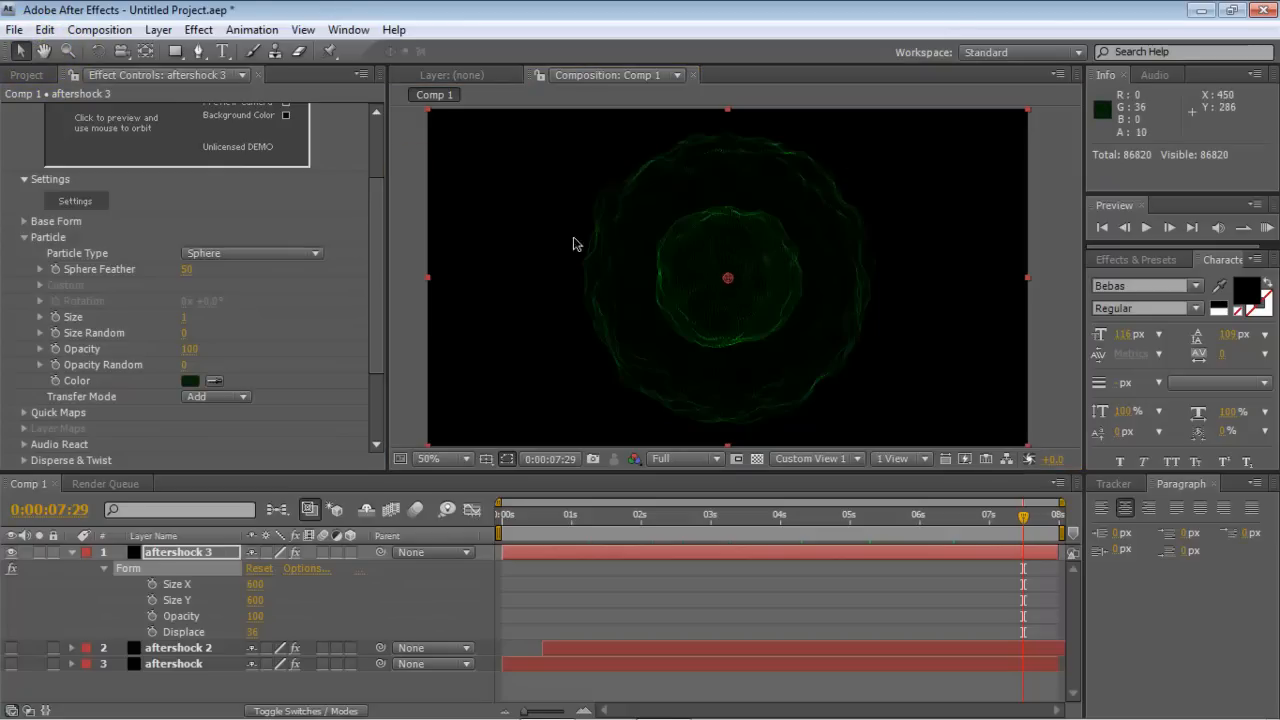
mouse_move(198, 30)
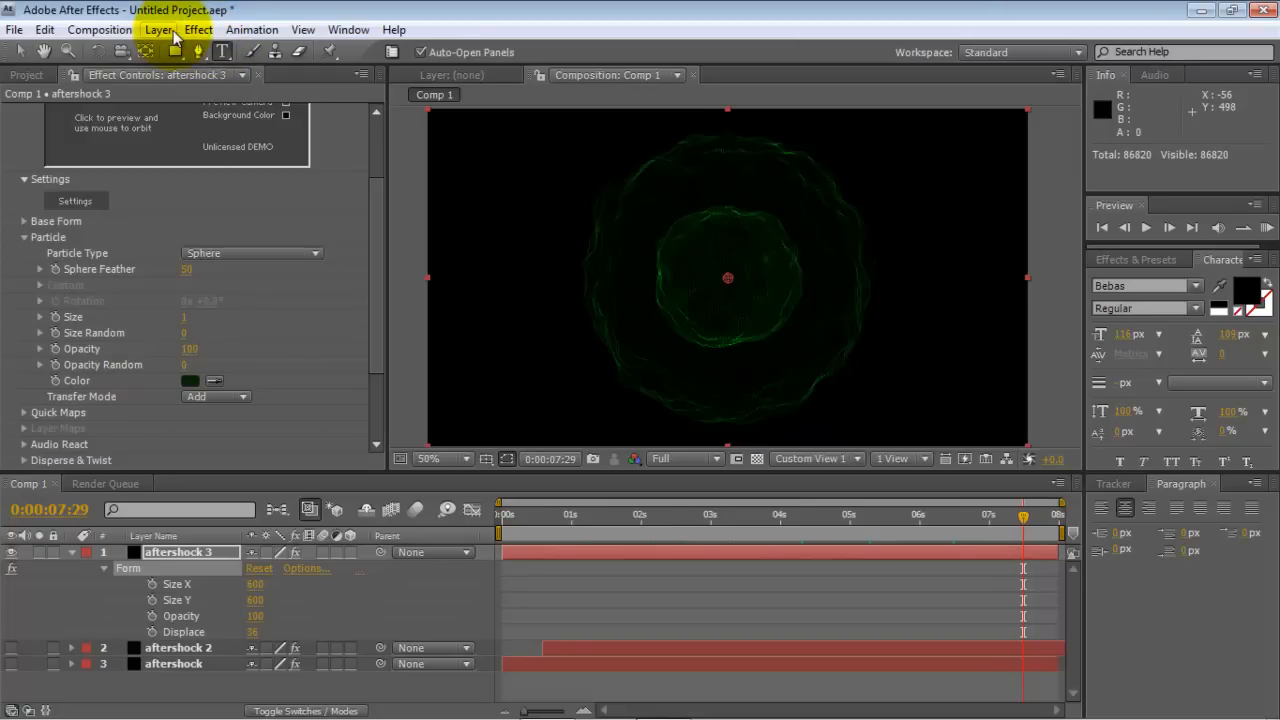
- Add a new text layer for KDHD via Layer > New > Text and set its fill to bright green
click(158, 30)
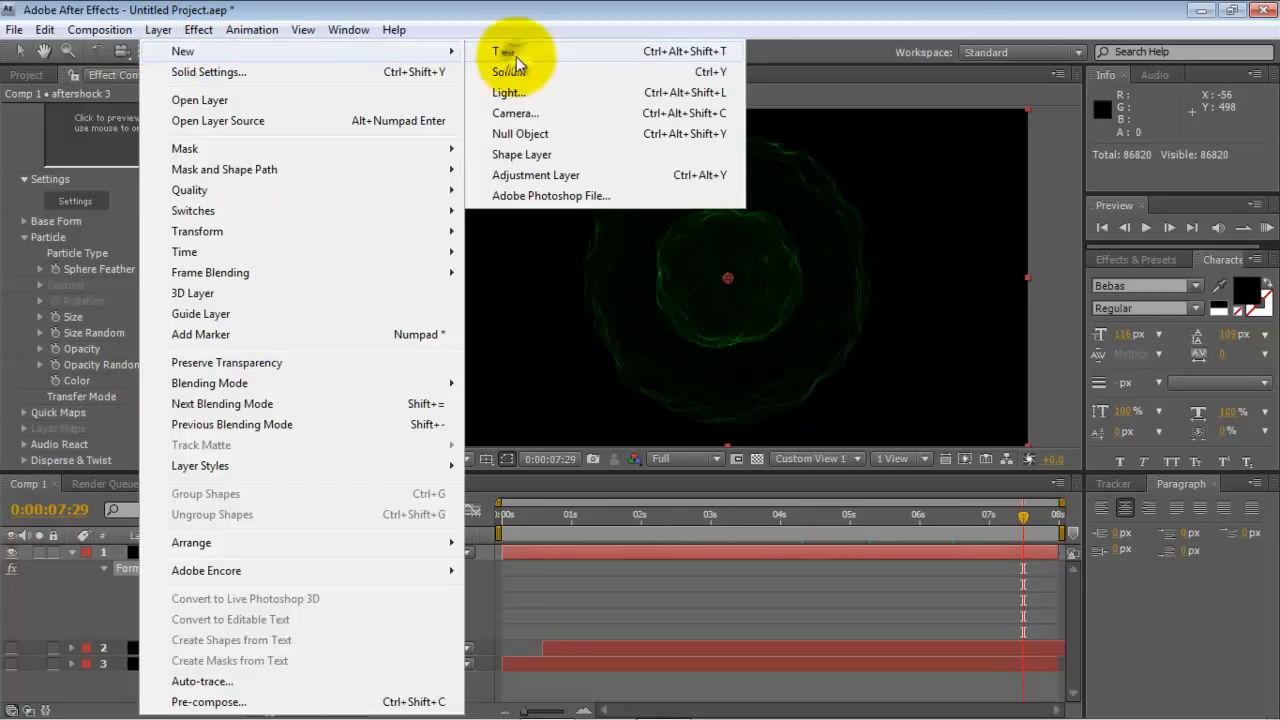
click(504, 52)
text(KDHD)
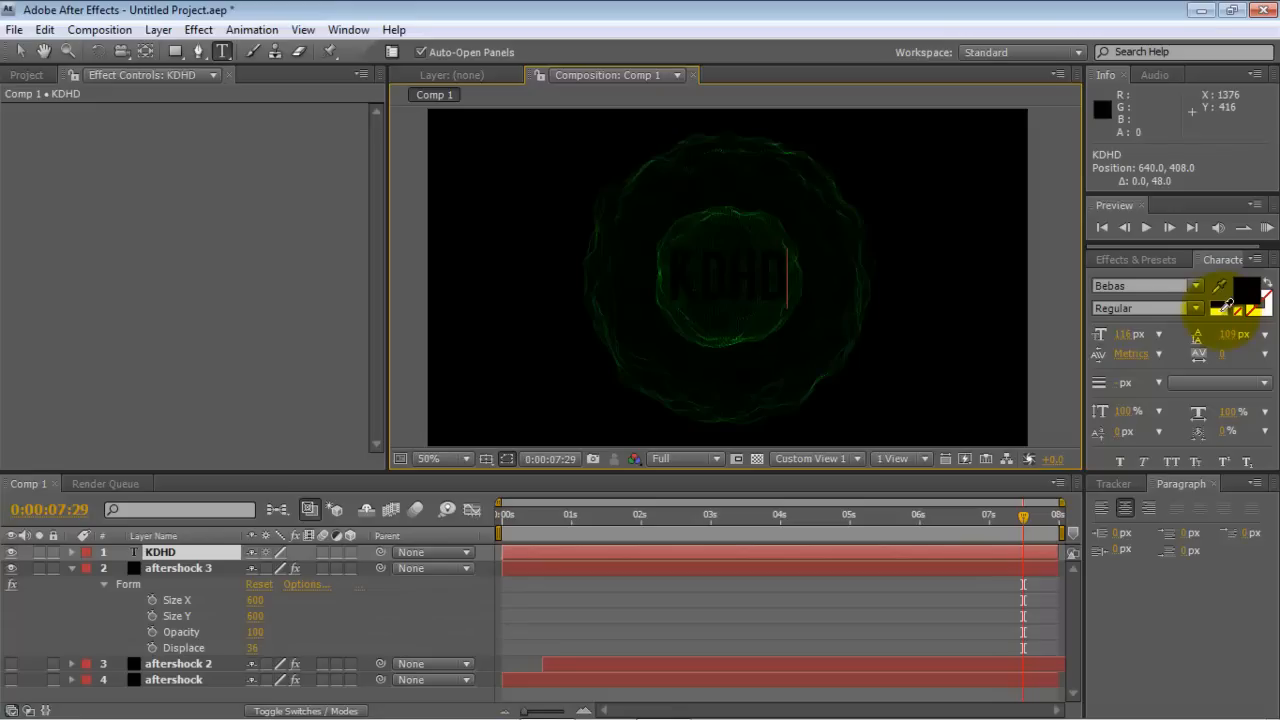
click(1244, 292)
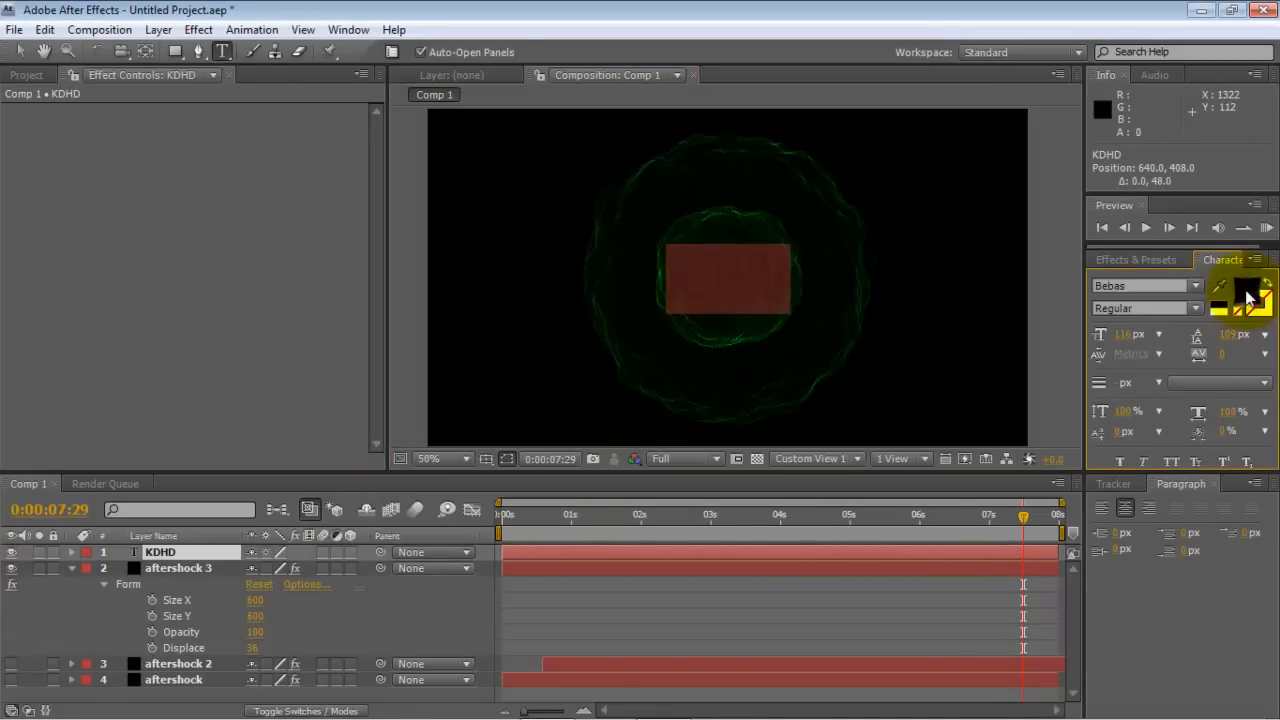
click(1248, 290)
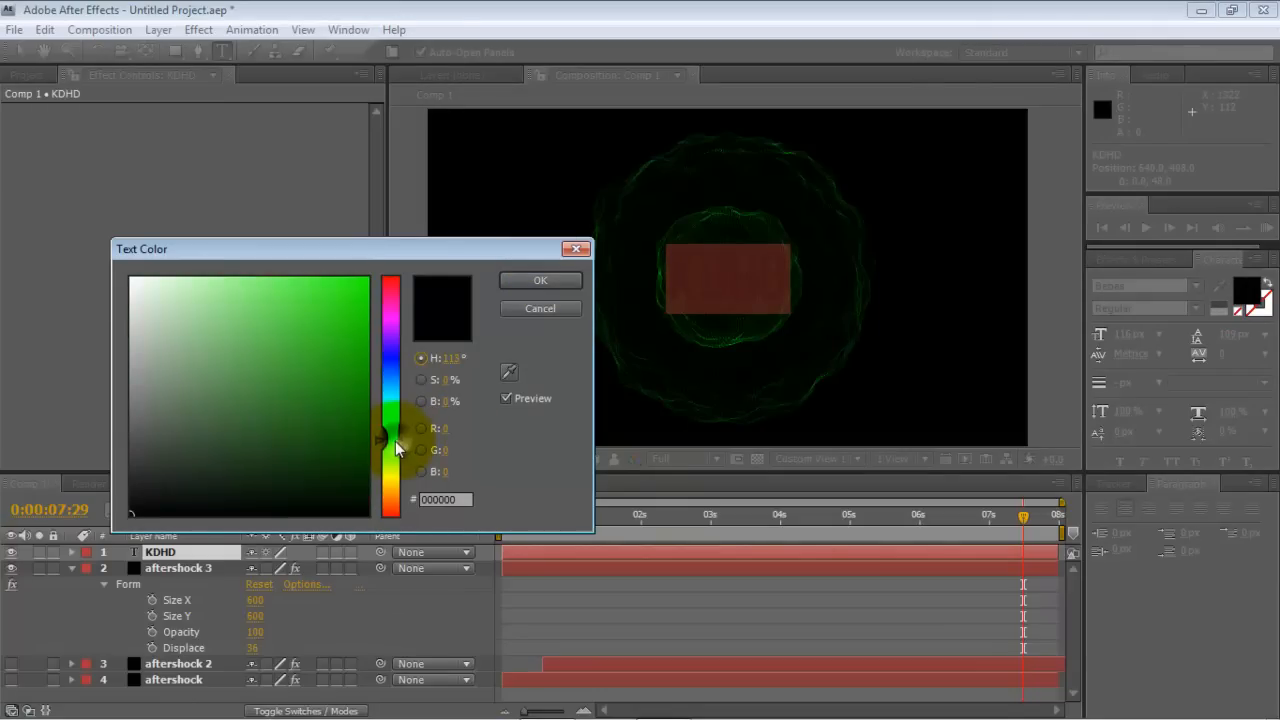
click(540, 280)
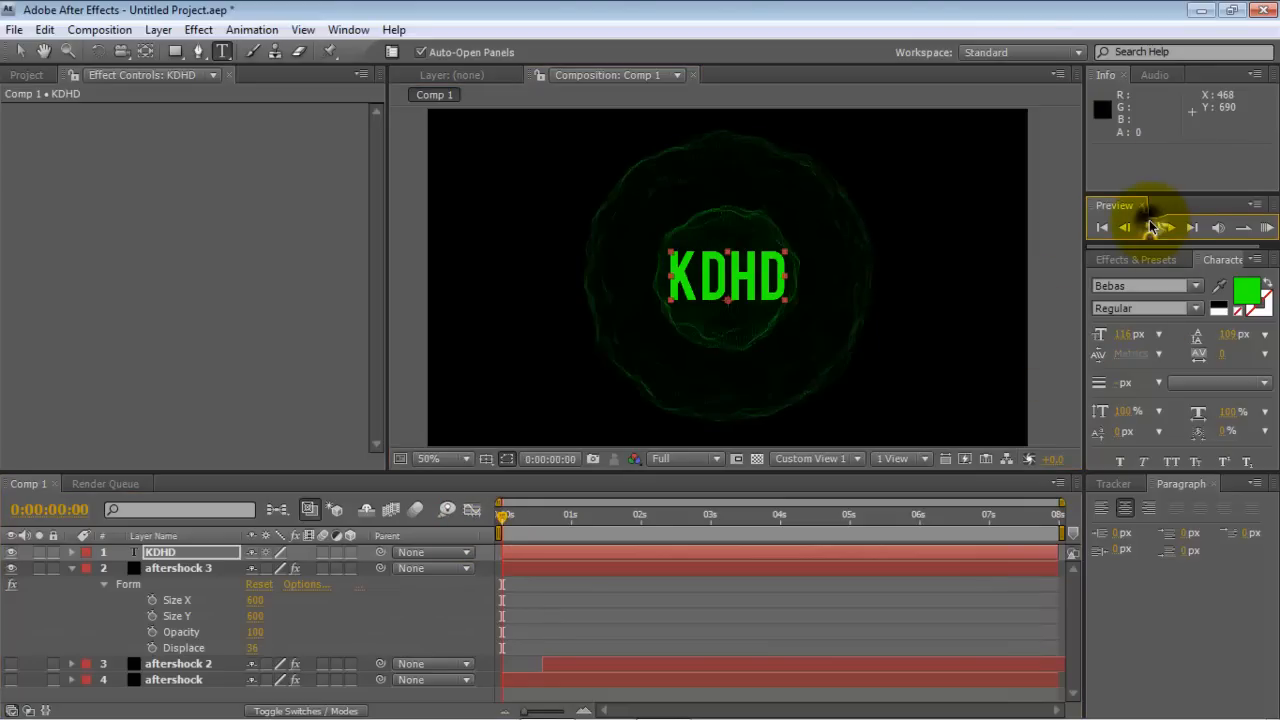
click(1168, 228)
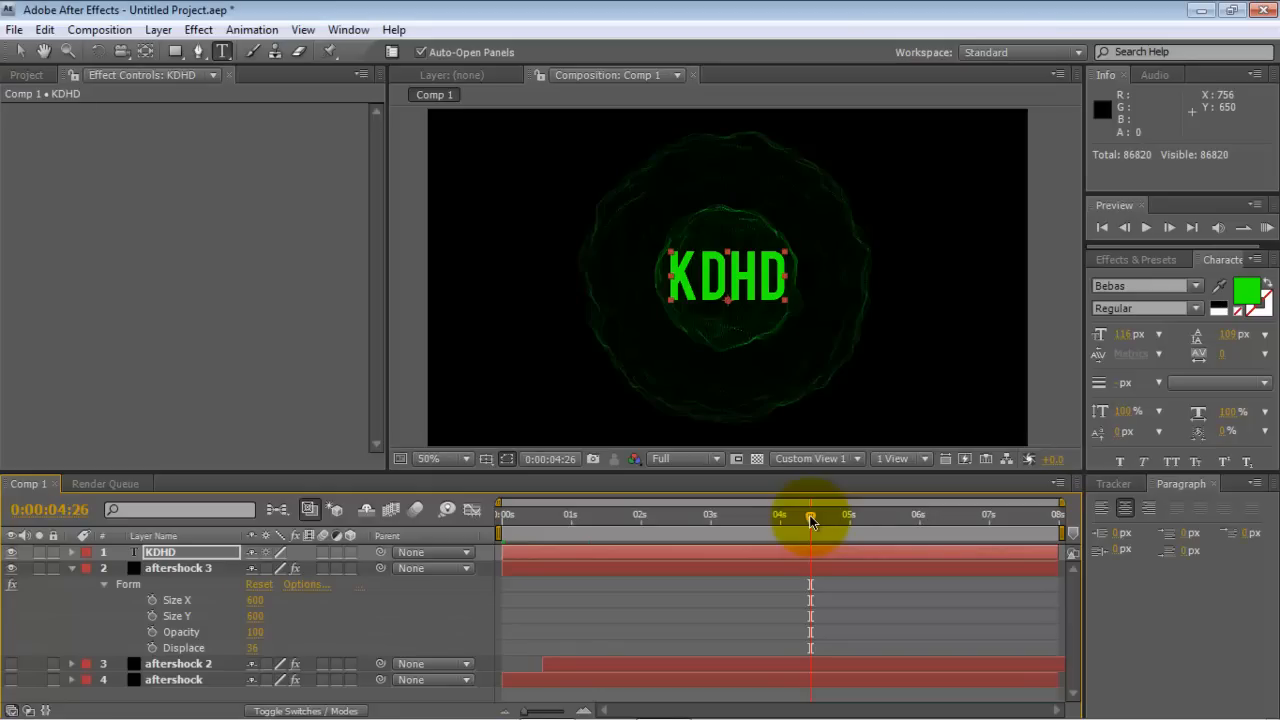
mouse_move(590, 470)
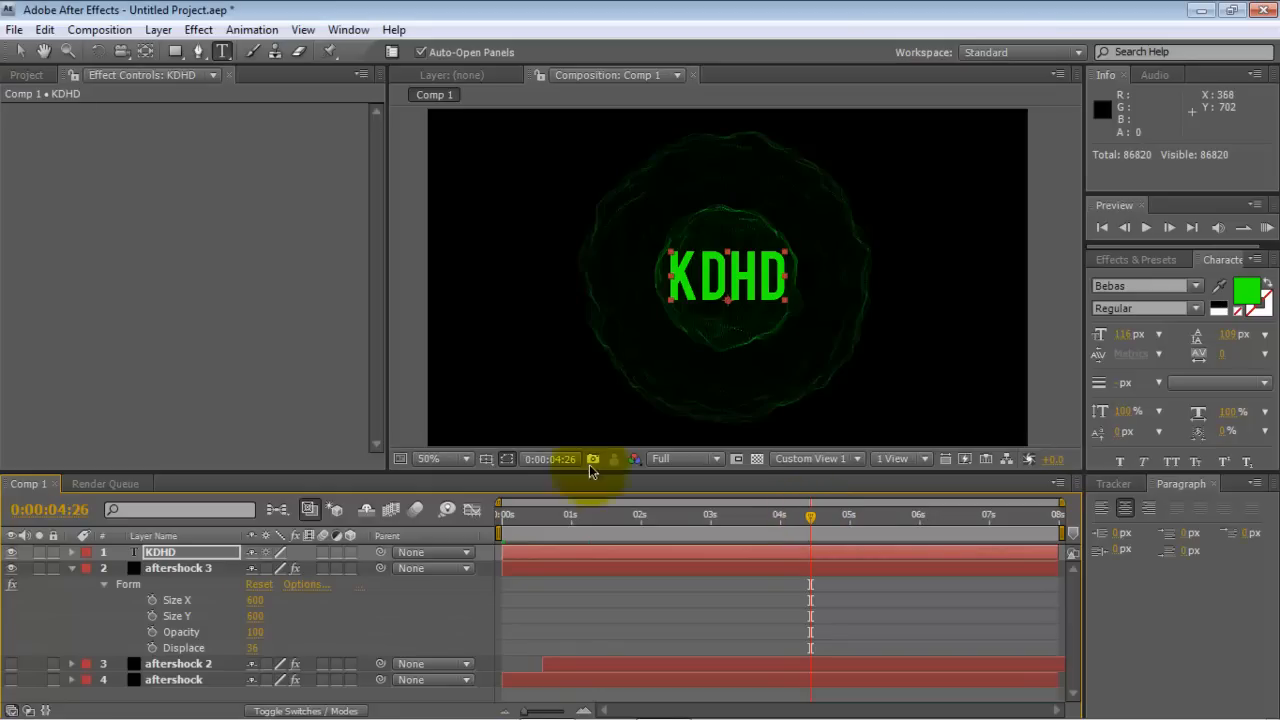